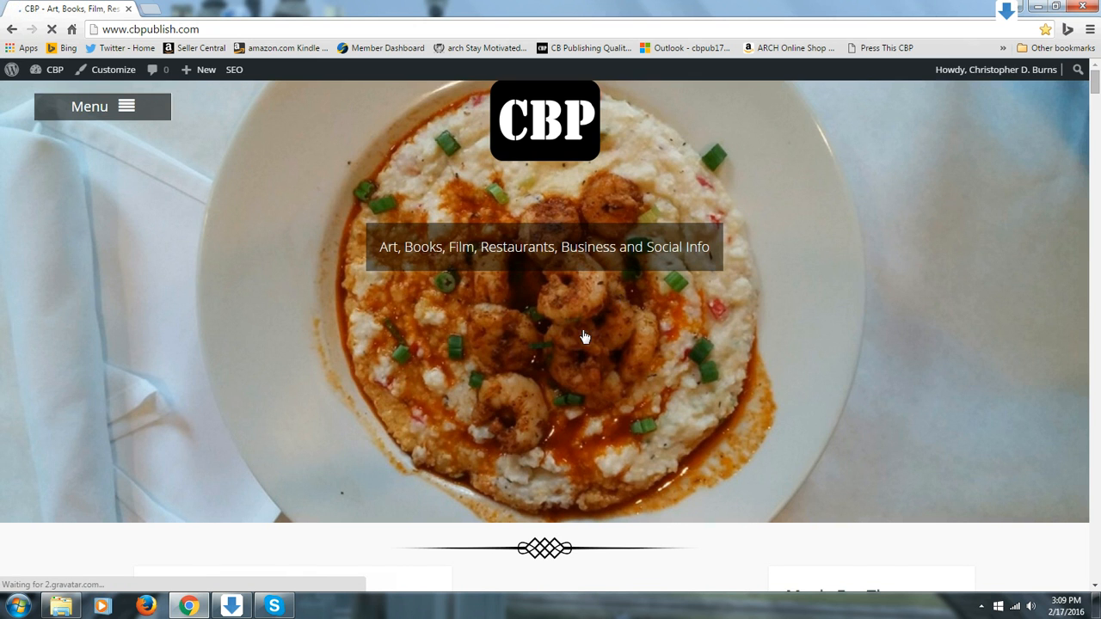
Scroll down the cbpublish.com homepage to the StartLogic banner
{"action": "scroll", "scroll_direction": "down", "scroll_amount": 3}
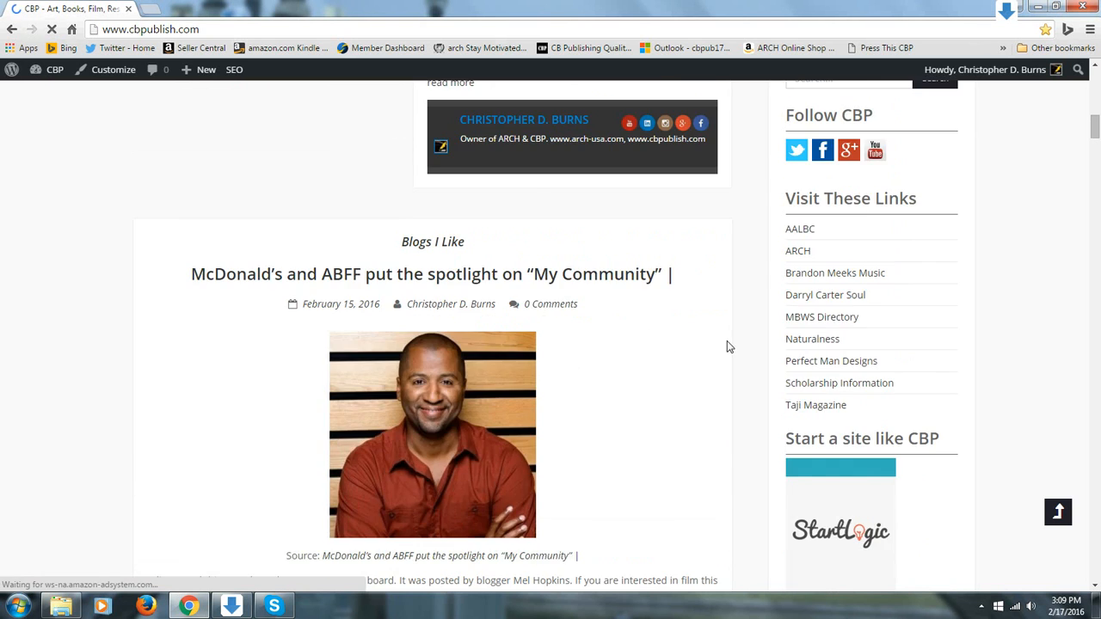
{"action": "scroll", "scroll_direction": "down", "scroll_amount": 3}
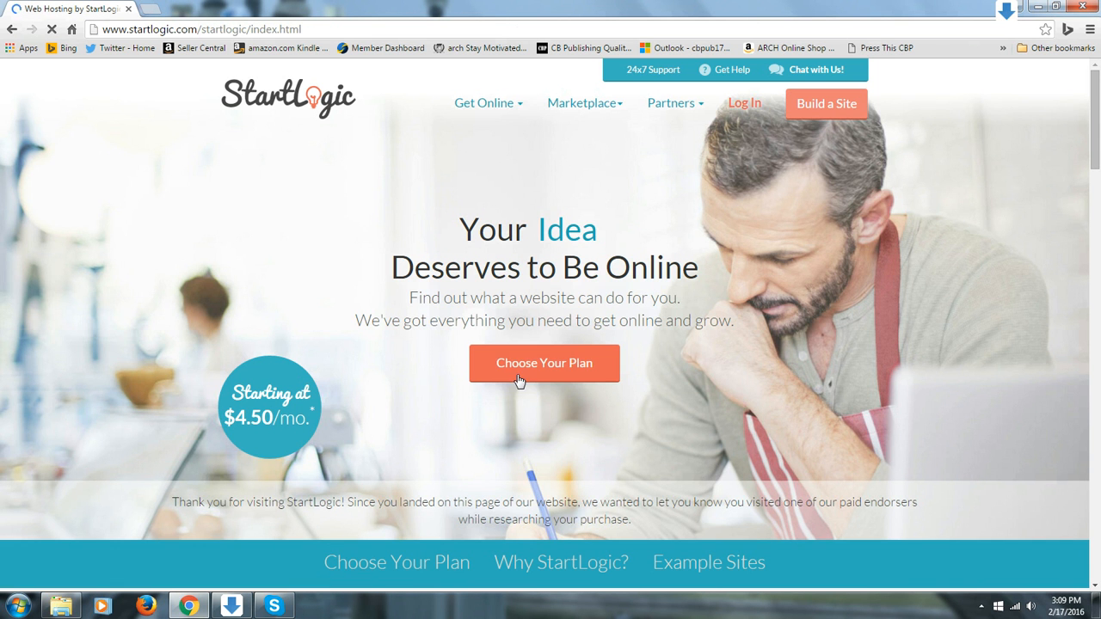
Choose the StartLogic Pro plan and start entering a domain name
{"action": "left_click", "coordinate": [544, 362]}
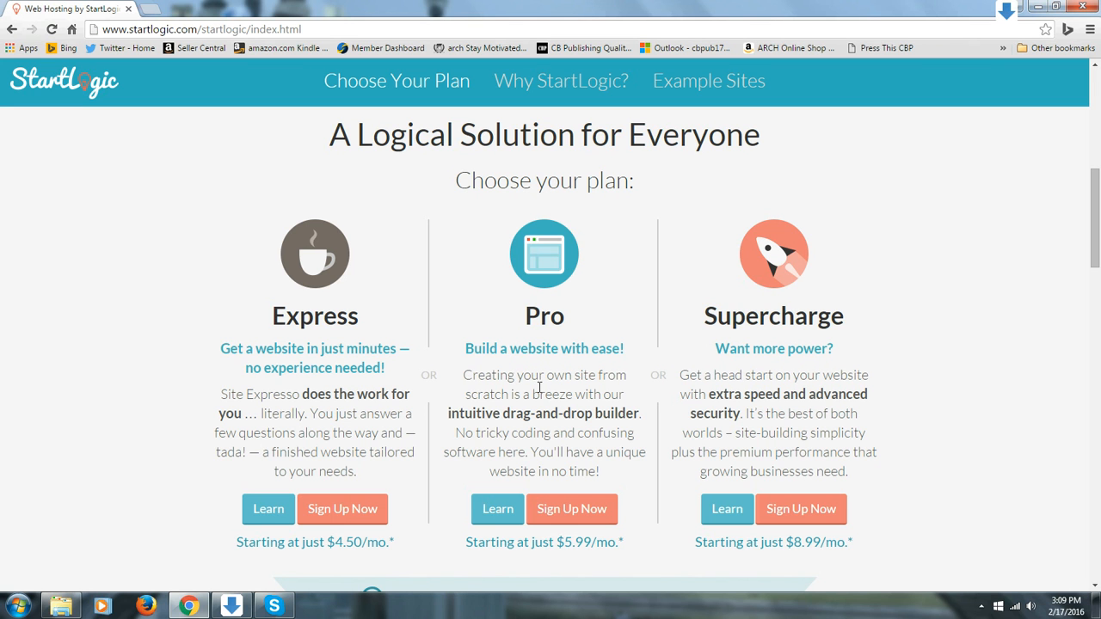
{"action": "mouse_move", "coordinate": [542, 379]}
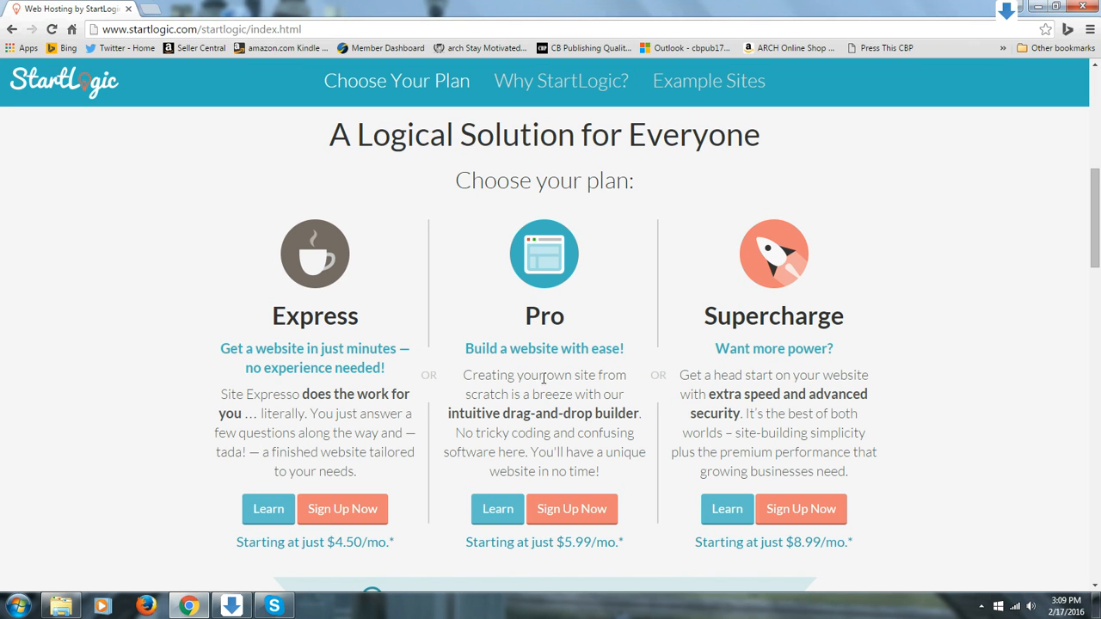
{"action": "mouse_move", "coordinate": [572, 509]}
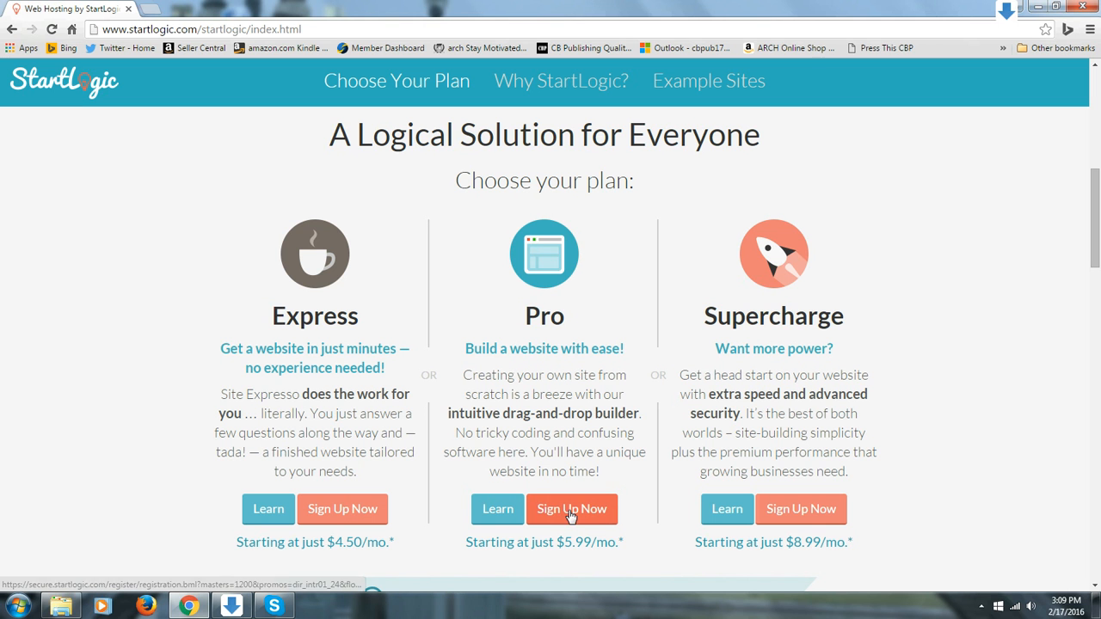
{"action": "left_click", "coordinate": [572, 509]}
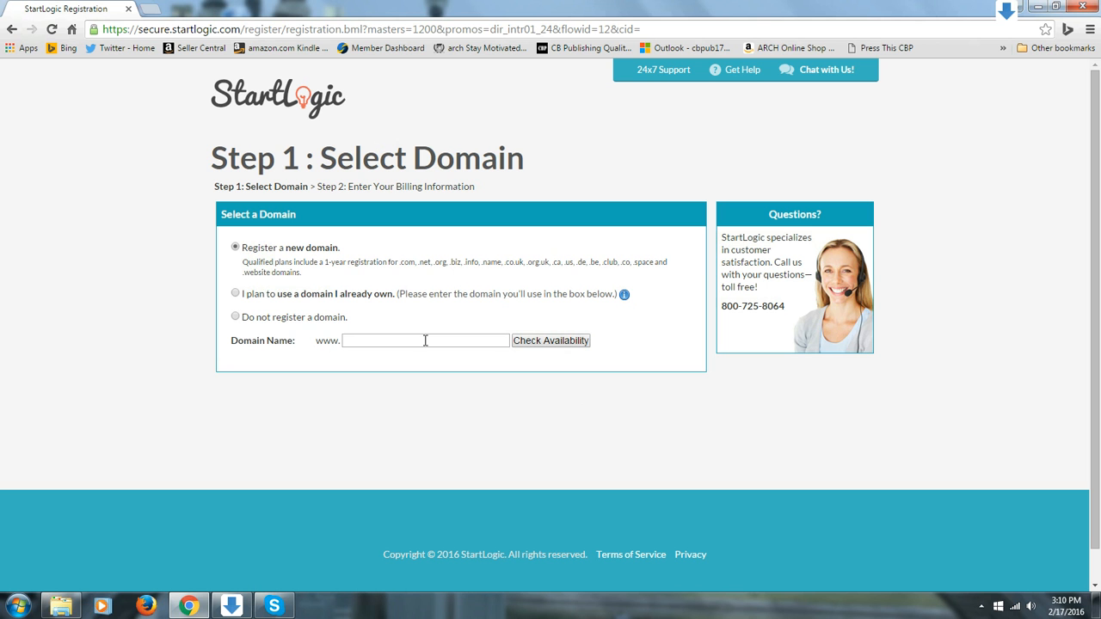
{"action": "left_click", "coordinate": [425, 339]}
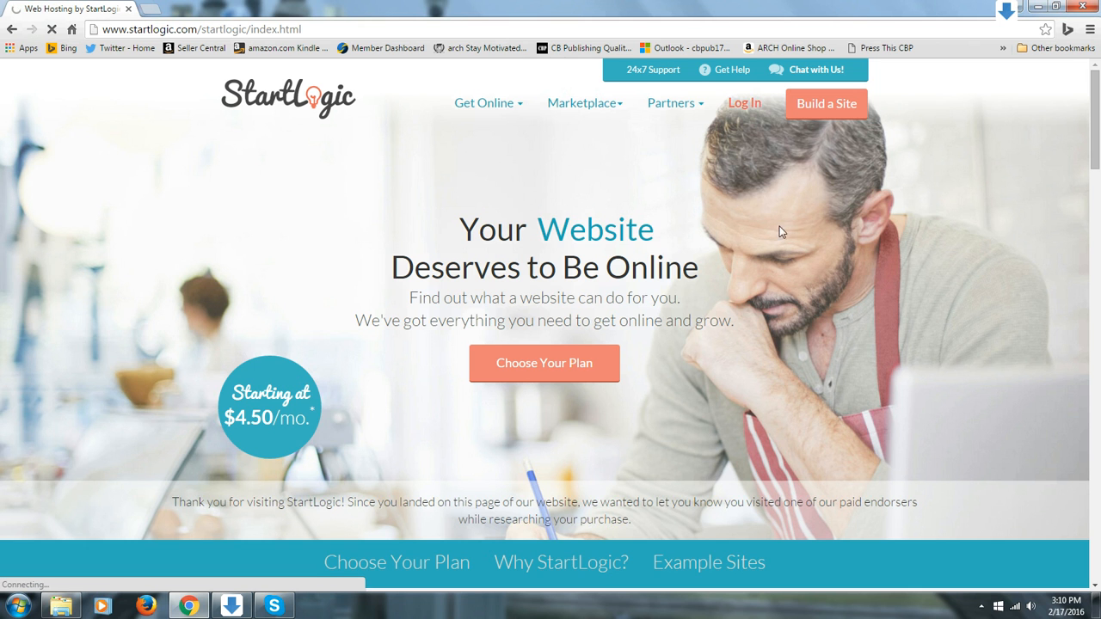
Log in to the StartLogic hosting account
{"action": "left_click", "coordinate": [744, 102]}
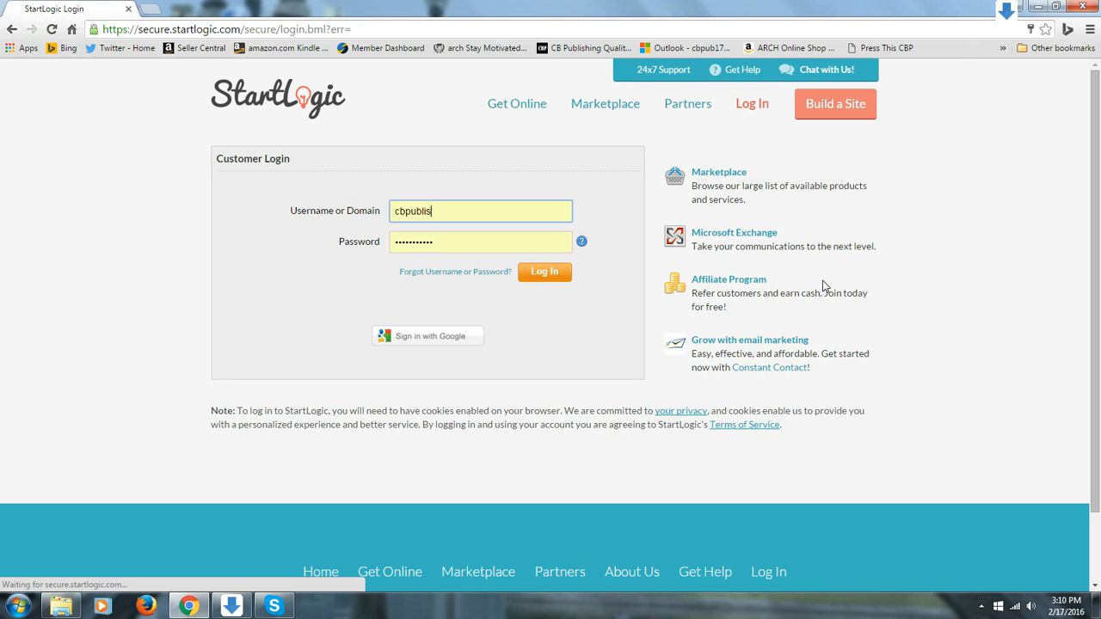
{"action": "left_click", "coordinate": [545, 272]}
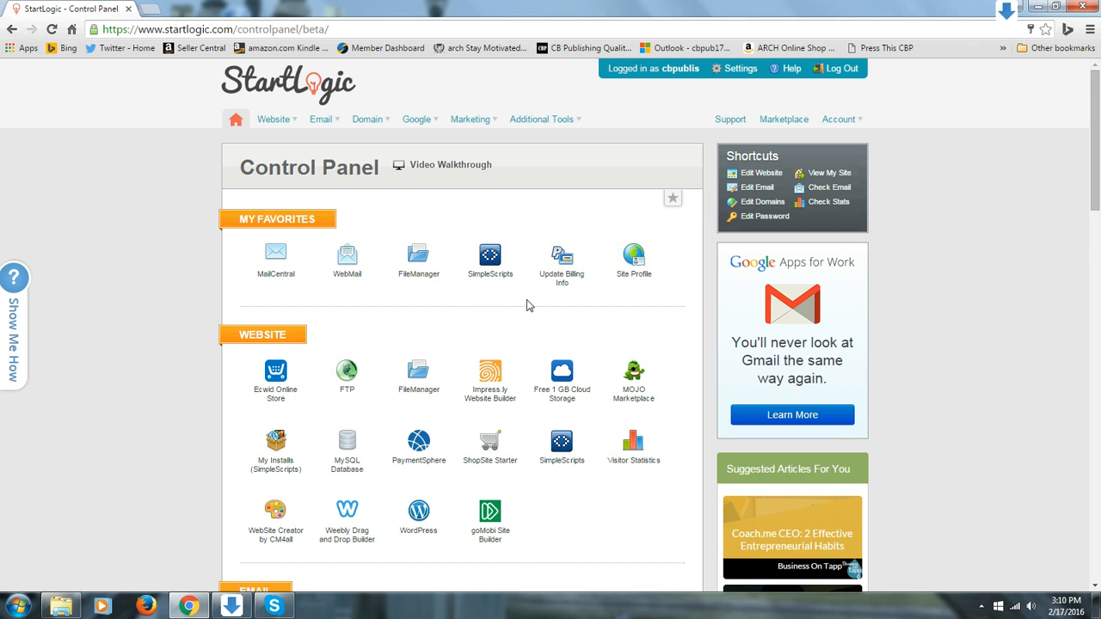
Return from the WebMail login to the Control Panel and open MailCentral
{"action": "scroll", "scroll_direction": "down", "scroll_amount": 3}
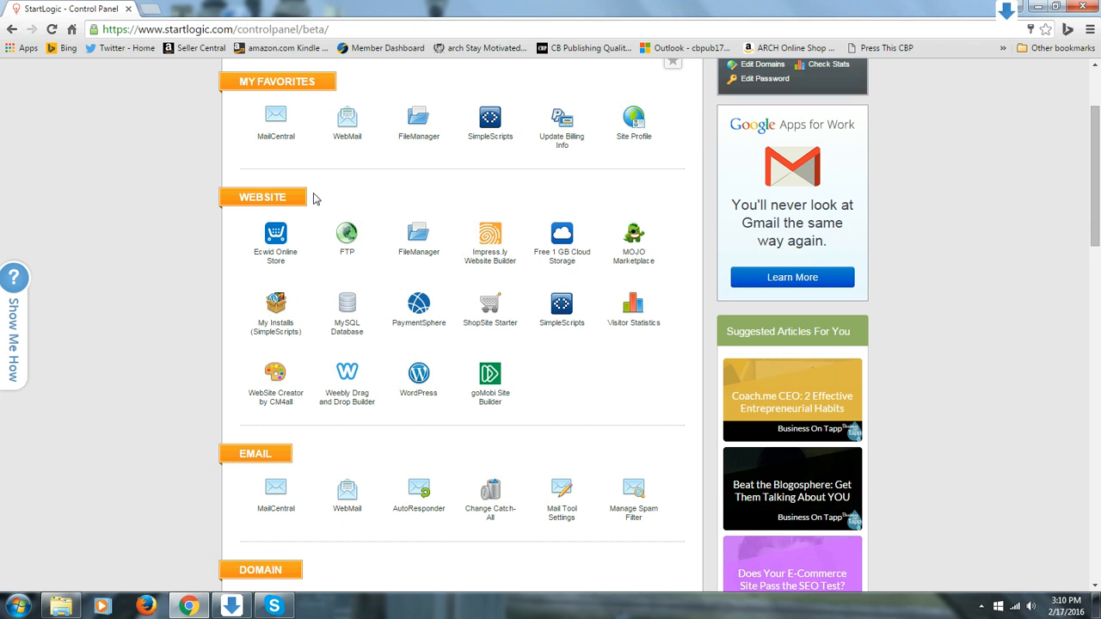
{"action": "mouse_move", "coordinate": [430, 339]}
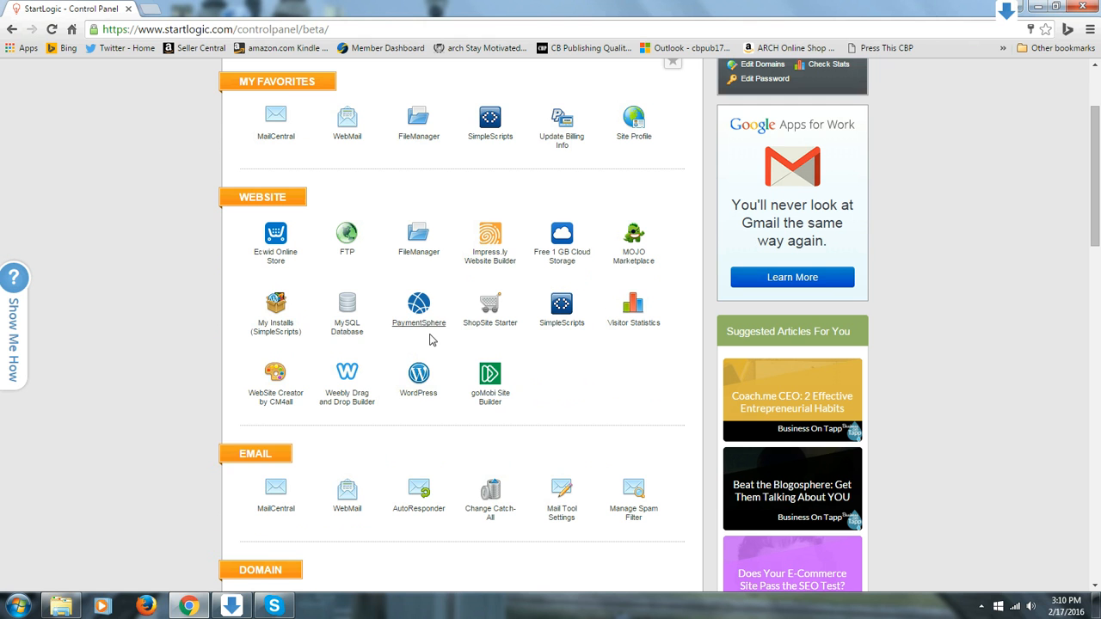
{"action": "scroll", "scroll_direction": "down", "scroll_amount": 3}
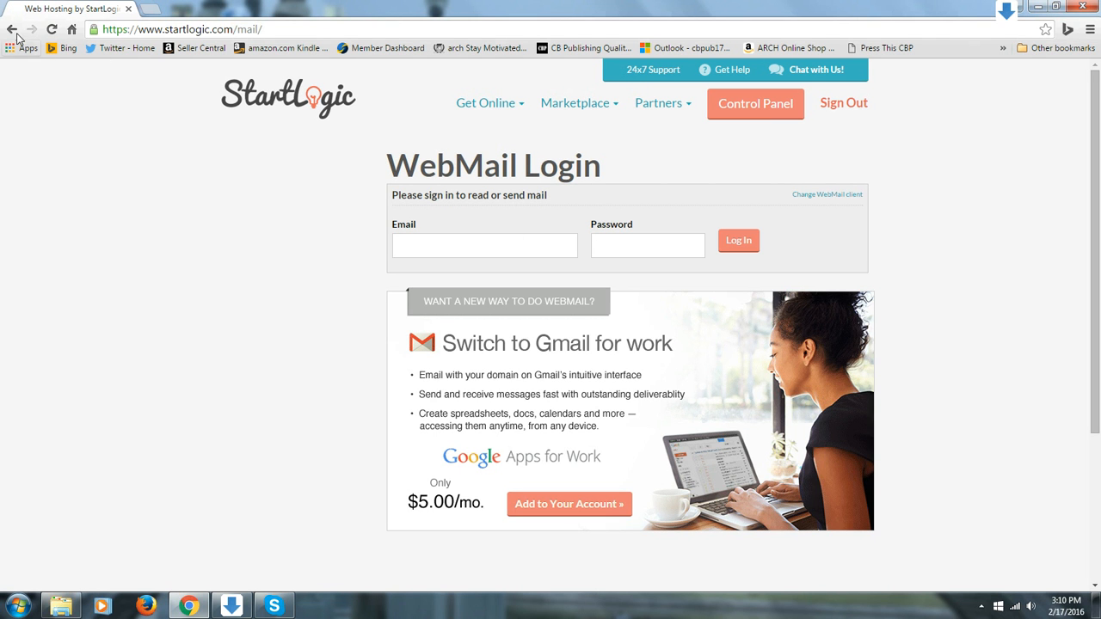
{"action": "left_click", "coordinate": [755, 103]}
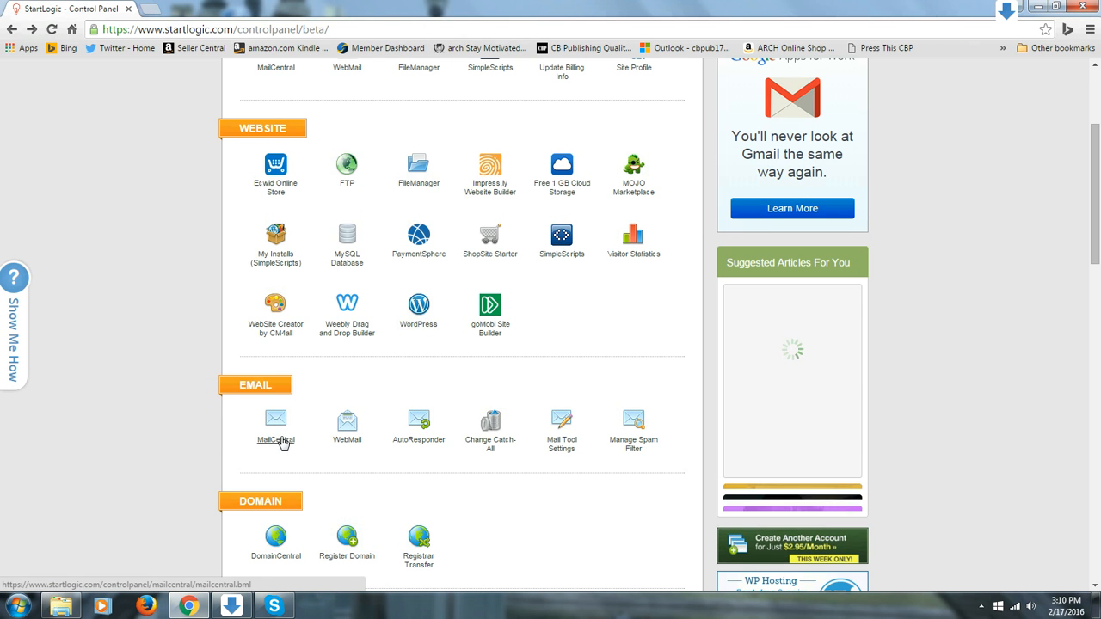
{"action": "left_click", "coordinate": [275, 422]}
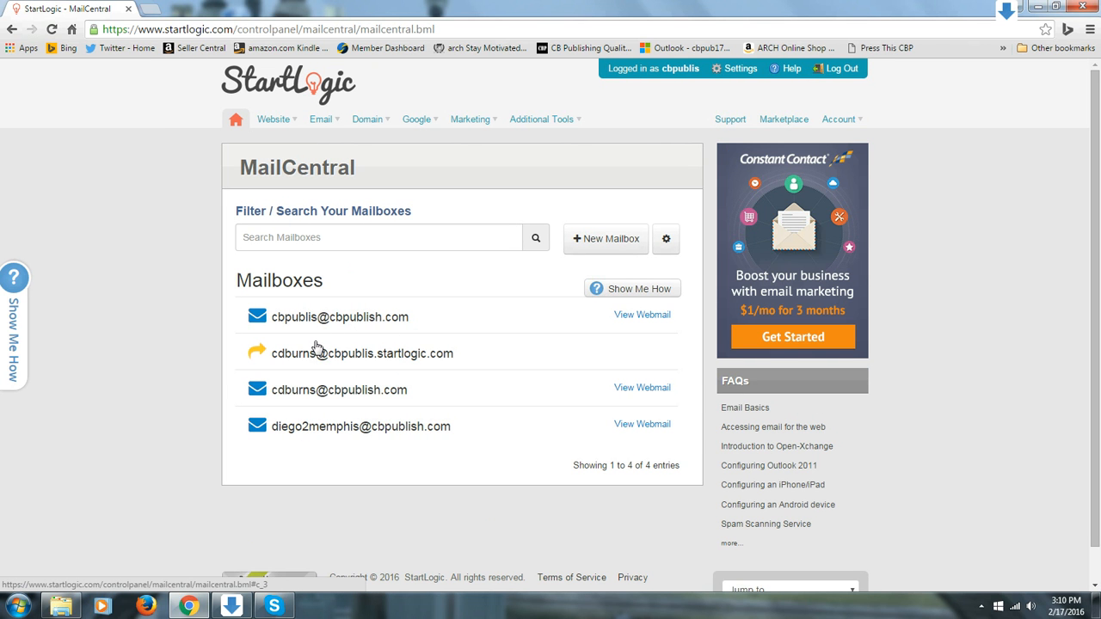
{"action": "left_click", "coordinate": [378, 237]}
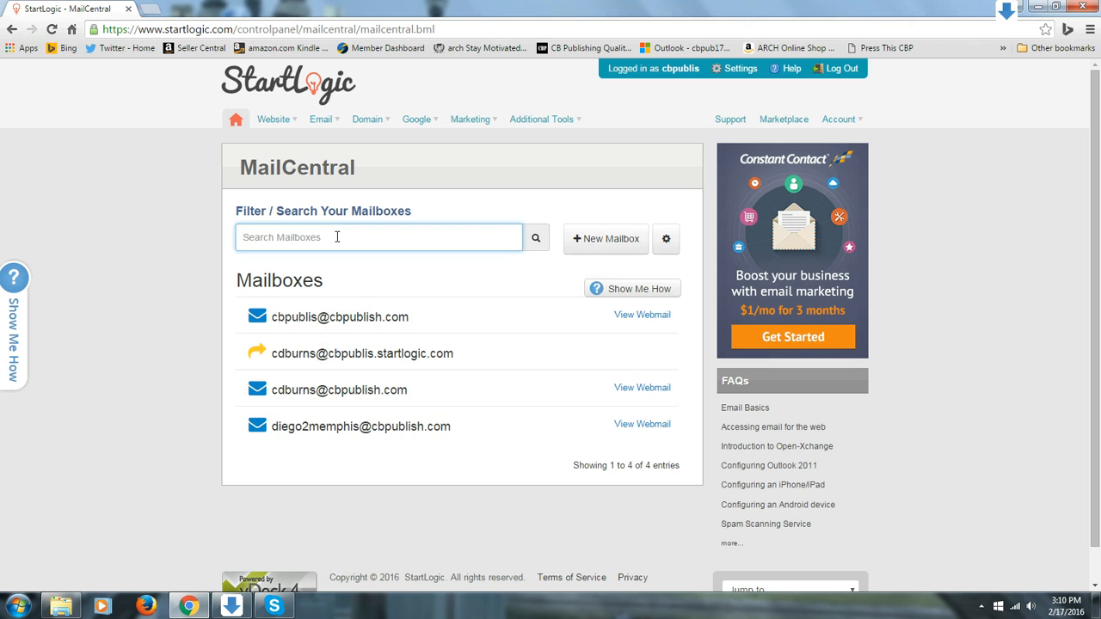
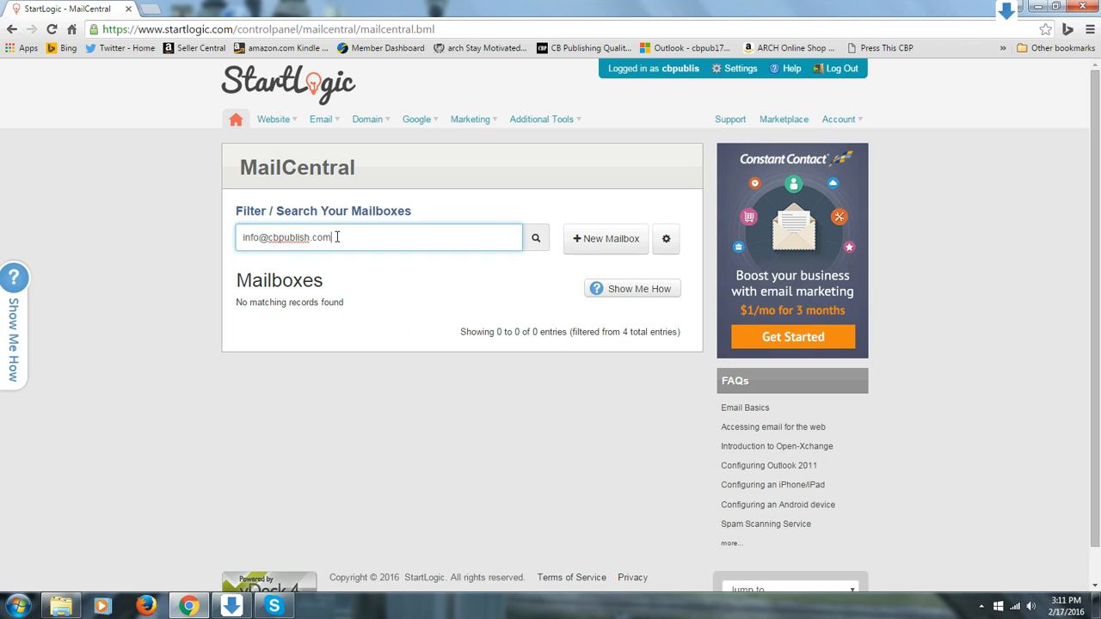
{"action": "mouse_move", "coordinate": [596, 242]}
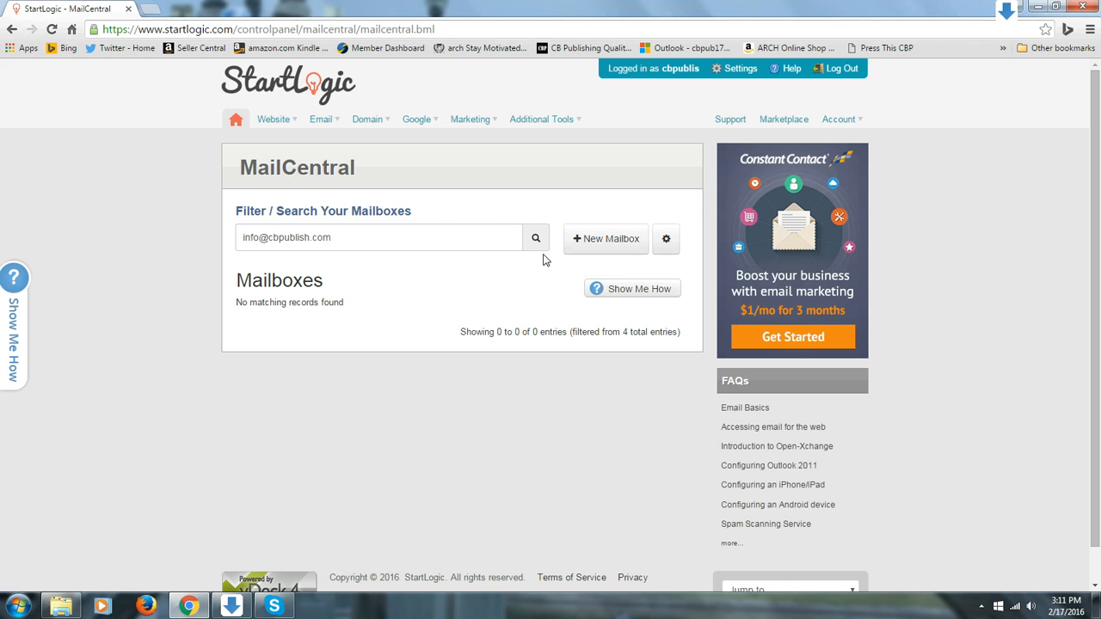
{"action": "mouse_move", "coordinate": [520, 261]}
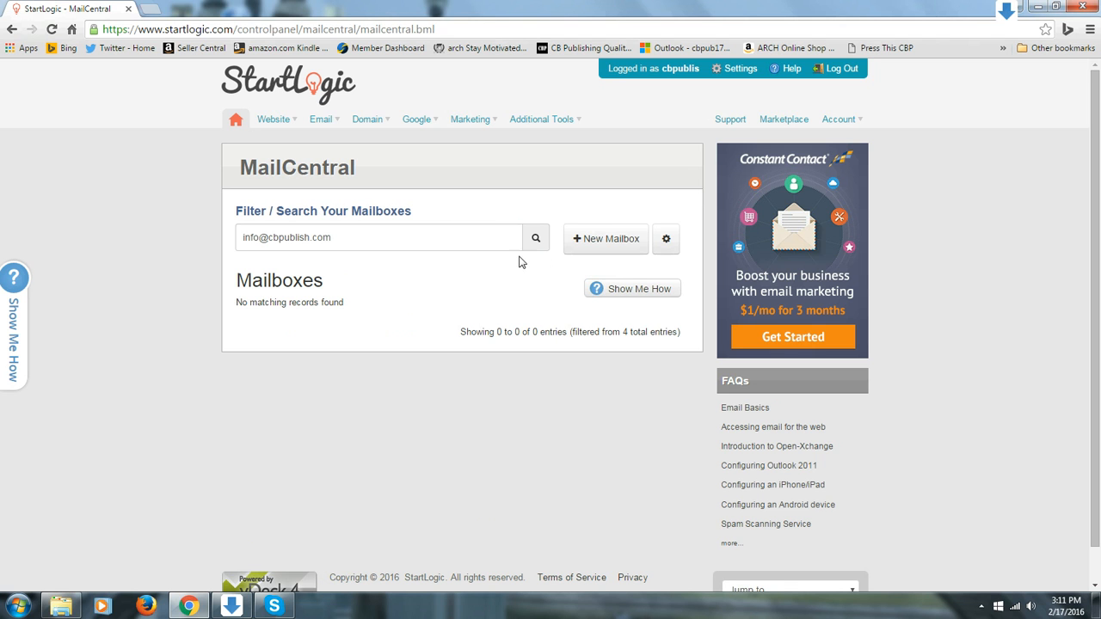
{"action": "left_click", "coordinate": [606, 238]}
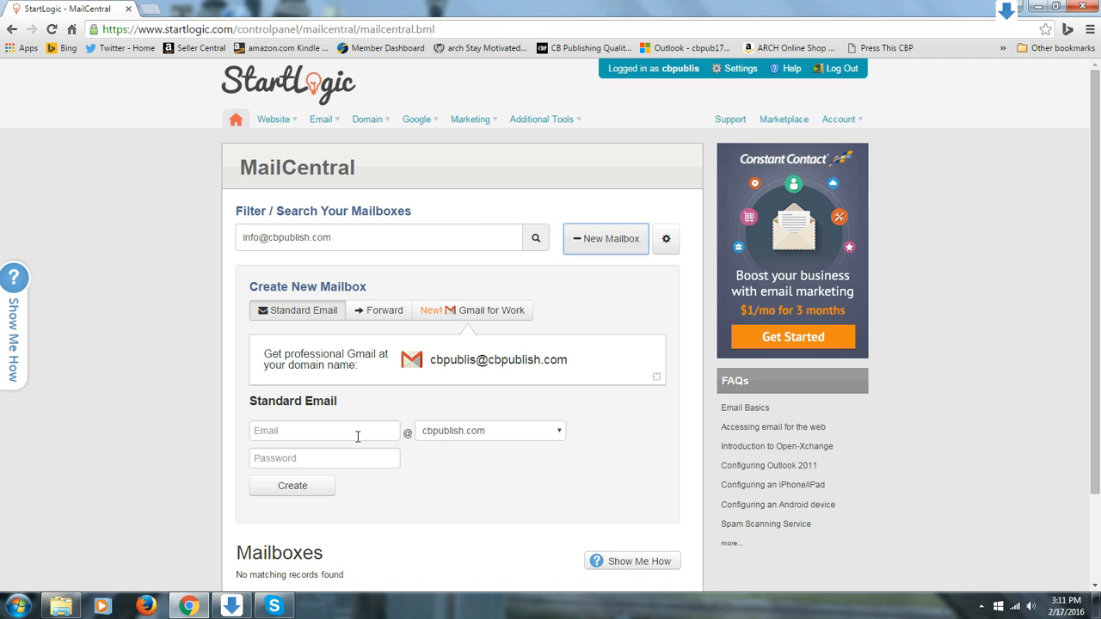
Create the 'info' mailbox with a valid password and submit it
{"action": "left_click", "coordinate": [324, 431]}
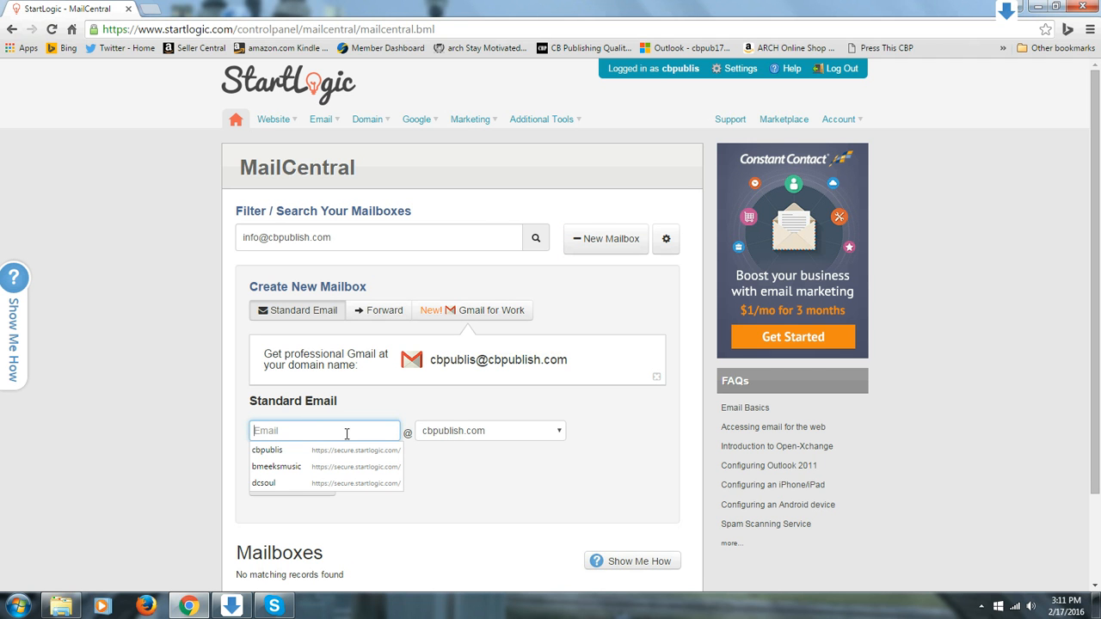
{"action": "type", "text": "info"}
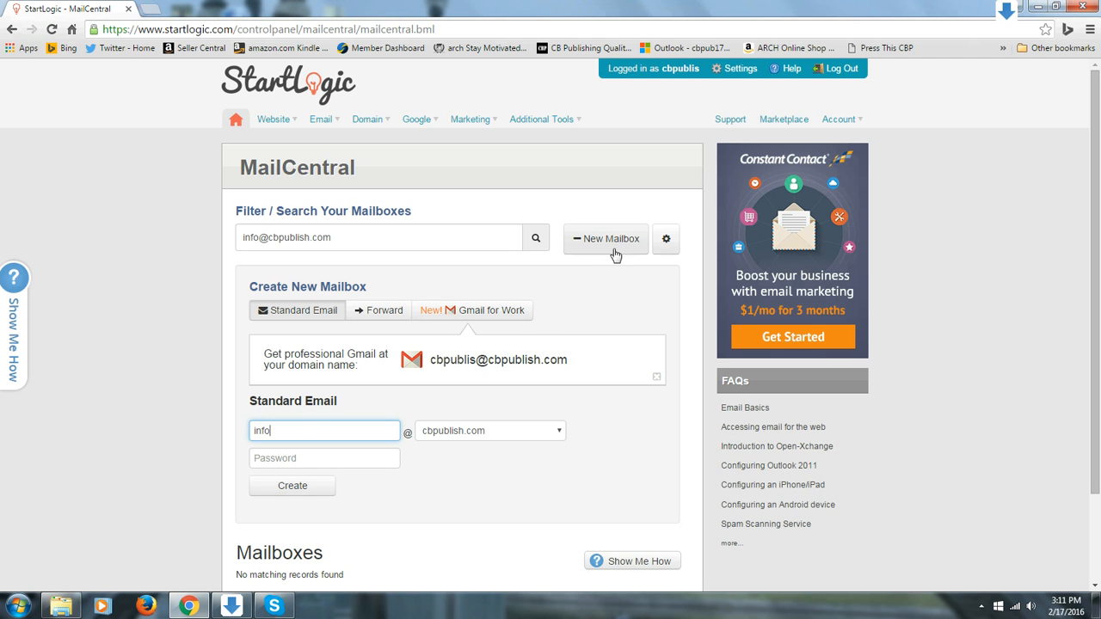
{"action": "mouse_move", "coordinate": [430, 444]}
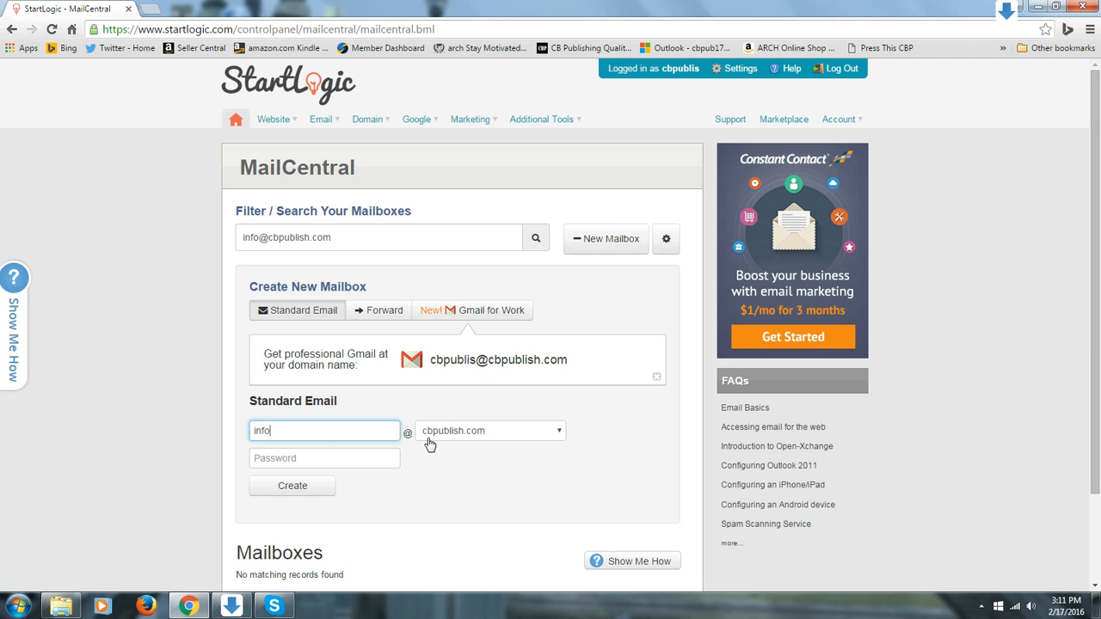
{"action": "left_click", "coordinate": [325, 458]}
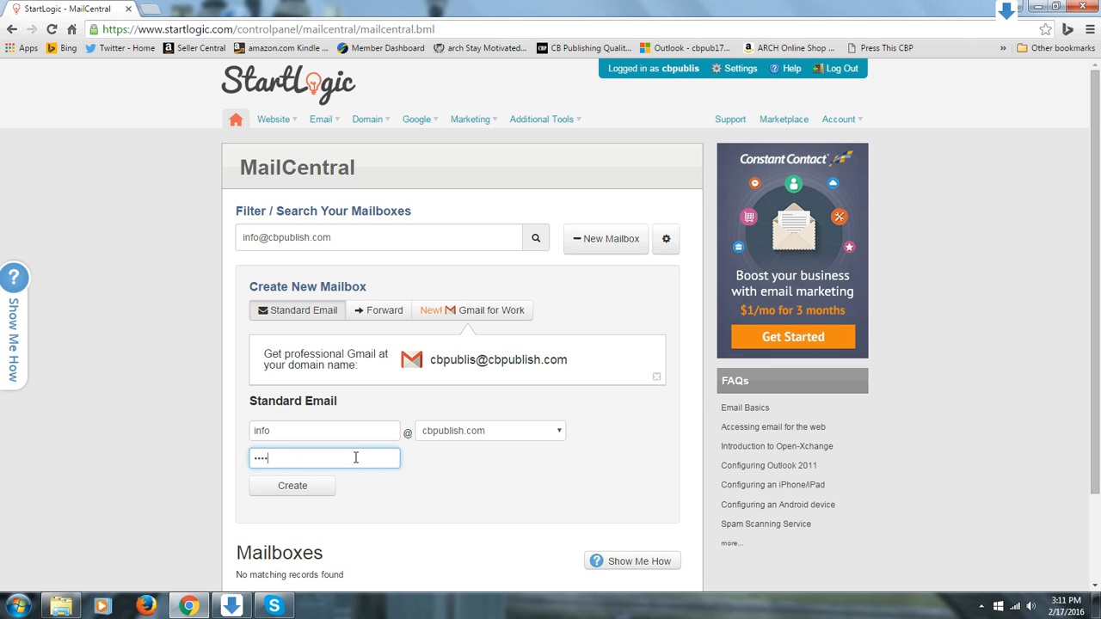
{"action": "type", "text": "••"}
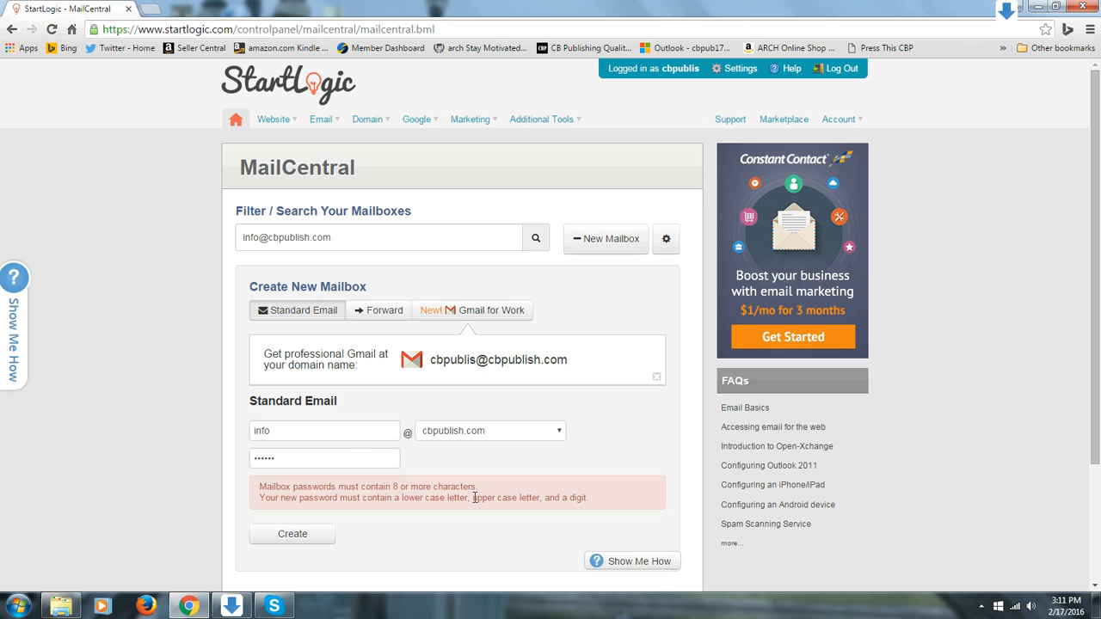
{"action": "left_click", "coordinate": [325, 458]}
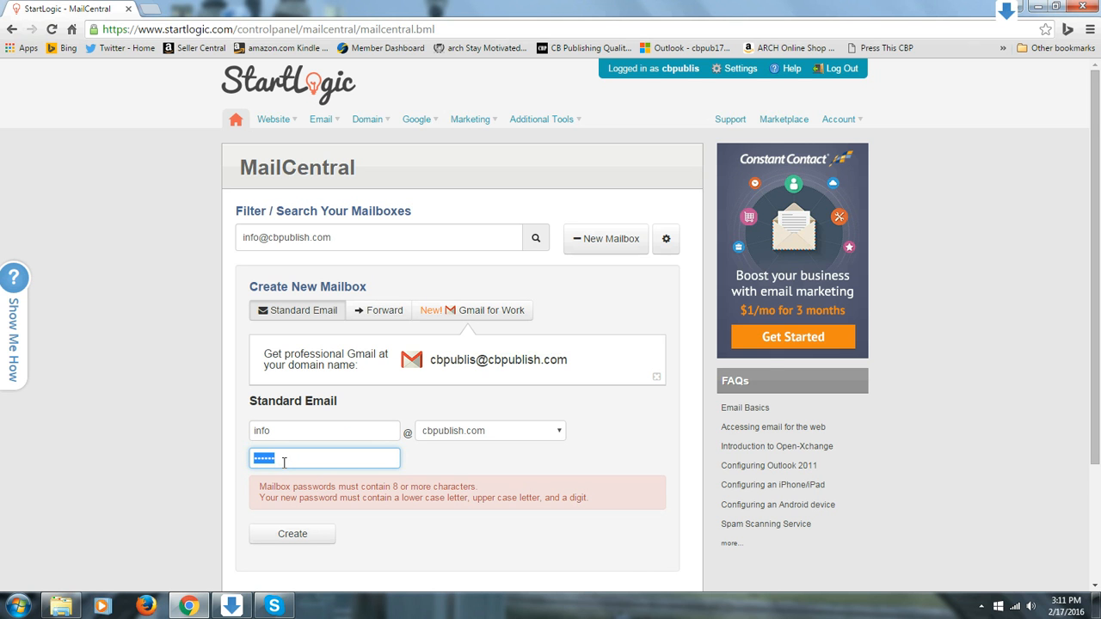
{"action": "type", "text": "••"}
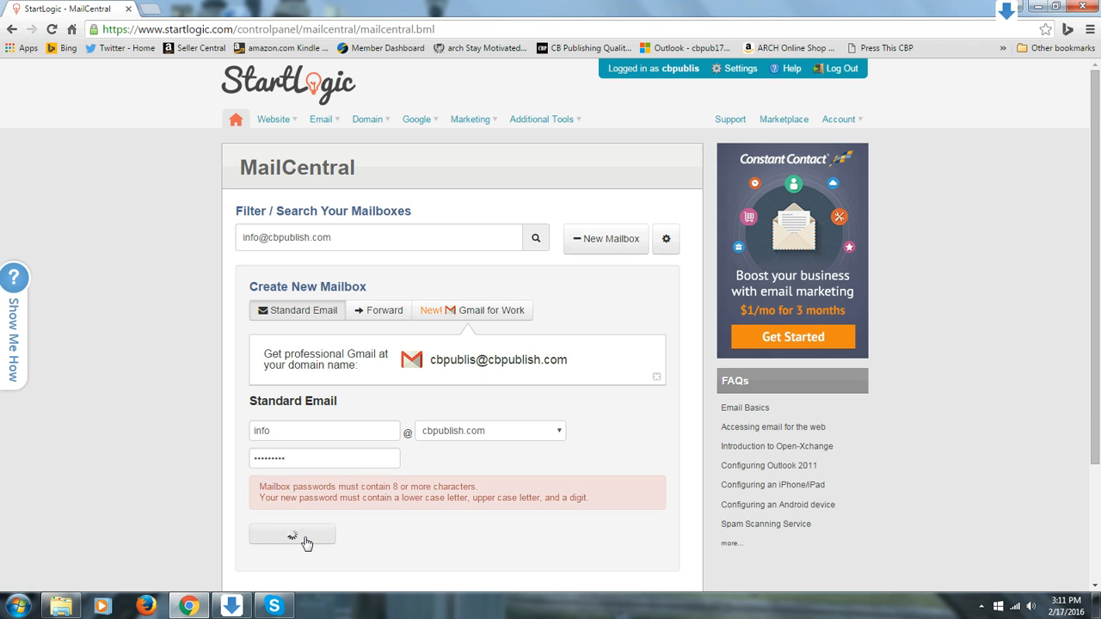
{"action": "left_click", "coordinate": [293, 534]}
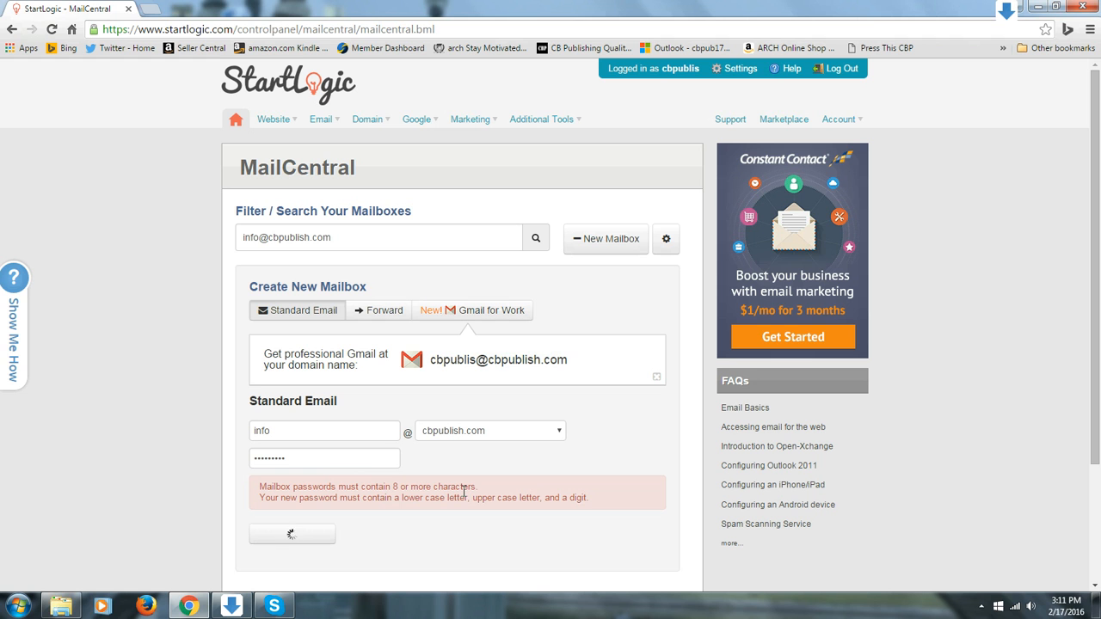
{"action": "left_click", "coordinate": [292, 534]}
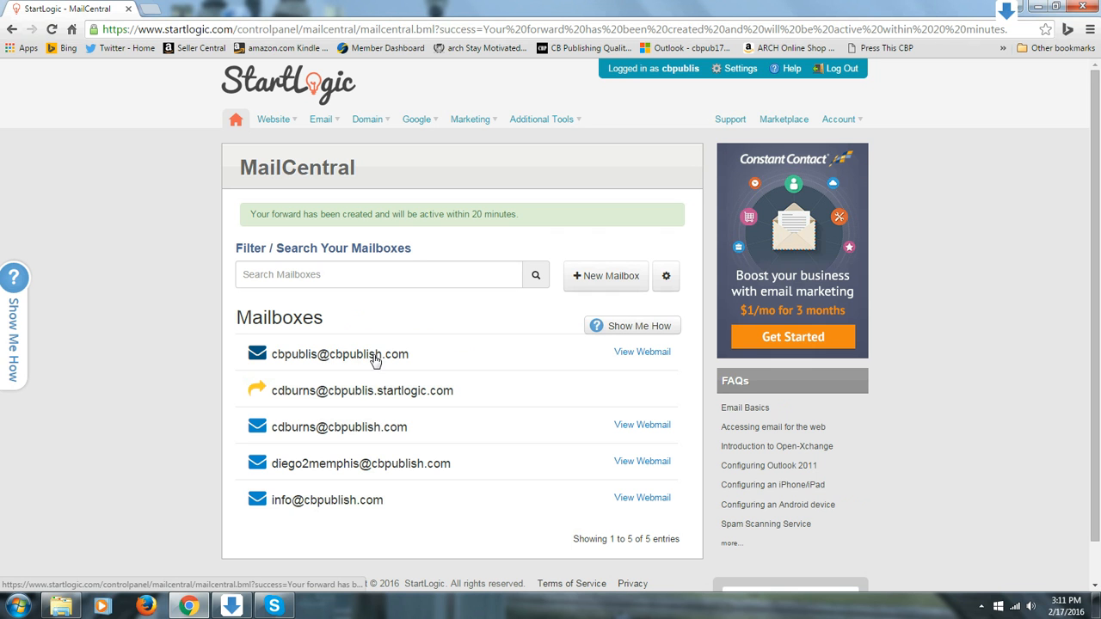
{"action": "mouse_move", "coordinate": [641, 497]}
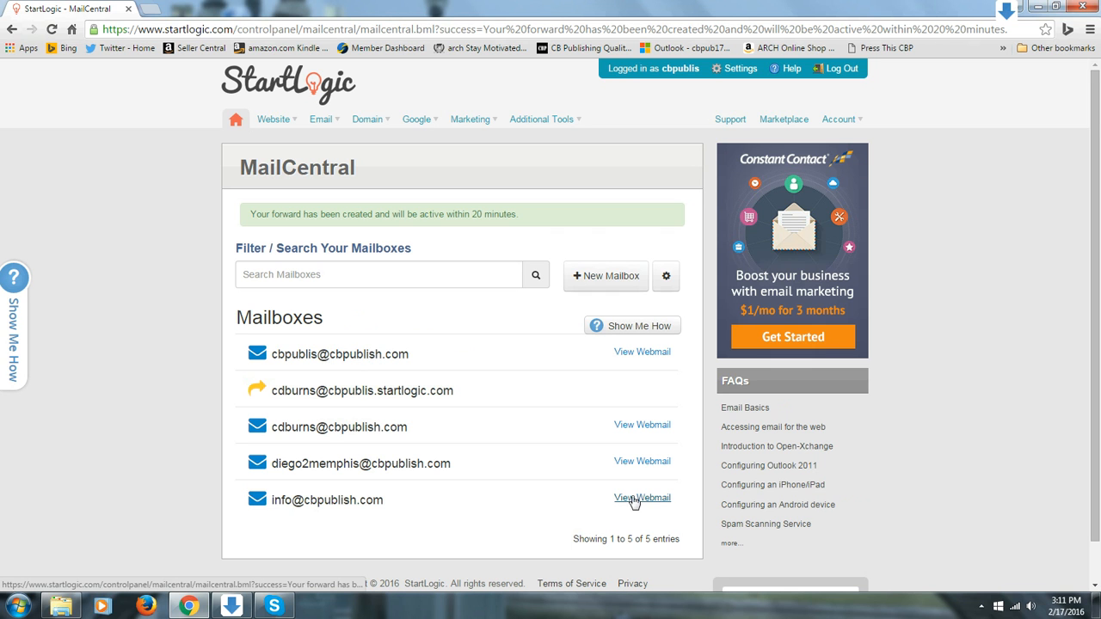
{"action": "mouse_move", "coordinate": [340, 504]}
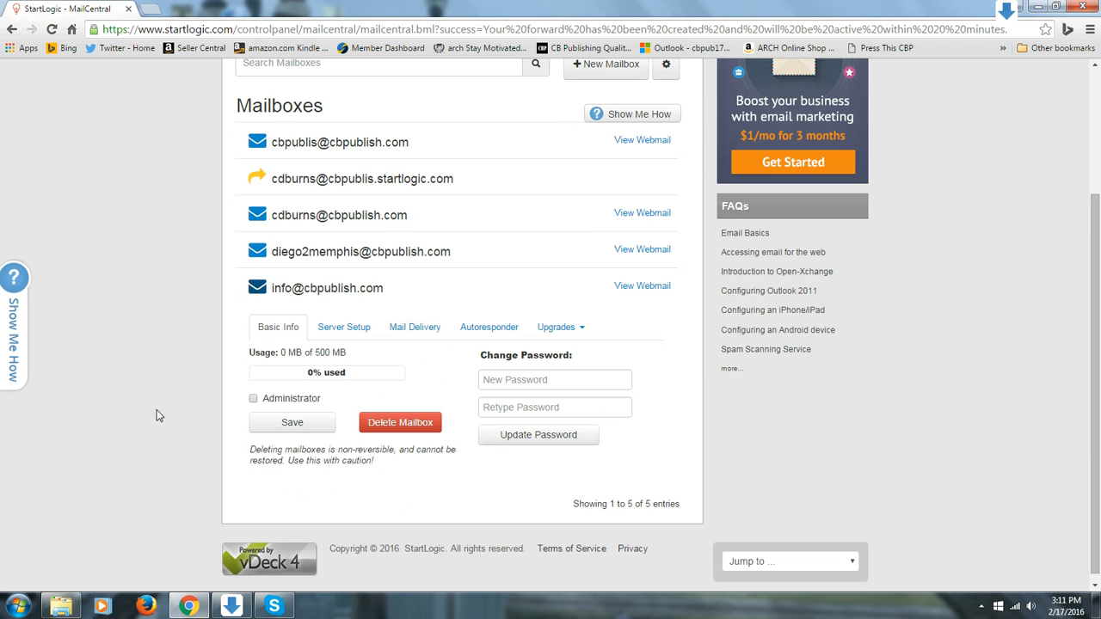
{"action": "left_click", "coordinate": [414, 327]}
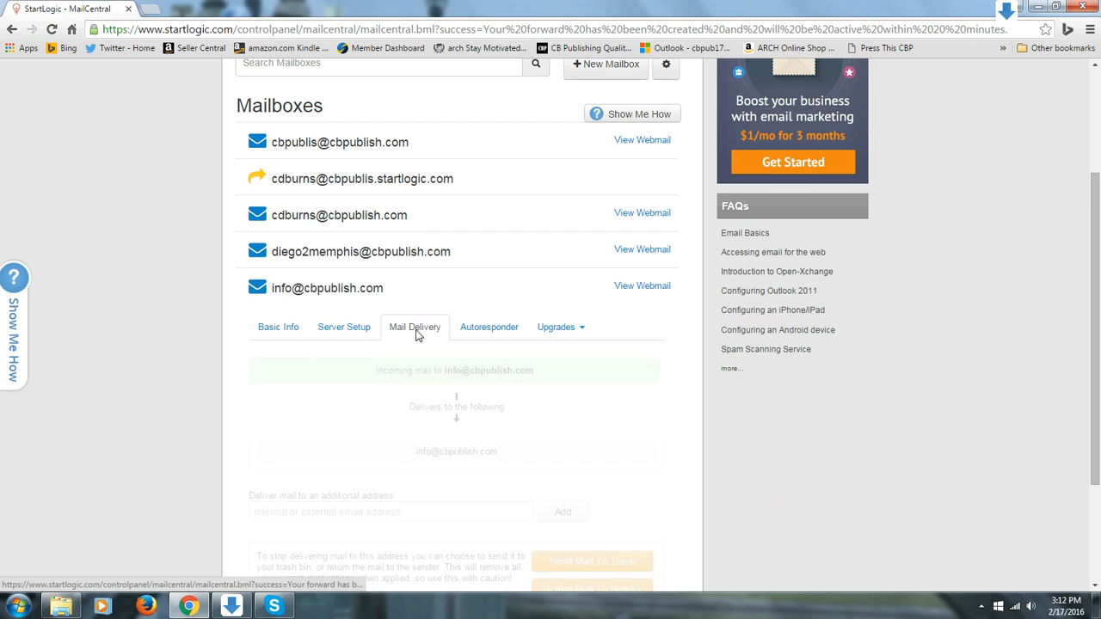
{"action": "left_click", "coordinate": [414, 327]}
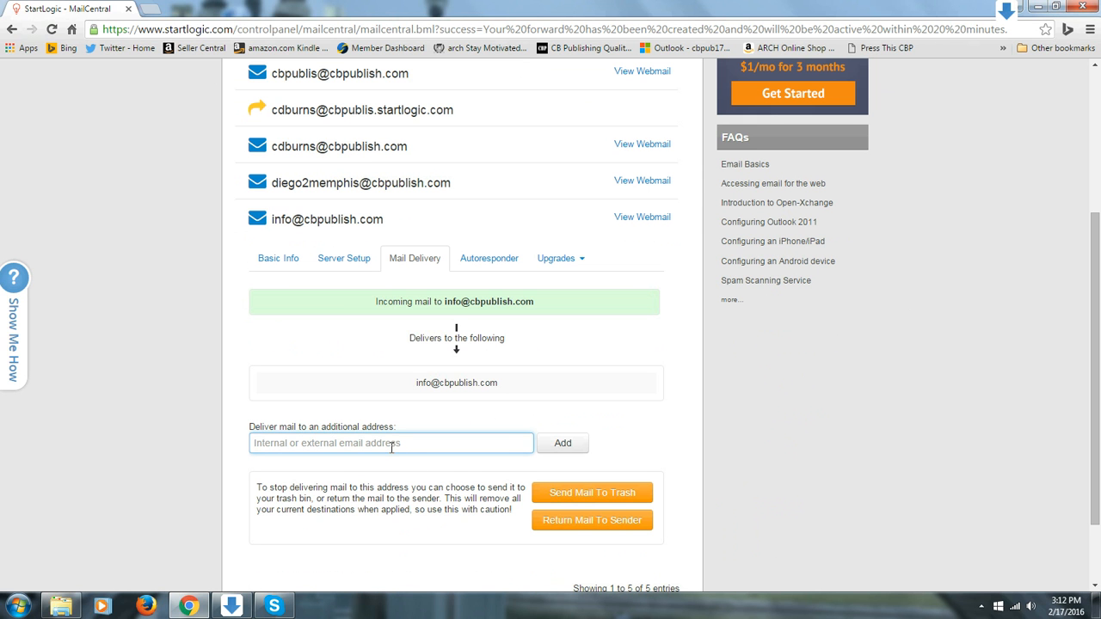
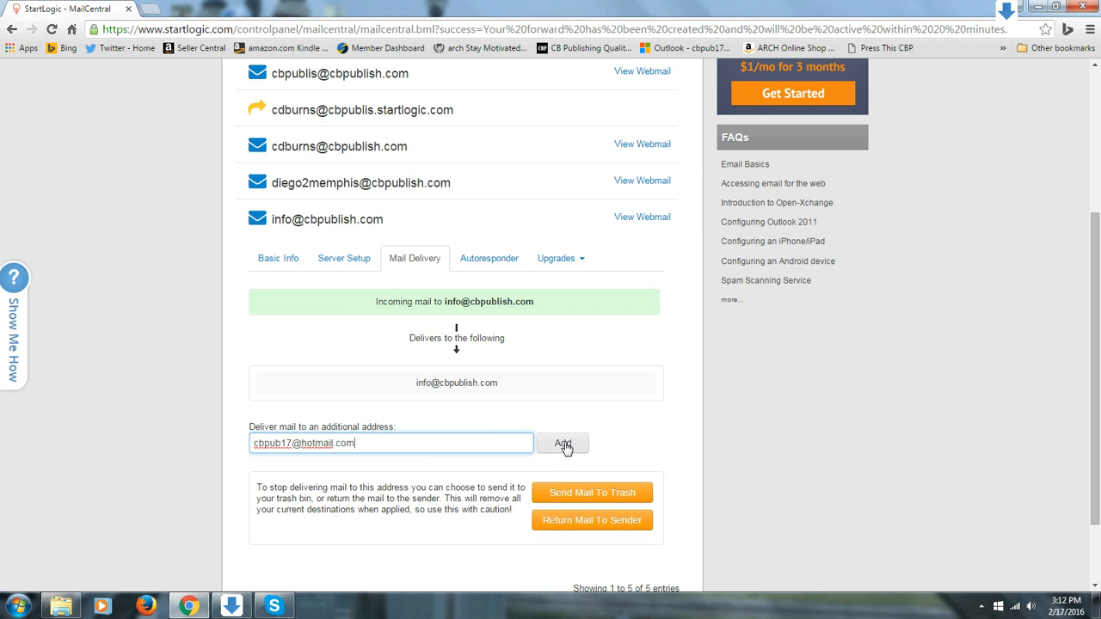
{"action": "left_click", "coordinate": [563, 443]}
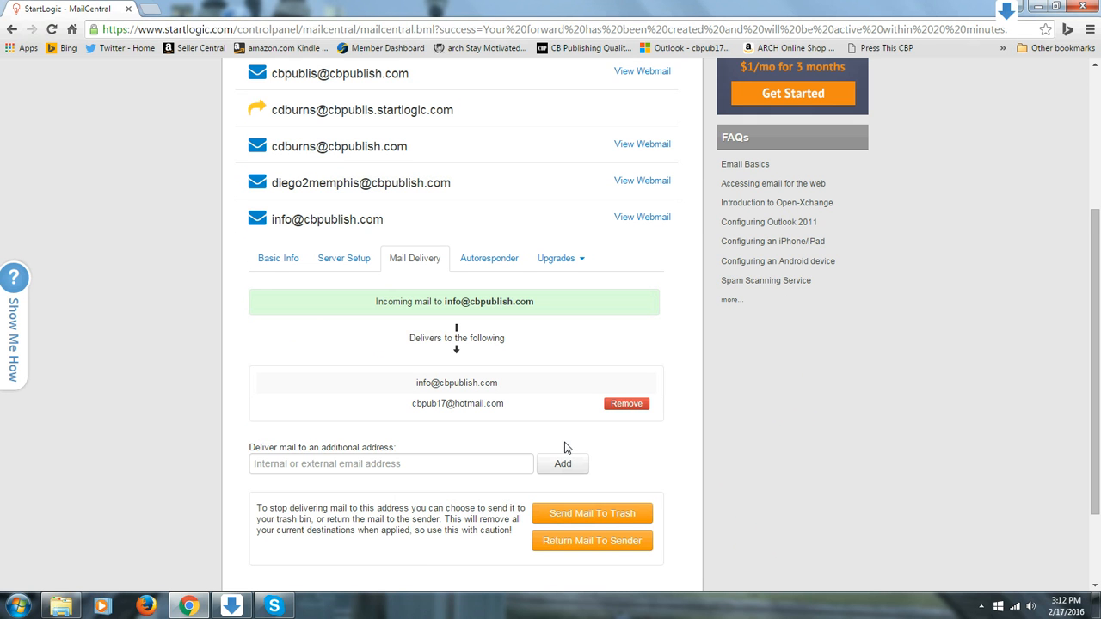
{"action": "mouse_move", "coordinate": [465, 362]}
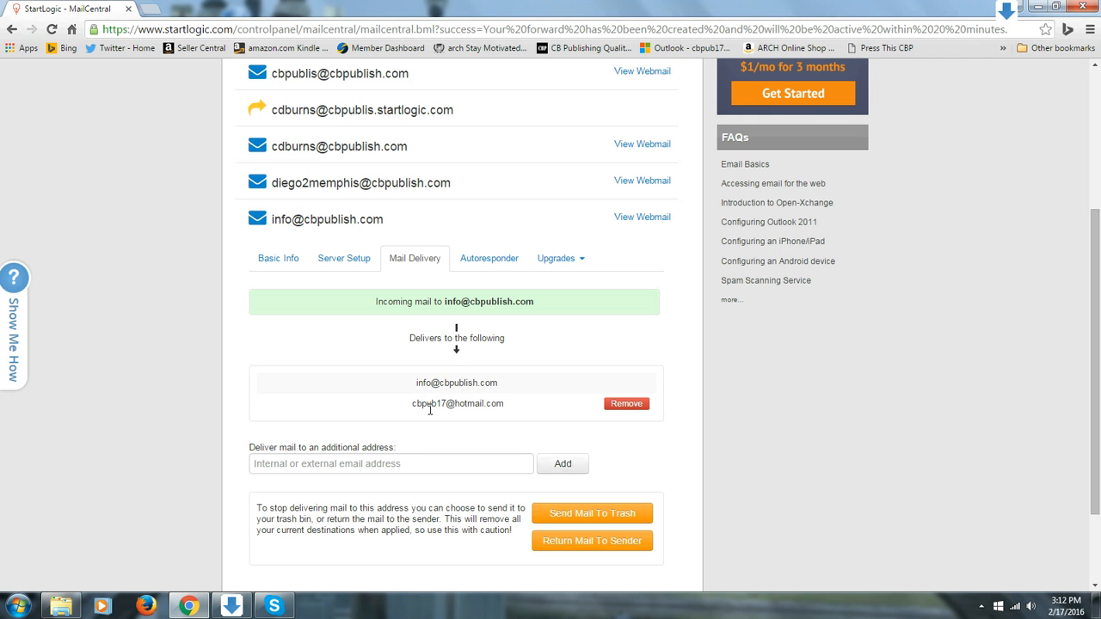
{"action": "mouse_move", "coordinate": [505, 408]}
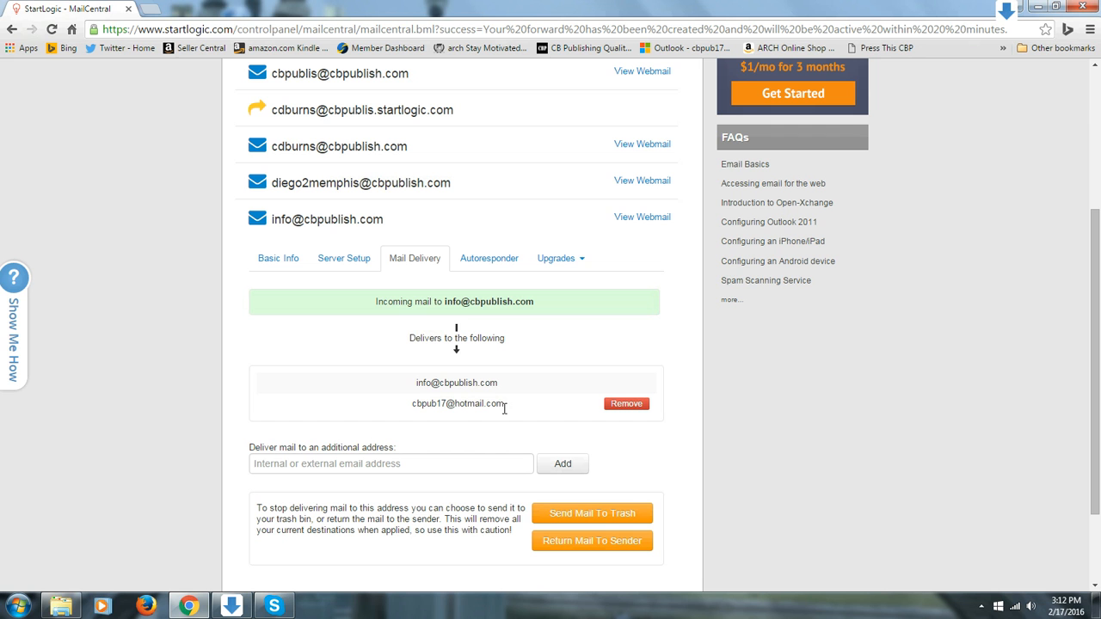
{"action": "mouse_move", "coordinate": [519, 413]}
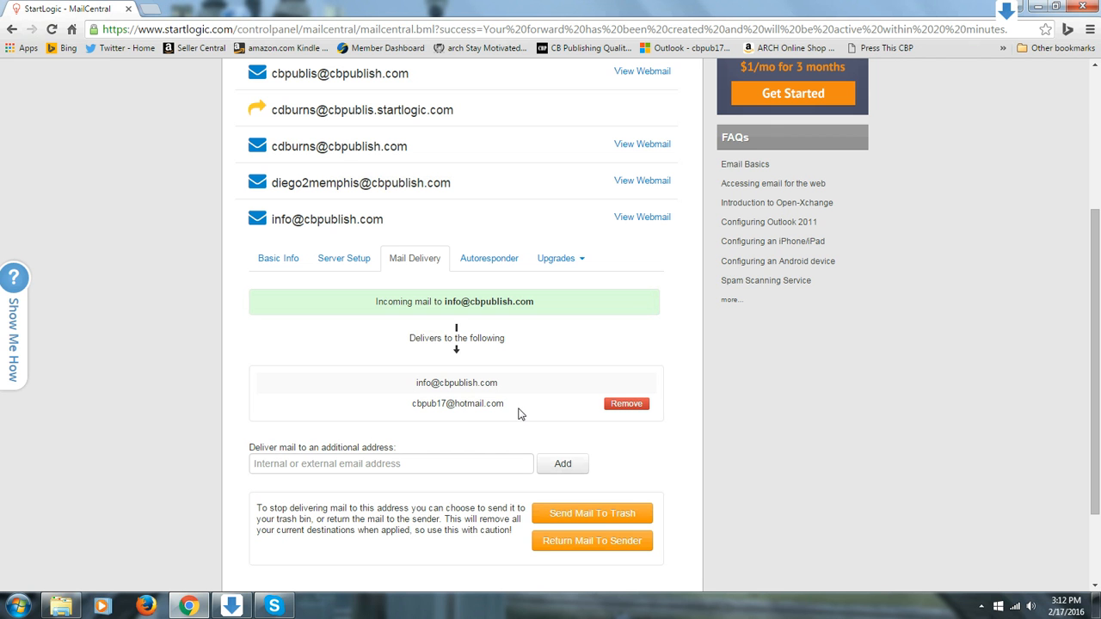
{"action": "scroll", "scroll_direction": "up", "scroll_amount": 3}
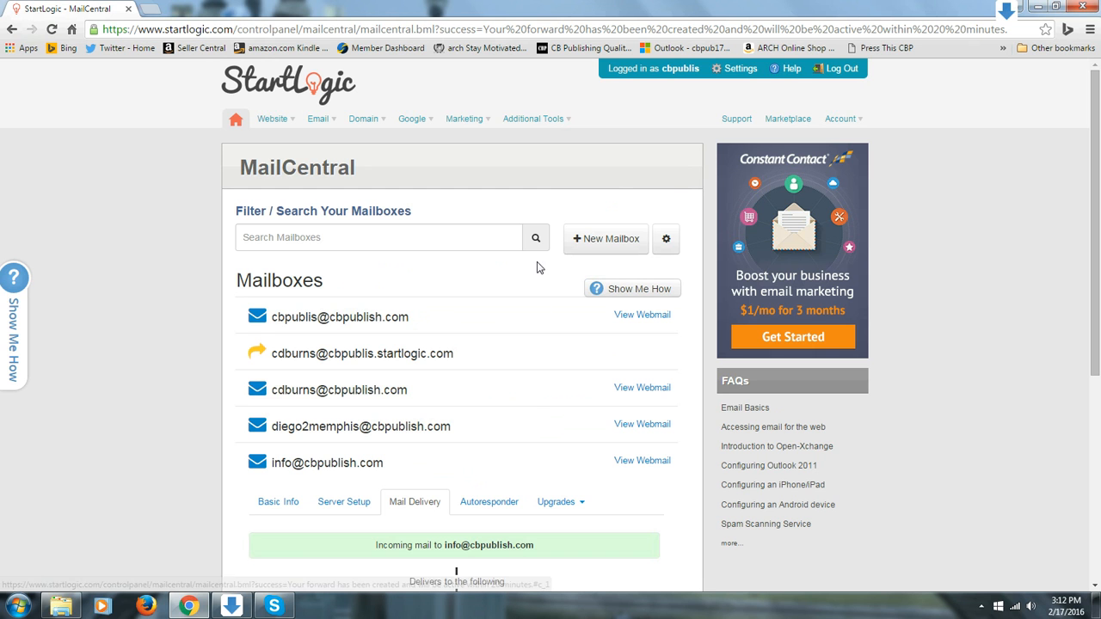
{"action": "mouse_move", "coordinate": [306, 323]}
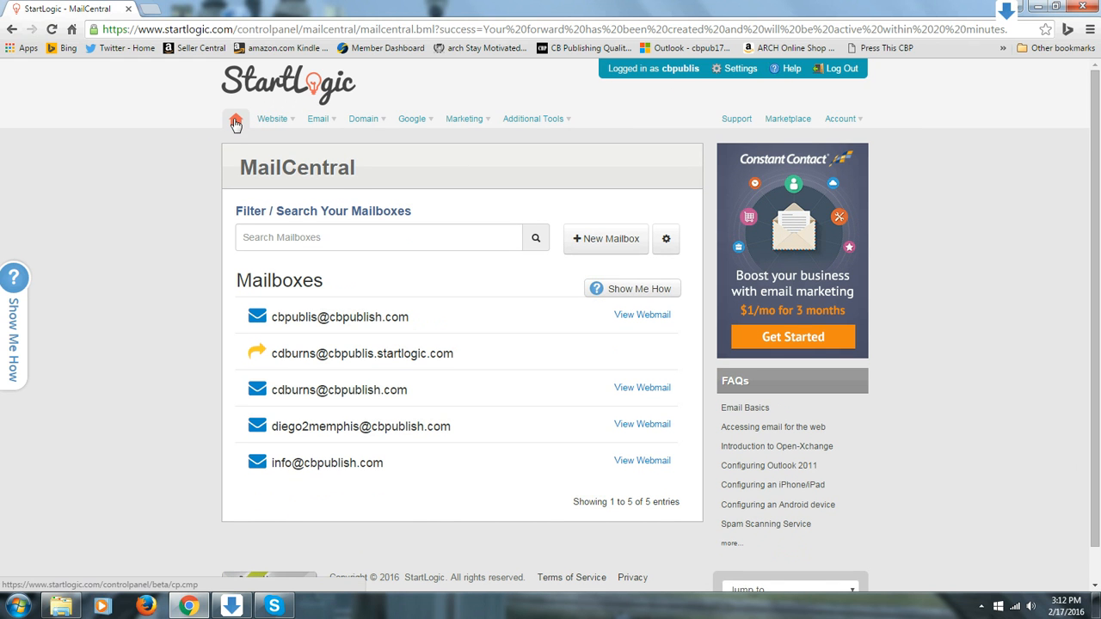
Return to the Control Panel home and open FileManager
{"action": "left_click", "coordinate": [236, 118]}
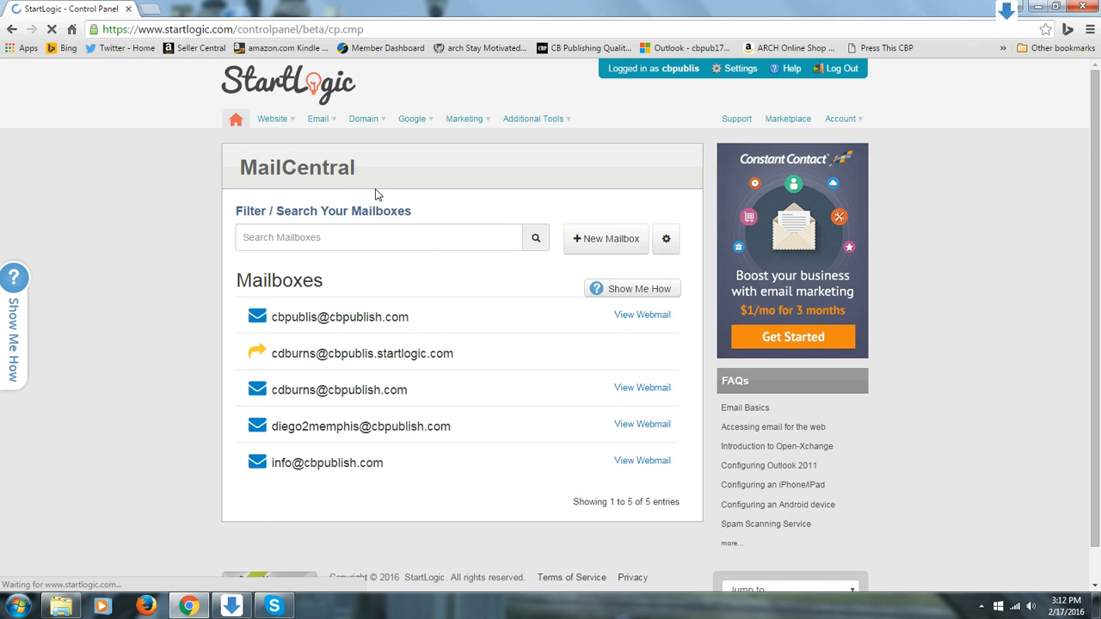
{"action": "left_click", "coordinate": [235, 119]}
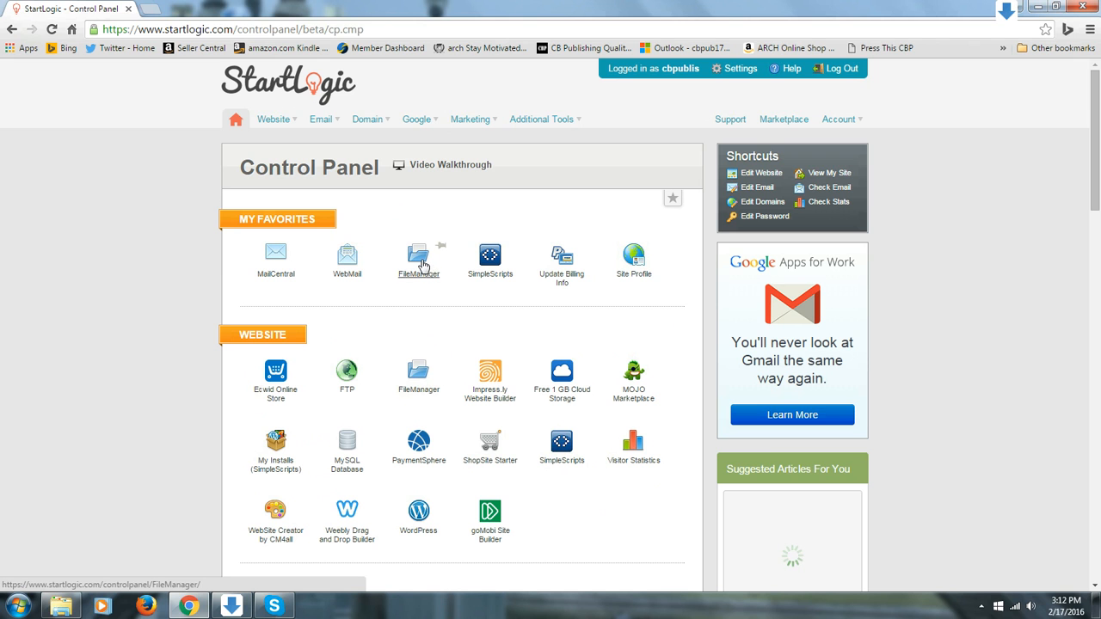
{"action": "left_click", "coordinate": [419, 259]}
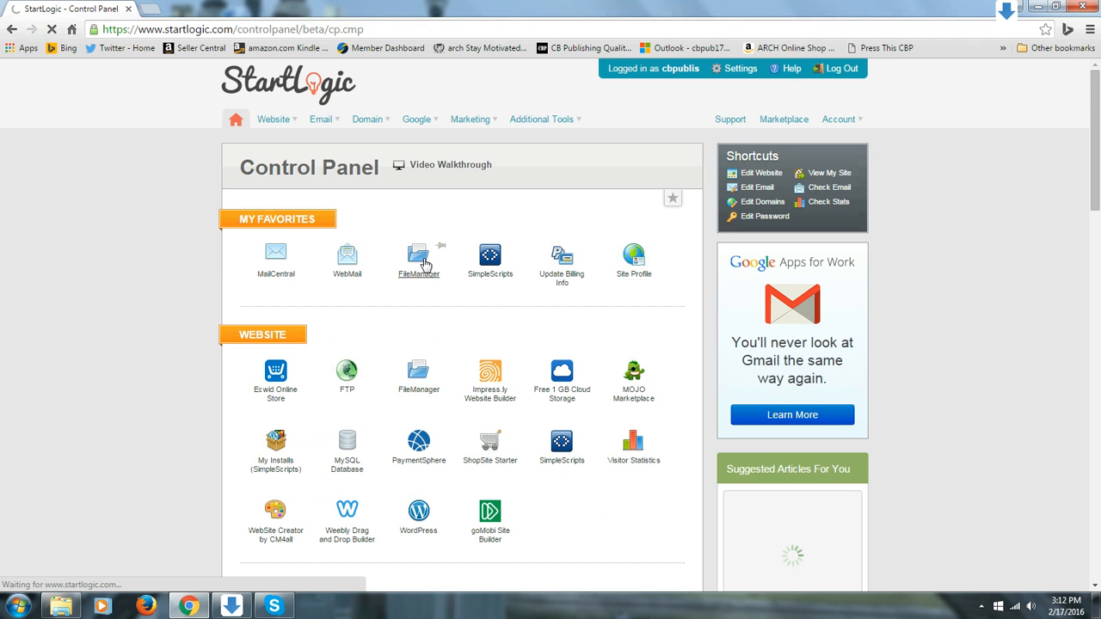
{"action": "left_click", "coordinate": [419, 255]}
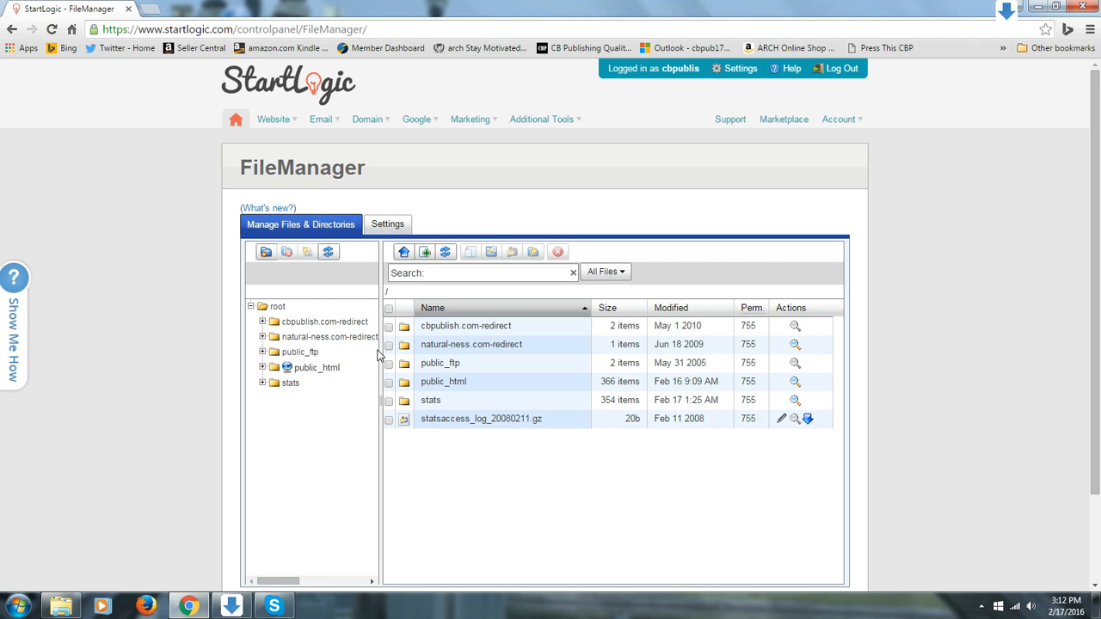
{"action": "mouse_move", "coordinate": [378, 356]}
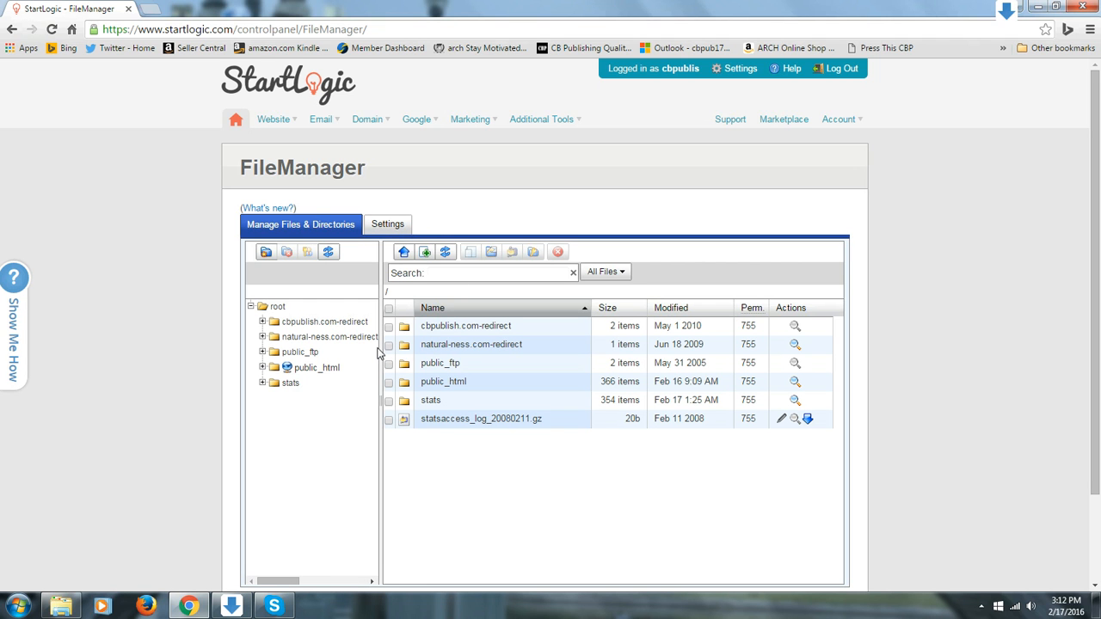
{"action": "mouse_move", "coordinate": [289, 293]}
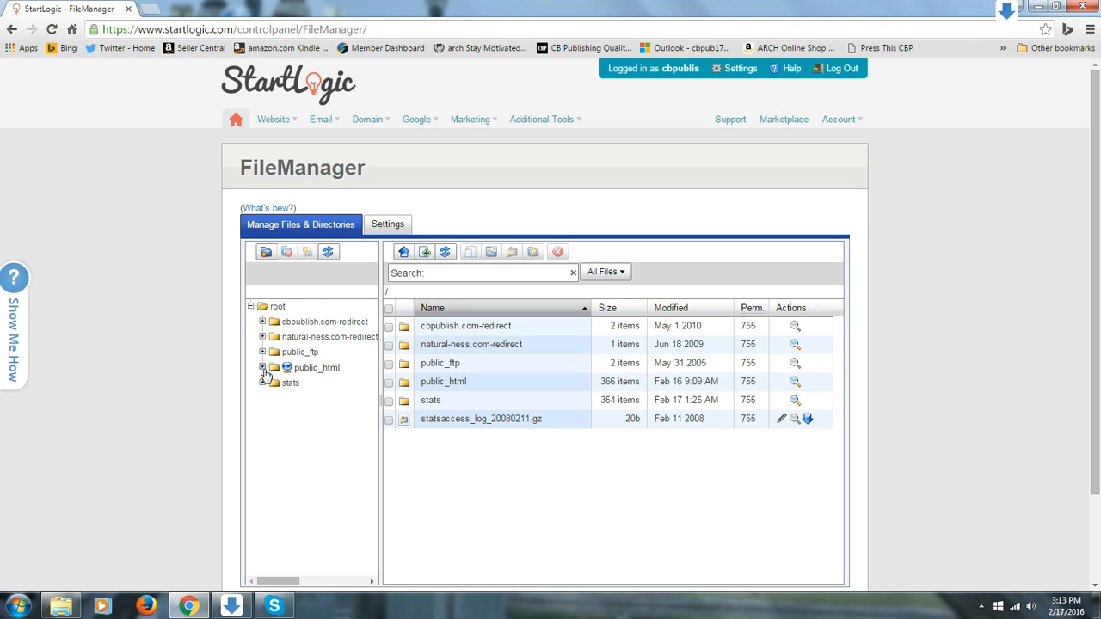
{"action": "left_click", "coordinate": [286, 367]}
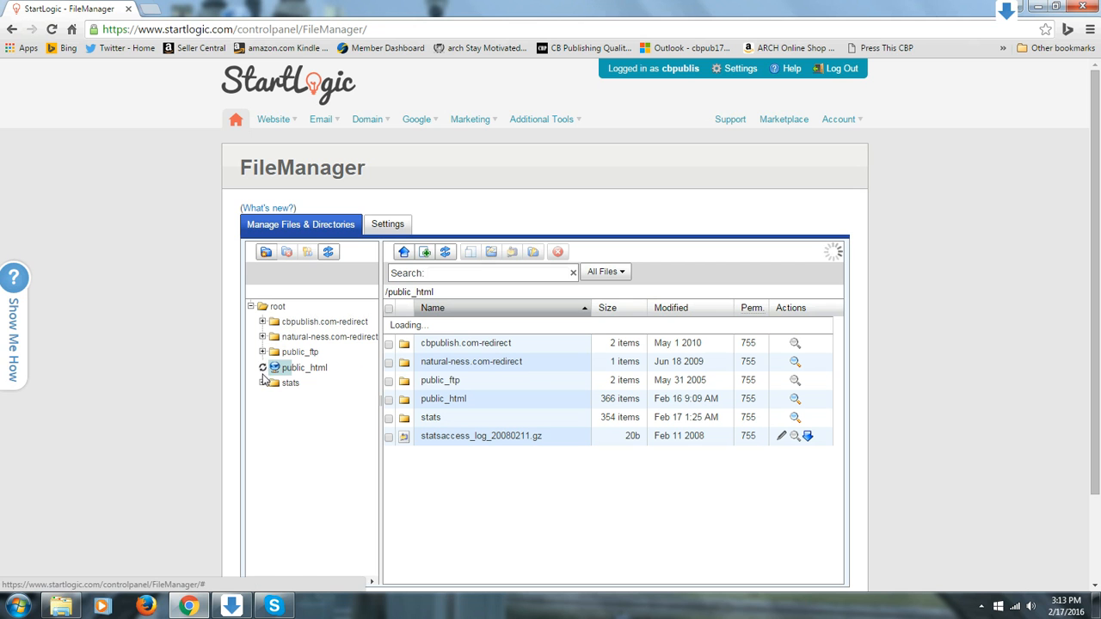
{"action": "left_click", "coordinate": [263, 367]}
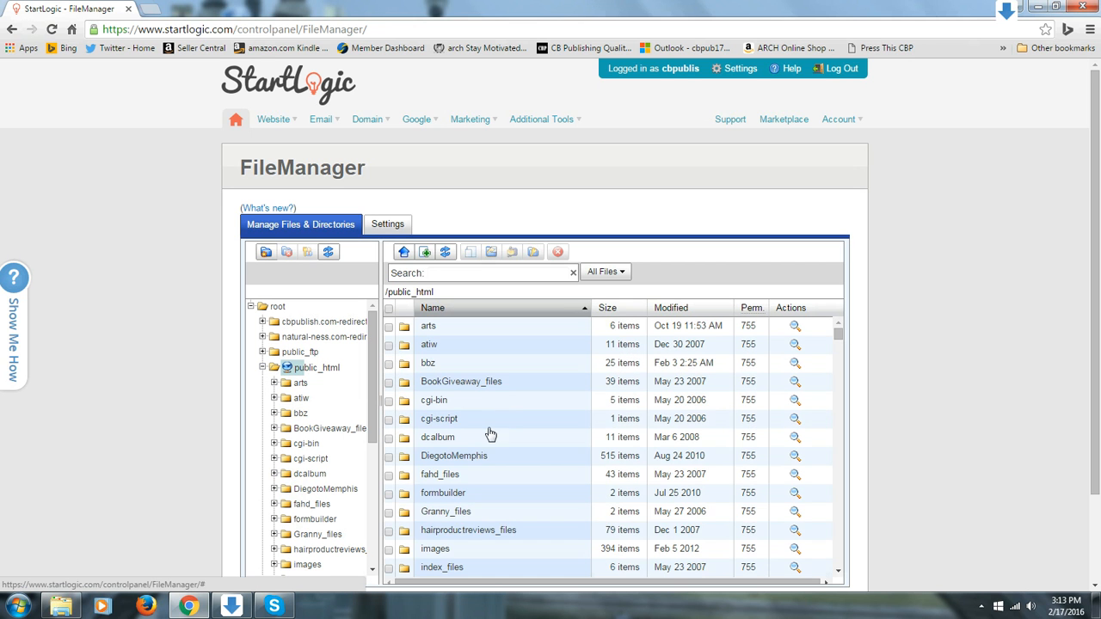
{"action": "mouse_move", "coordinate": [650, 380]}
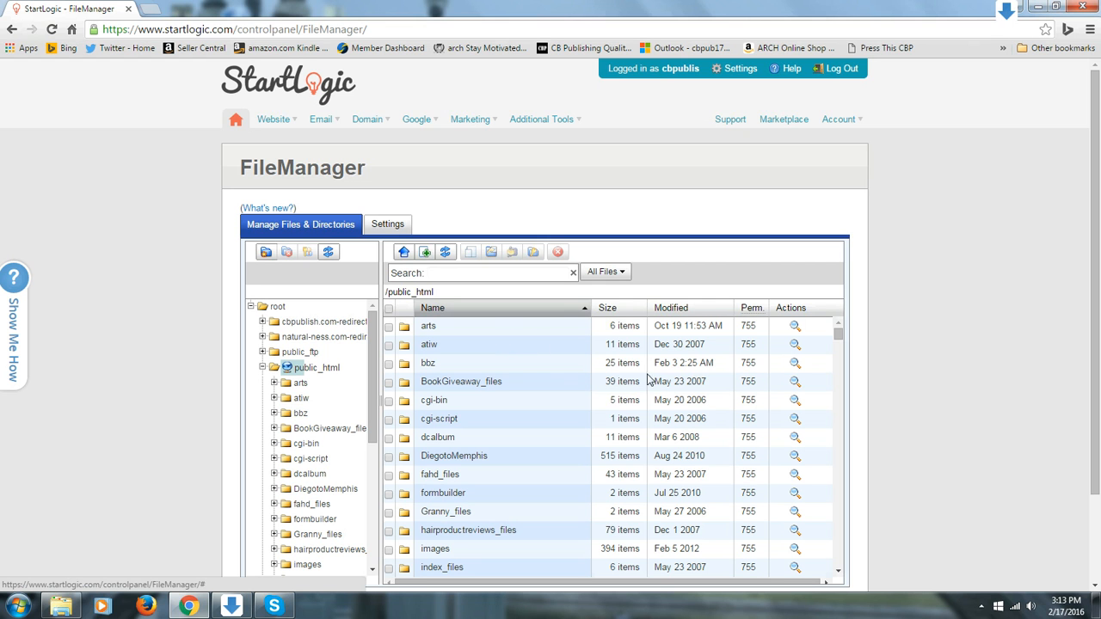
{"action": "mouse_move", "coordinate": [434, 307]}
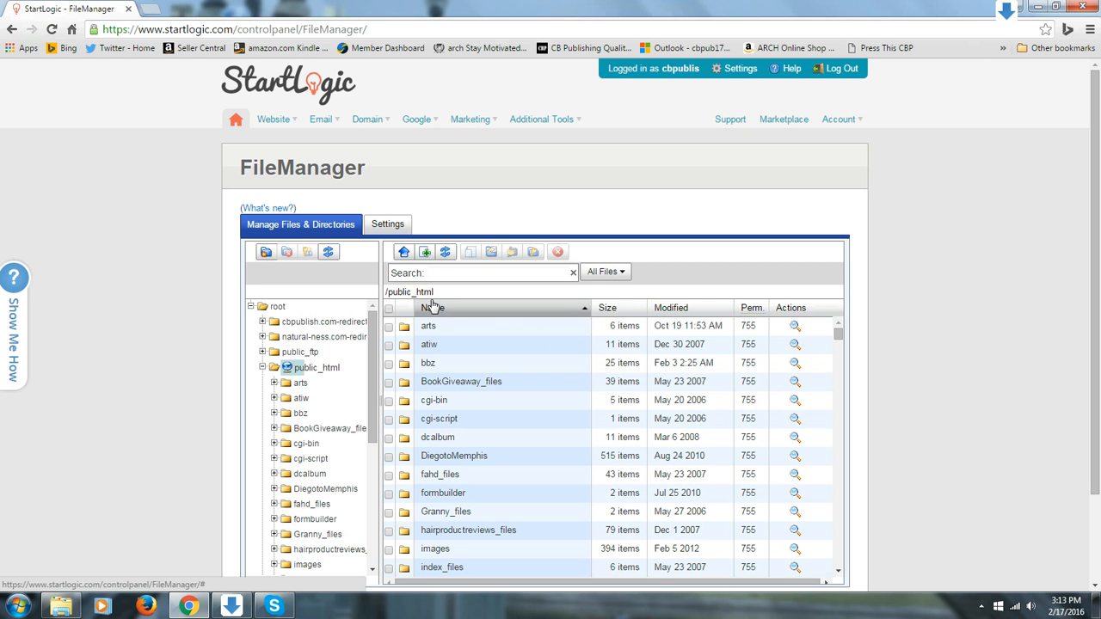
{"action": "left_click", "coordinate": [389, 326]}
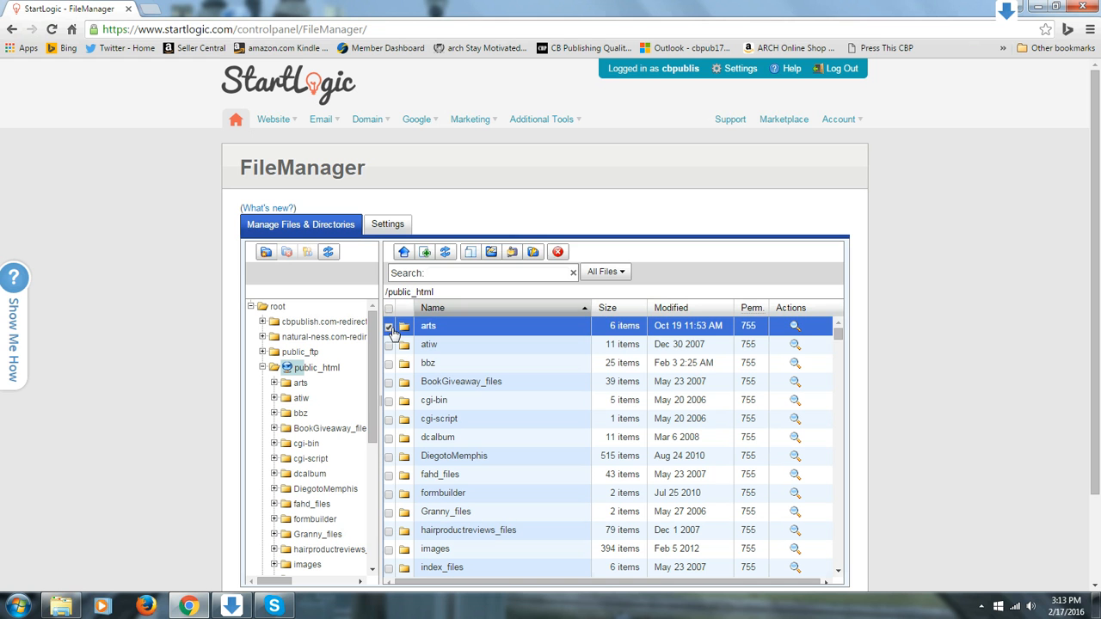
{"action": "left_click", "coordinate": [389, 329]}
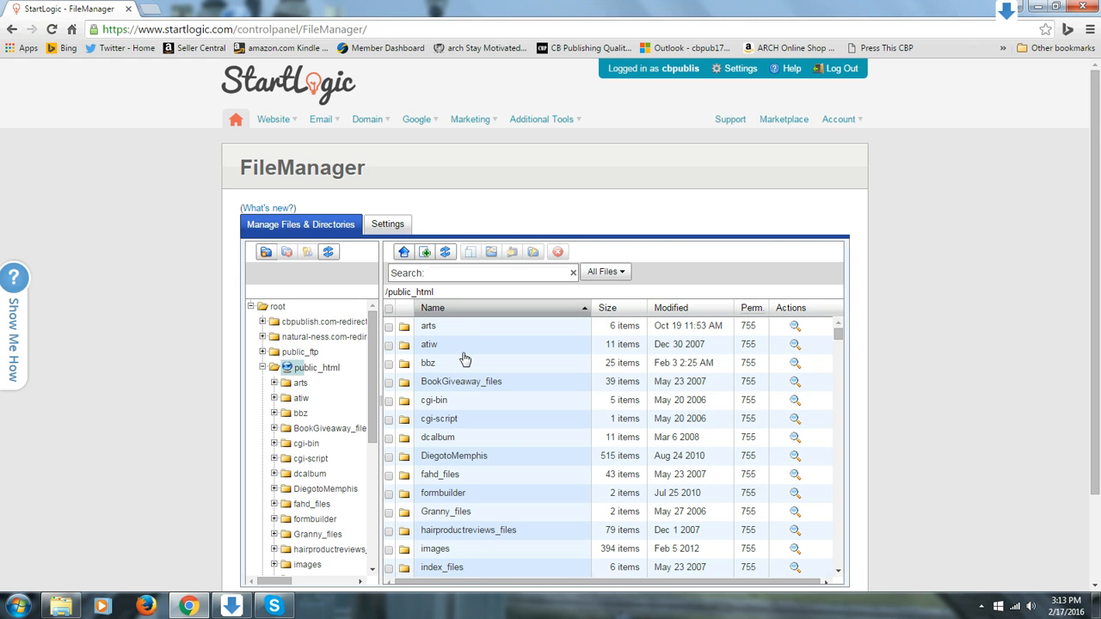
{"action": "scroll", "scroll_direction": "down", "scroll_amount": 3}
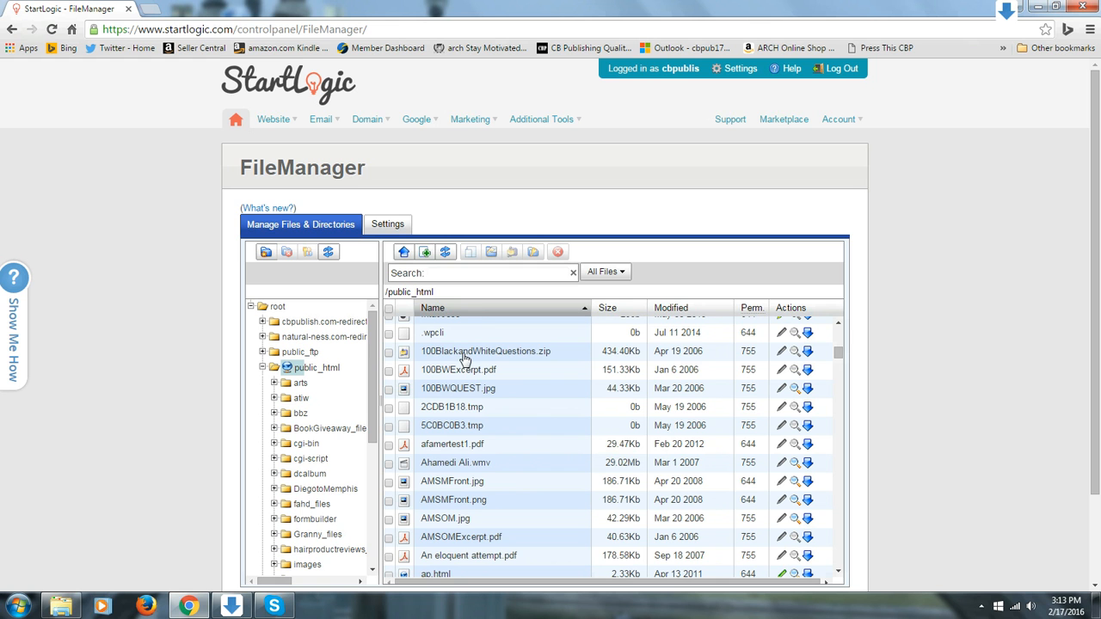
{"action": "scroll", "scroll_direction": "down", "scroll_amount": 3}
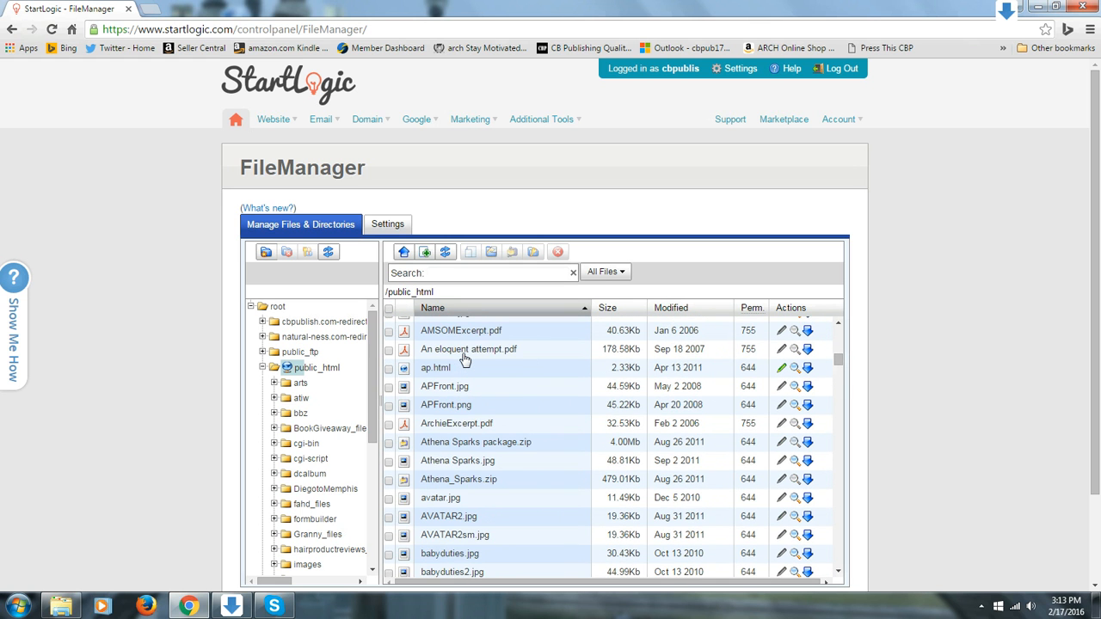
{"action": "scroll", "scroll_direction": "down", "scroll_amount": 3}
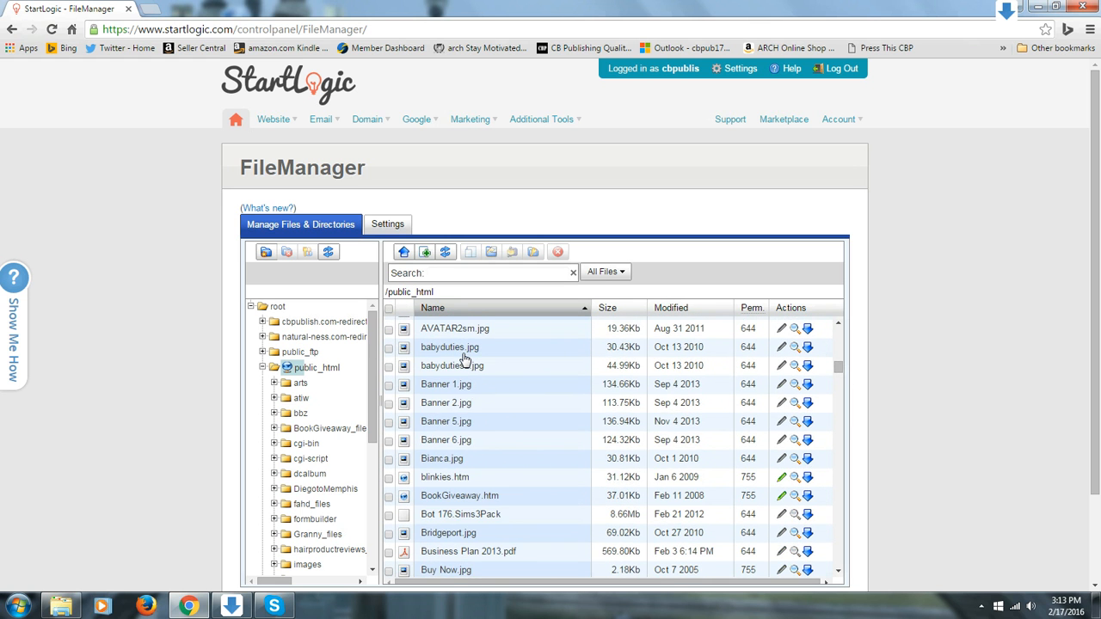
{"action": "scroll", "scroll_direction": "down", "scroll_amount": 3}
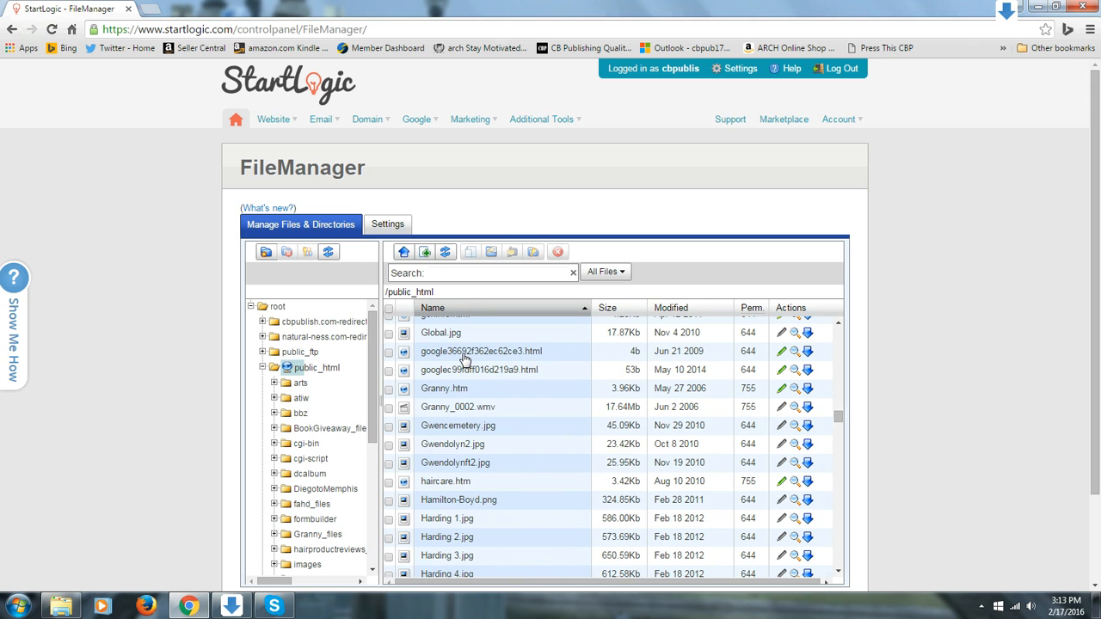
{"action": "scroll", "scroll_direction": "down", "scroll_amount": 3}
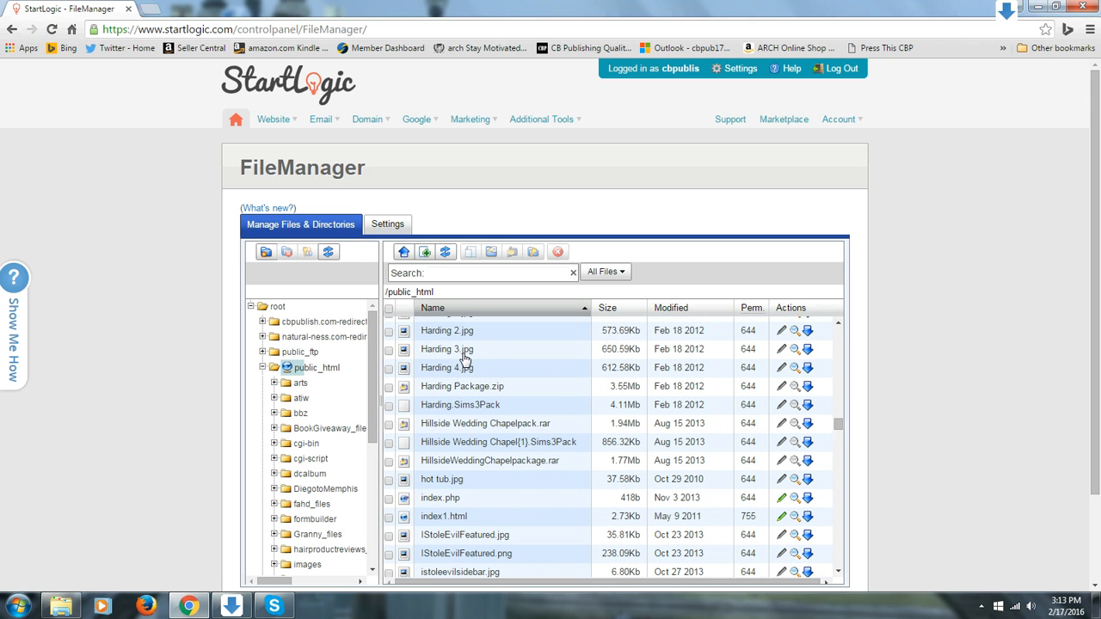
{"action": "mouse_move", "coordinate": [437, 525]}
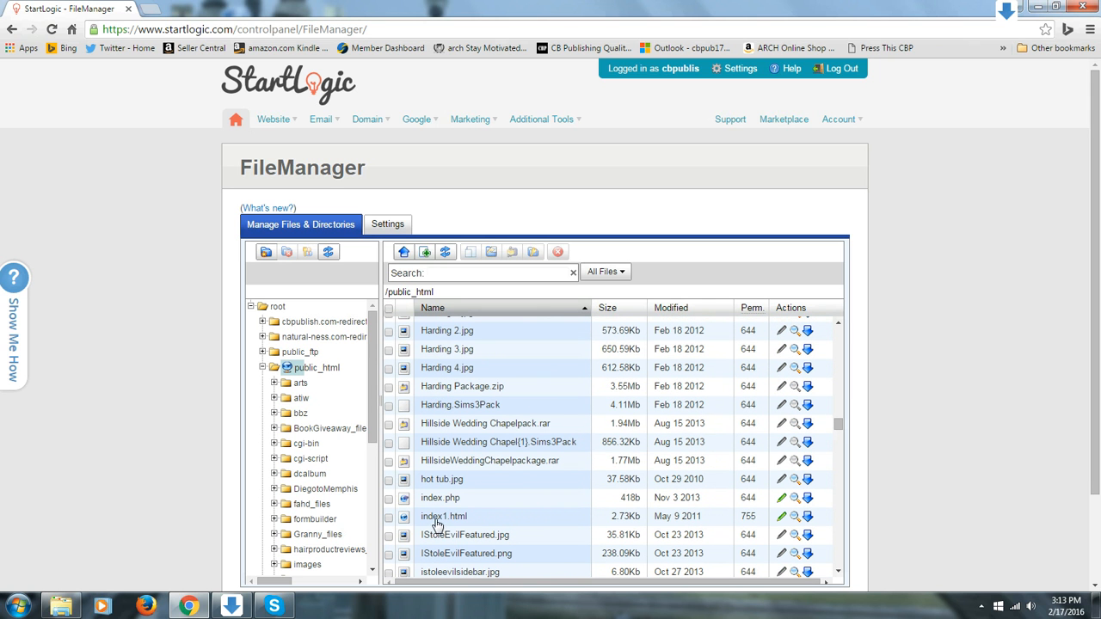
{"action": "scroll", "scroll_direction": "down", "scroll_amount": 3}
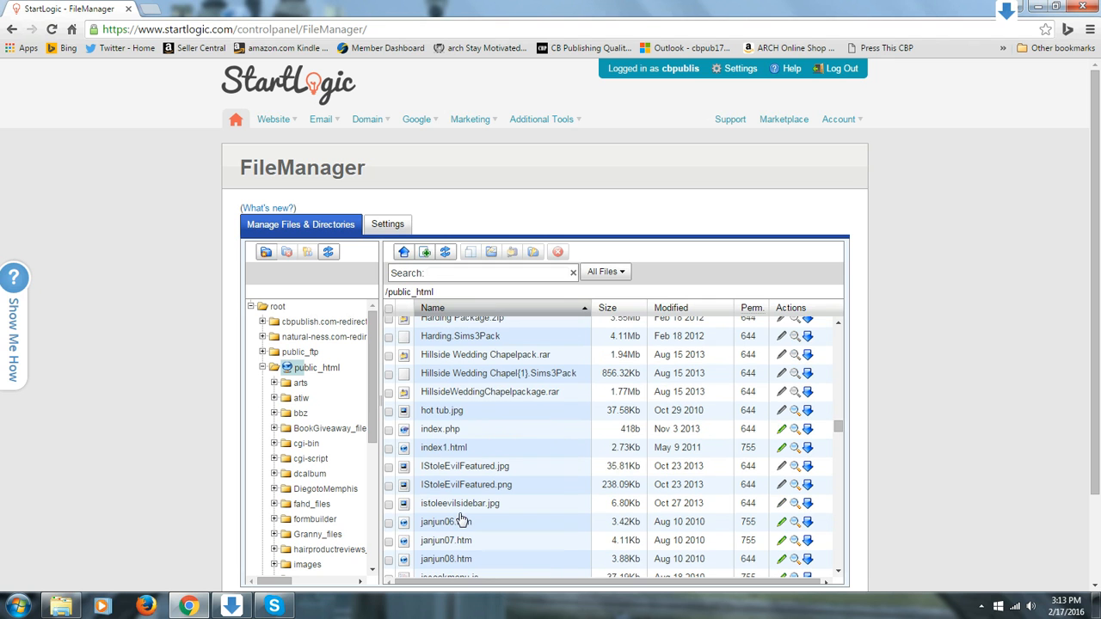
{"action": "mouse_move", "coordinate": [453, 449]}
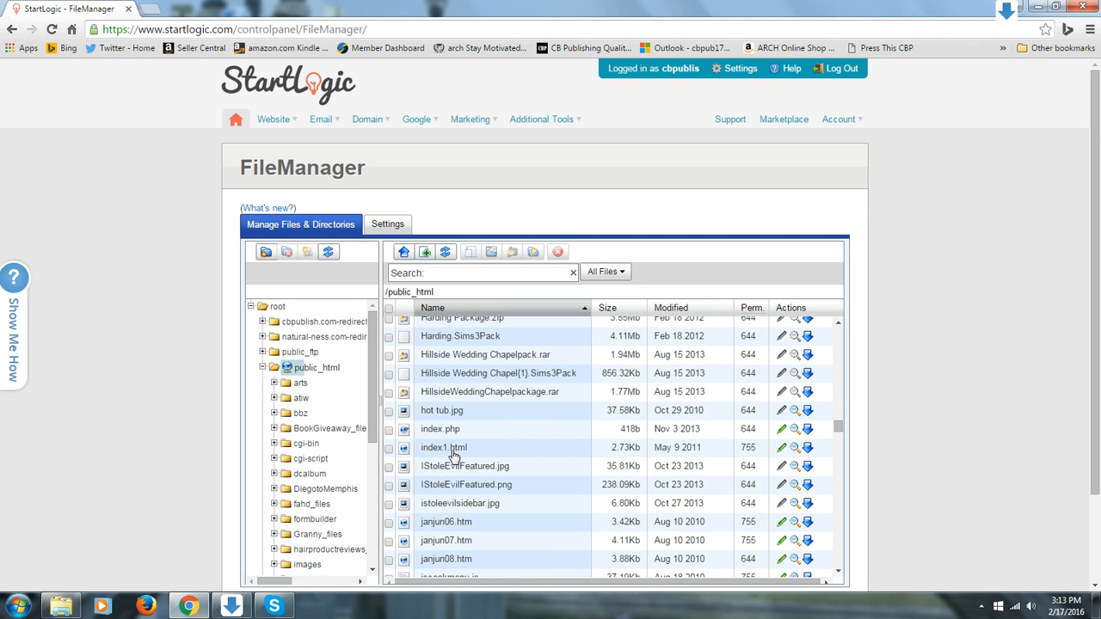
{"action": "mouse_move", "coordinate": [459, 451]}
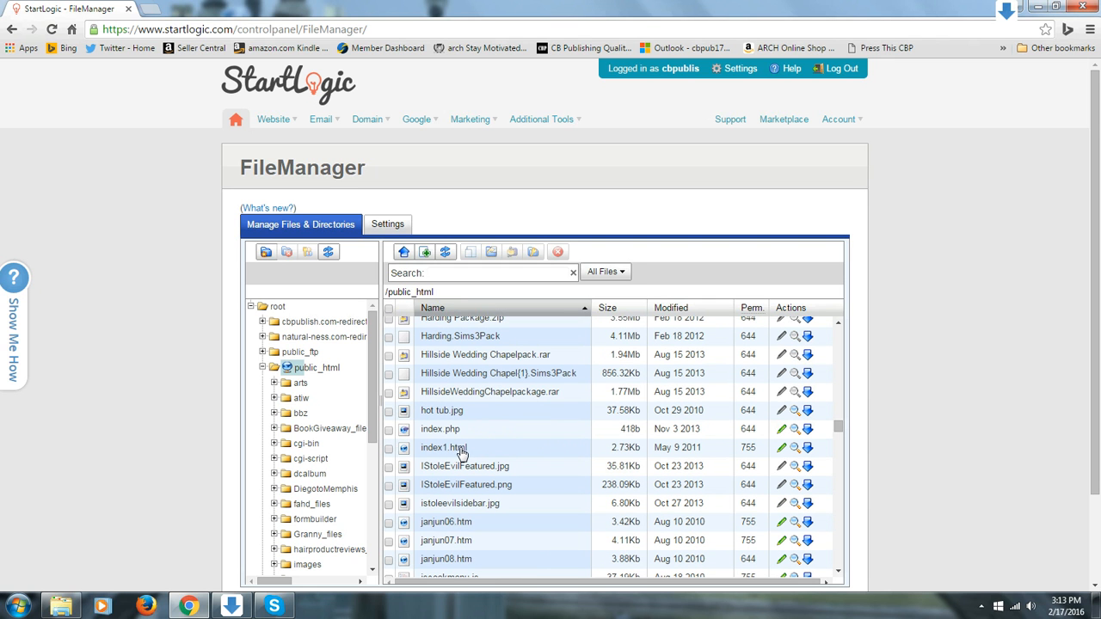
{"action": "mouse_move", "coordinate": [502, 284]}
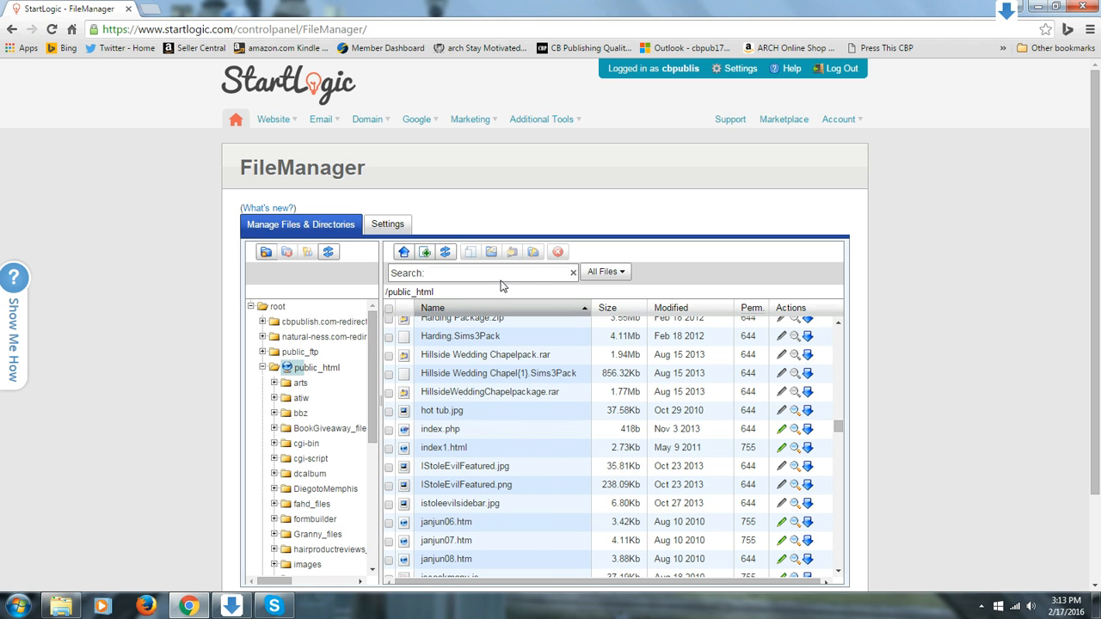
Tick the checkbox beside index1.html in public_html
{"action": "left_click", "coordinate": [388, 447]}
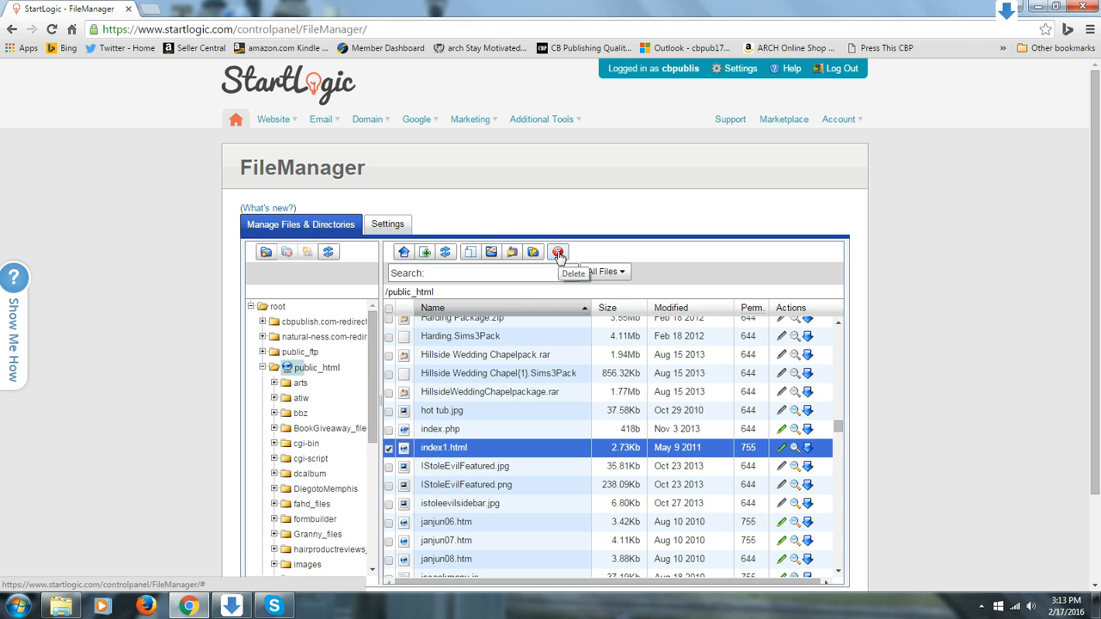
{"action": "mouse_move", "coordinate": [460, 439]}
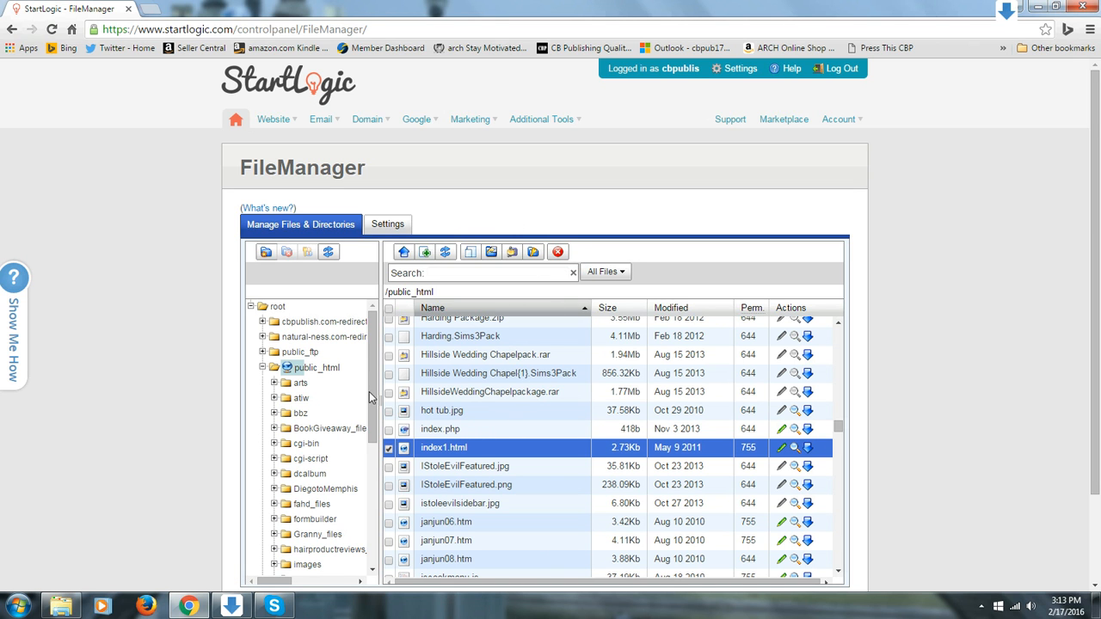
{"action": "mouse_move", "coordinate": [476, 426]}
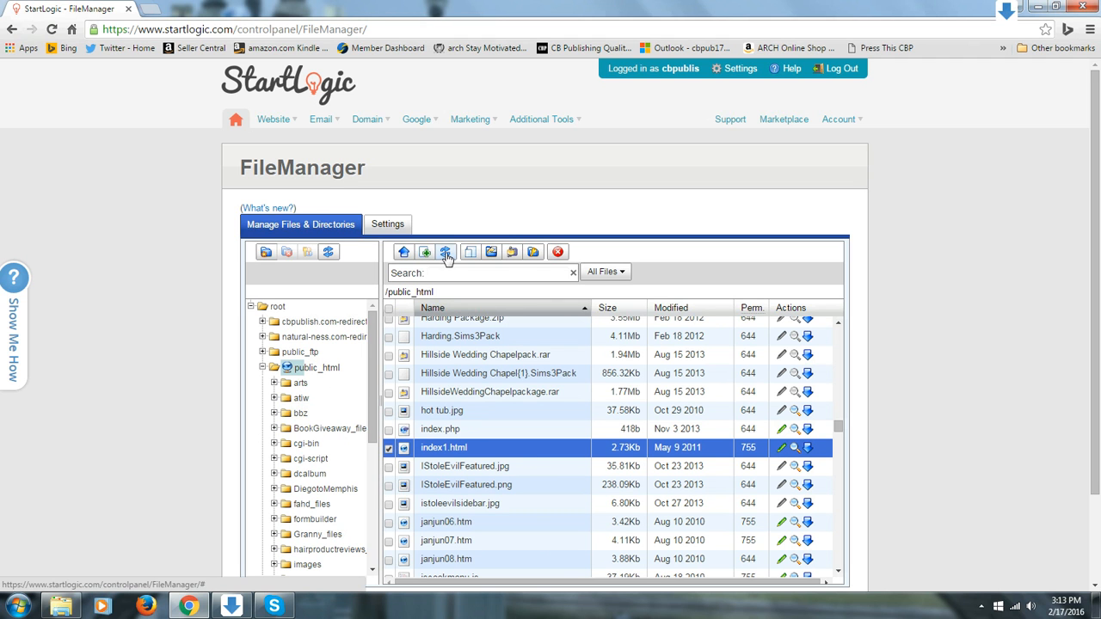
{"action": "mouse_move", "coordinate": [492, 251]}
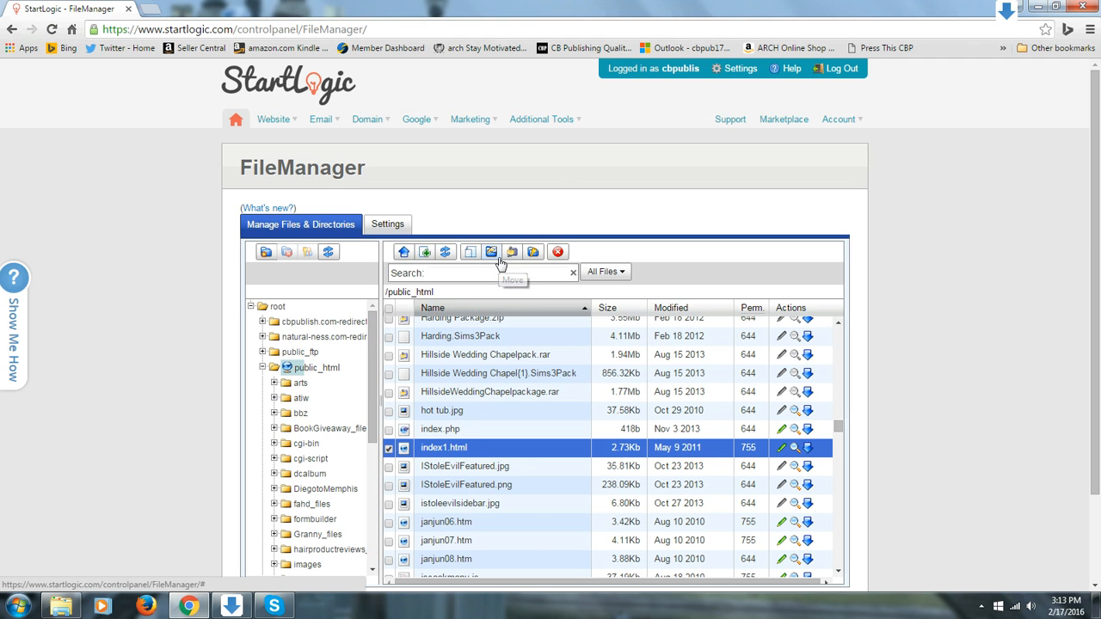
{"action": "mouse_move", "coordinate": [234, 127]}
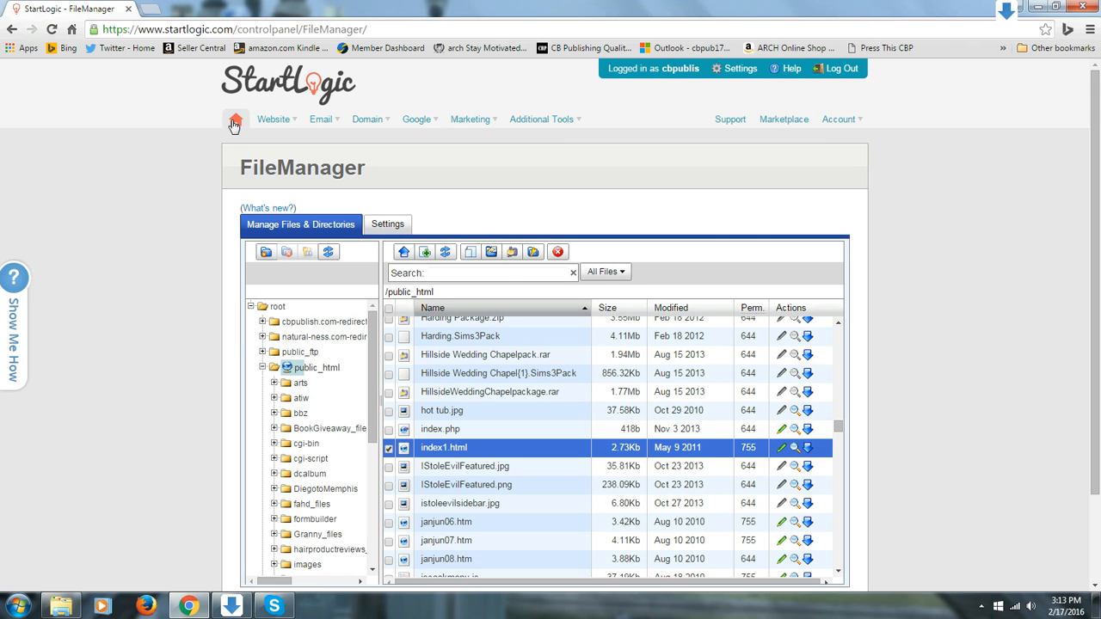
Return to the Control Panel home page and browse its website, email and domain sections
{"action": "left_click", "coordinate": [235, 120]}
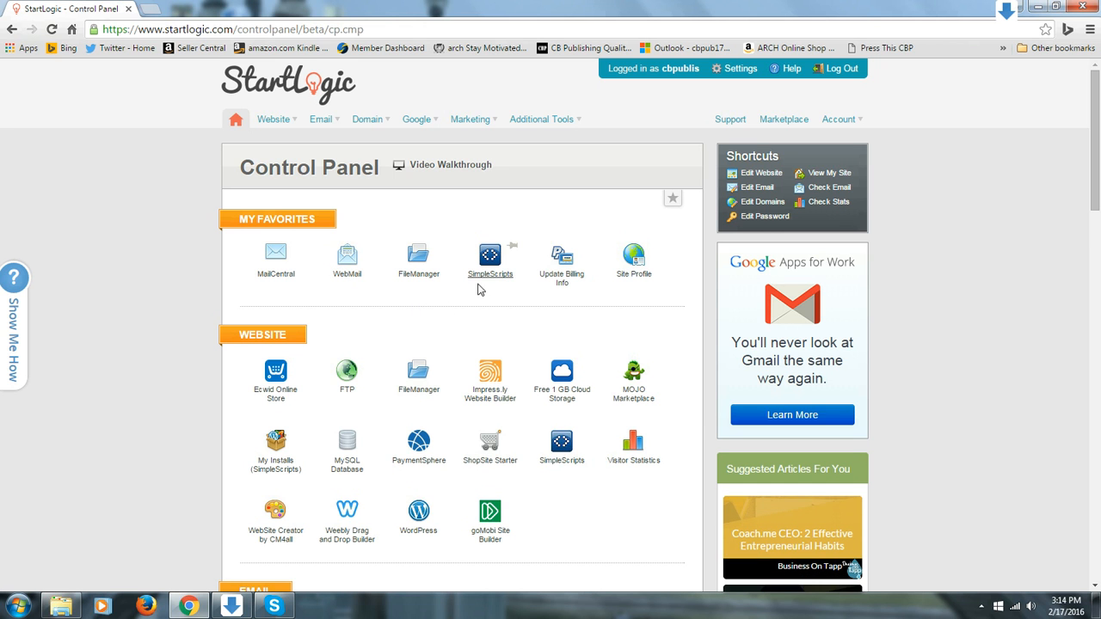
{"action": "scroll", "scroll_direction": "down", "scroll_amount": 3}
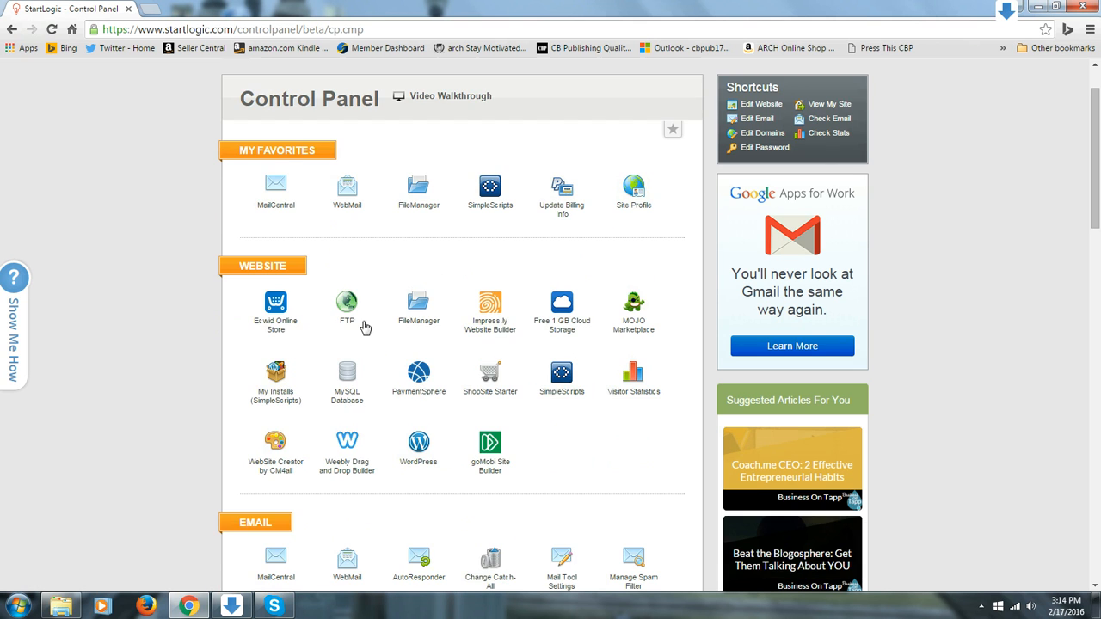
{"action": "scroll", "scroll_direction": "down", "scroll_amount": 3}
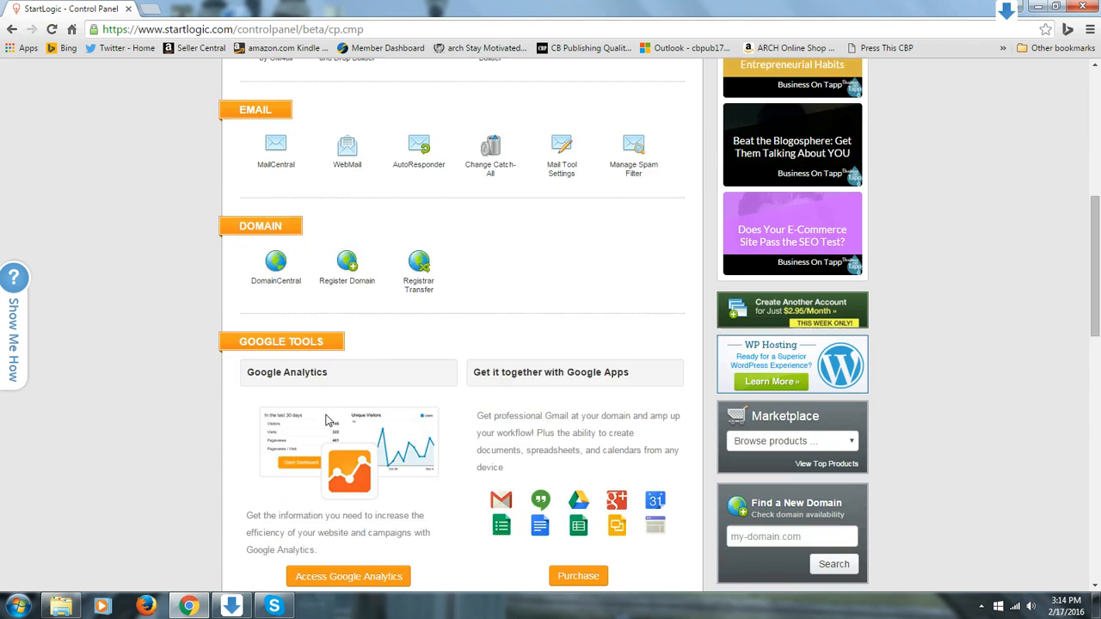
{"action": "scroll", "scroll_direction": "up", "scroll_amount": 3}
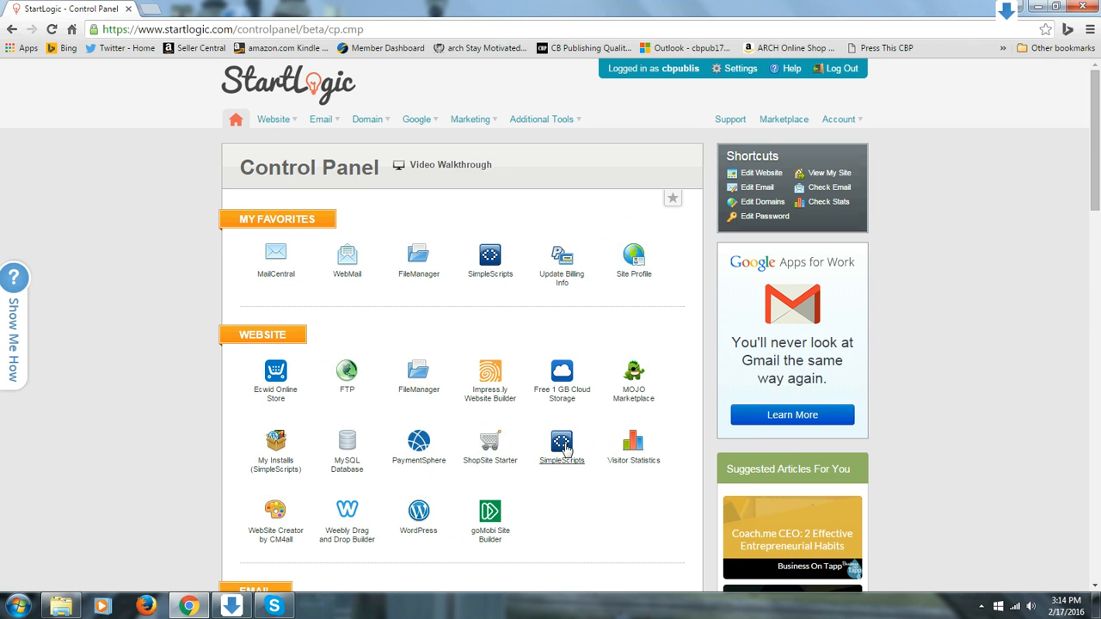
Launch SimpleScripts from the Website section to reach the MOJO Marketplace page
{"action": "left_click", "coordinate": [562, 448]}
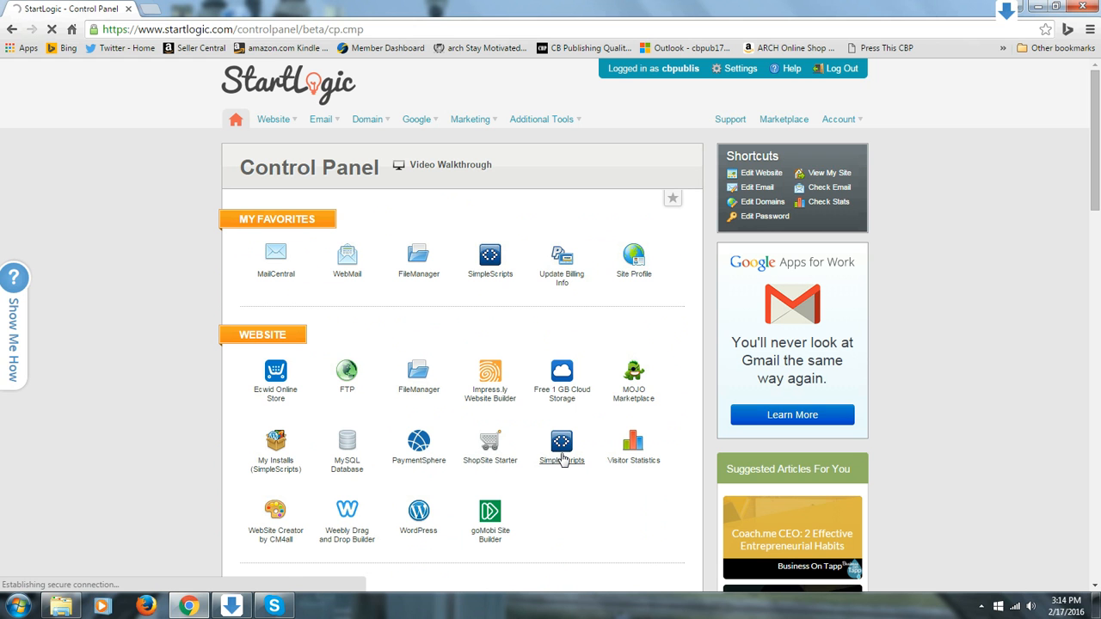
{"action": "left_click", "coordinate": [633, 374]}
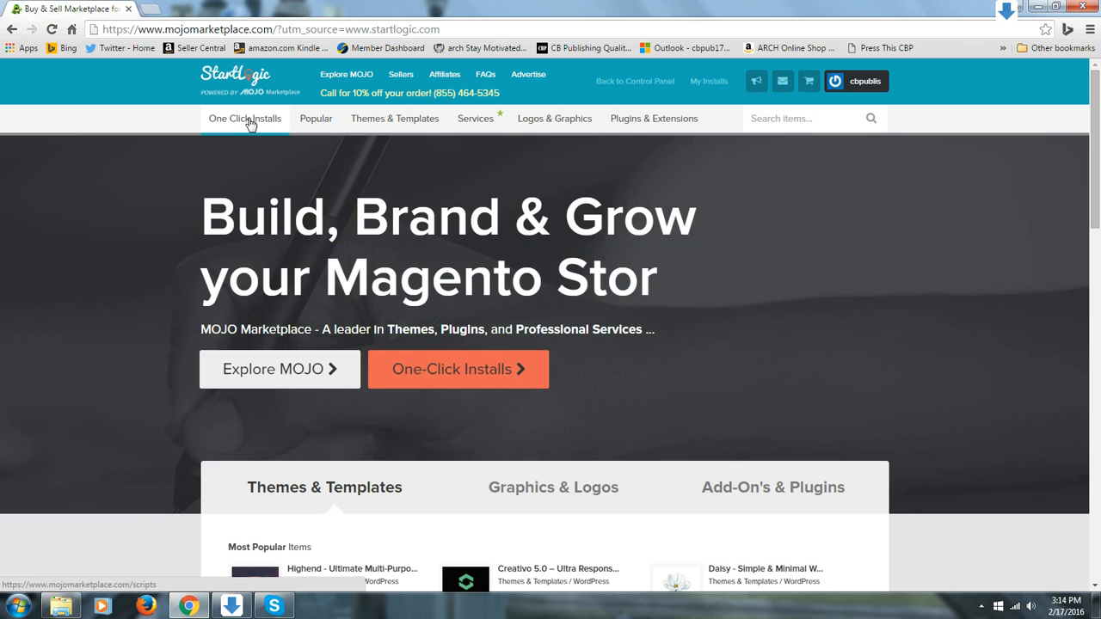
Go to One Click Installs and open 'View My Installs' to list installed WordPress sites
{"action": "left_click", "coordinate": [244, 119]}
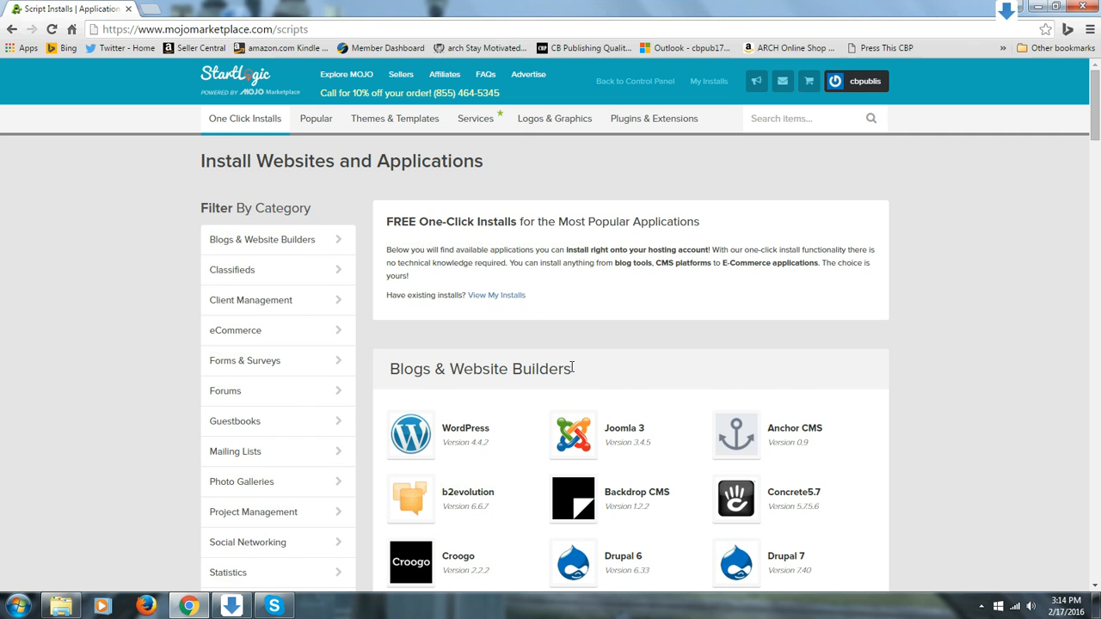
{"action": "scroll", "scroll_direction": "down", "scroll_amount": 3}
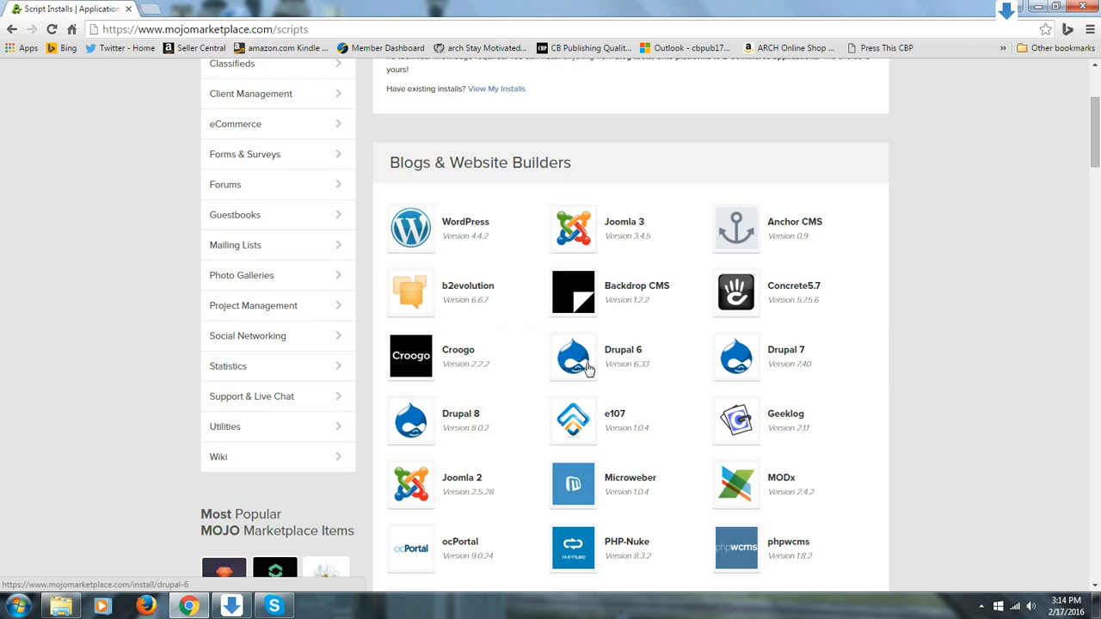
{"action": "mouse_move", "coordinate": [624, 408]}
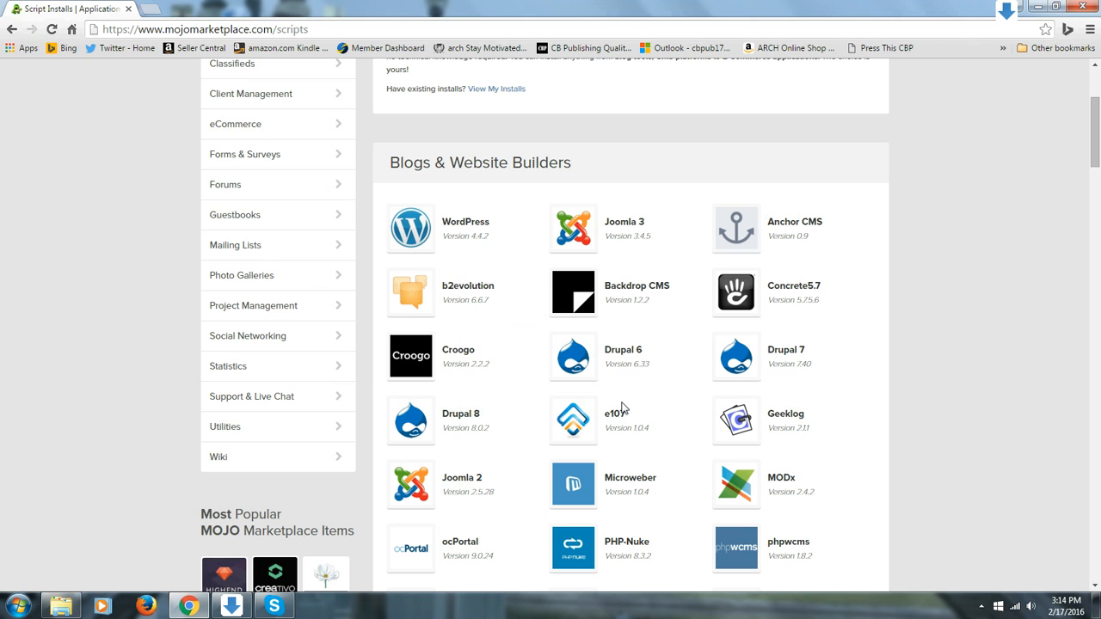
{"action": "mouse_move", "coordinate": [522, 403]}
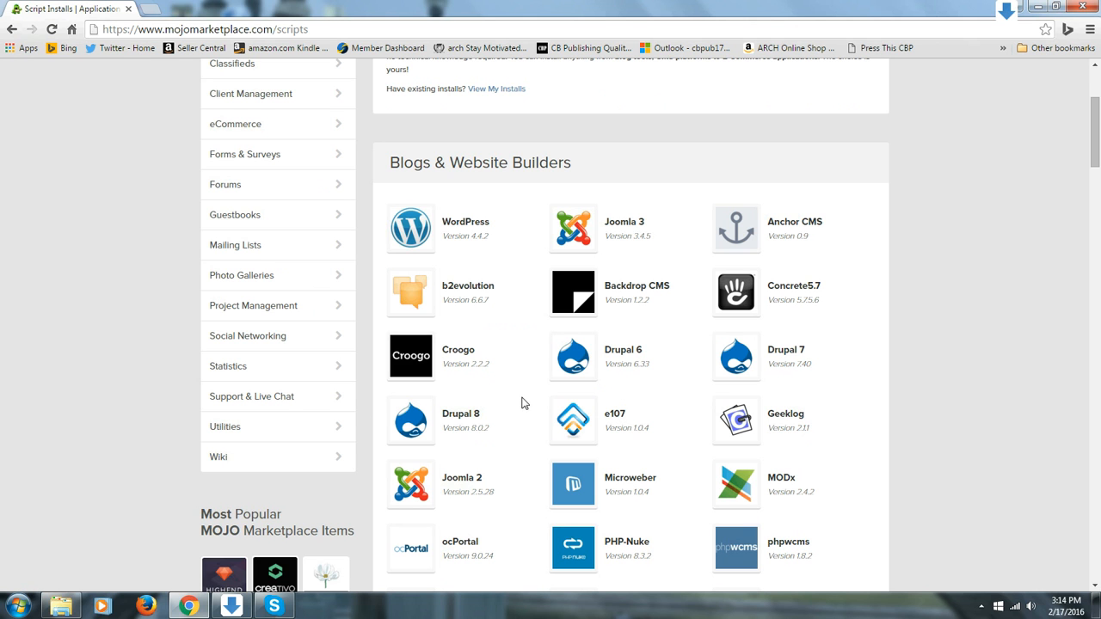
{"action": "mouse_move", "coordinate": [523, 428]}
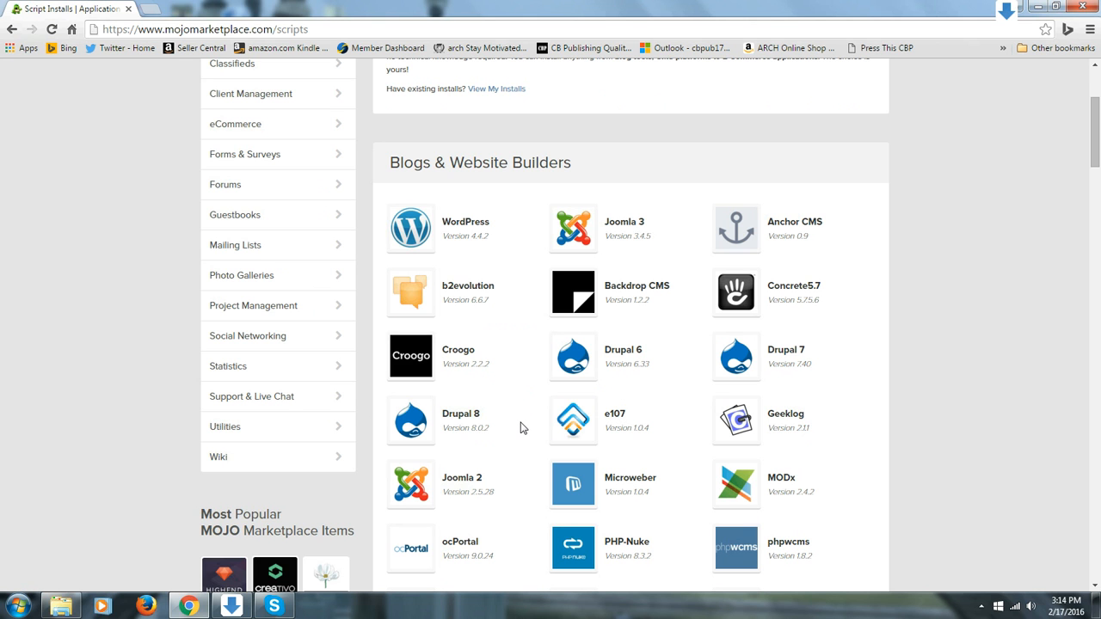
{"action": "mouse_move", "coordinate": [411, 229]}
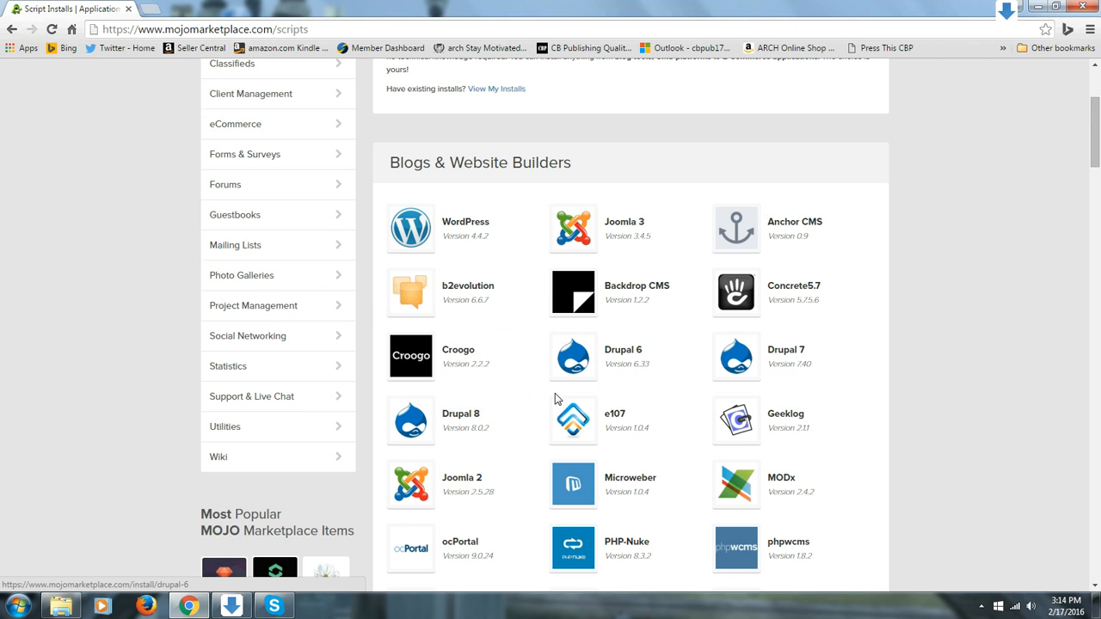
{"action": "scroll", "scroll_direction": "up", "scroll_amount": 3}
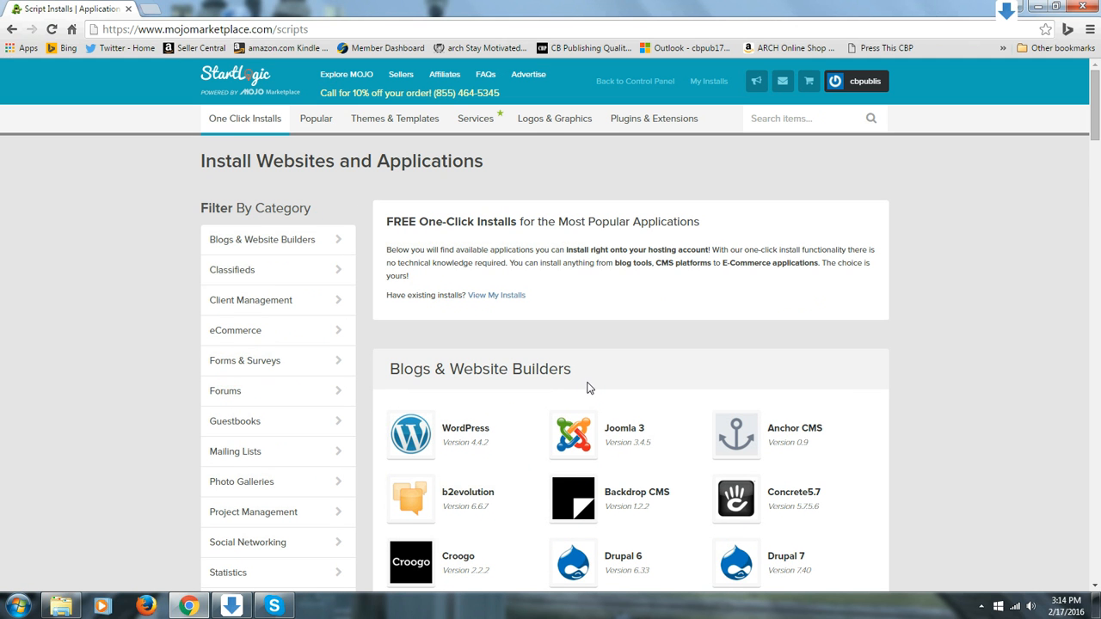
{"action": "mouse_move", "coordinate": [583, 362]}
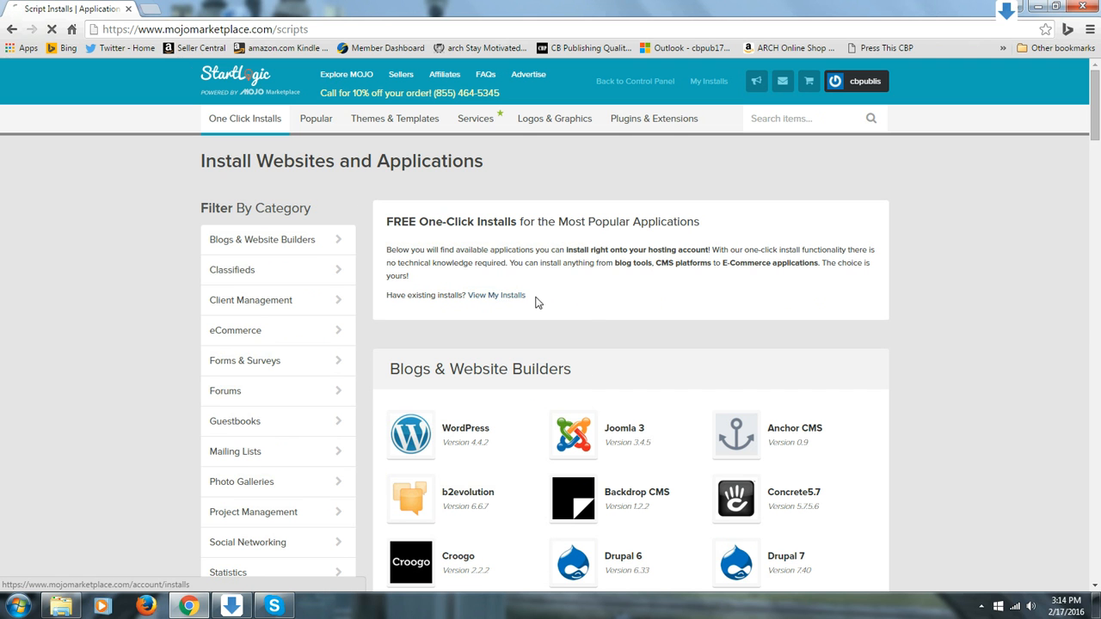
{"action": "left_click", "coordinate": [496, 295]}
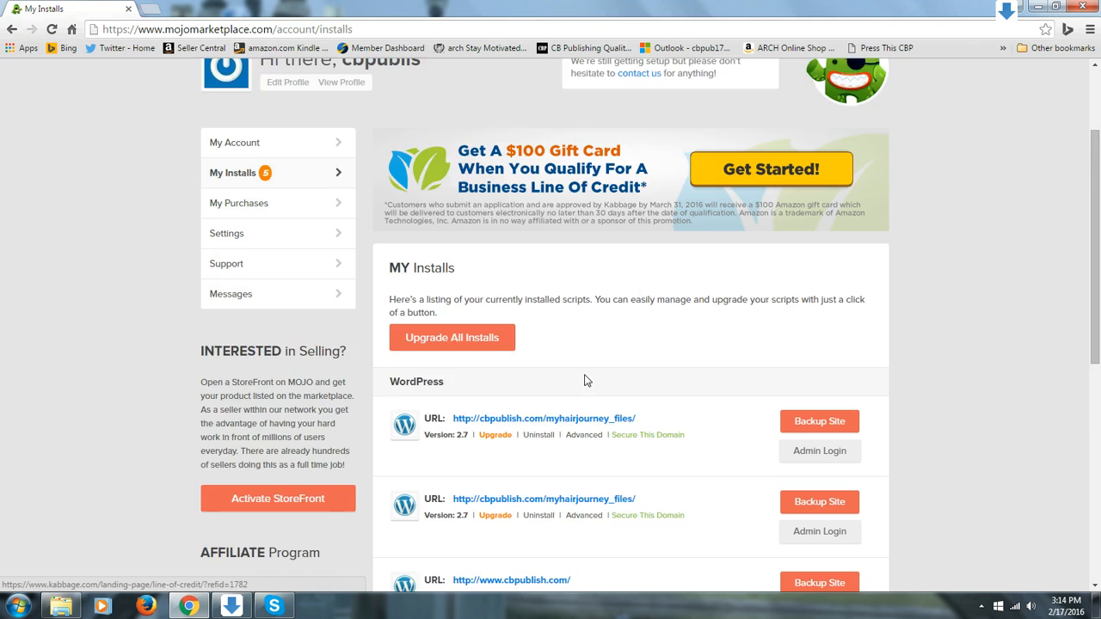
{"action": "scroll", "scroll_direction": "down", "scroll_amount": 3}
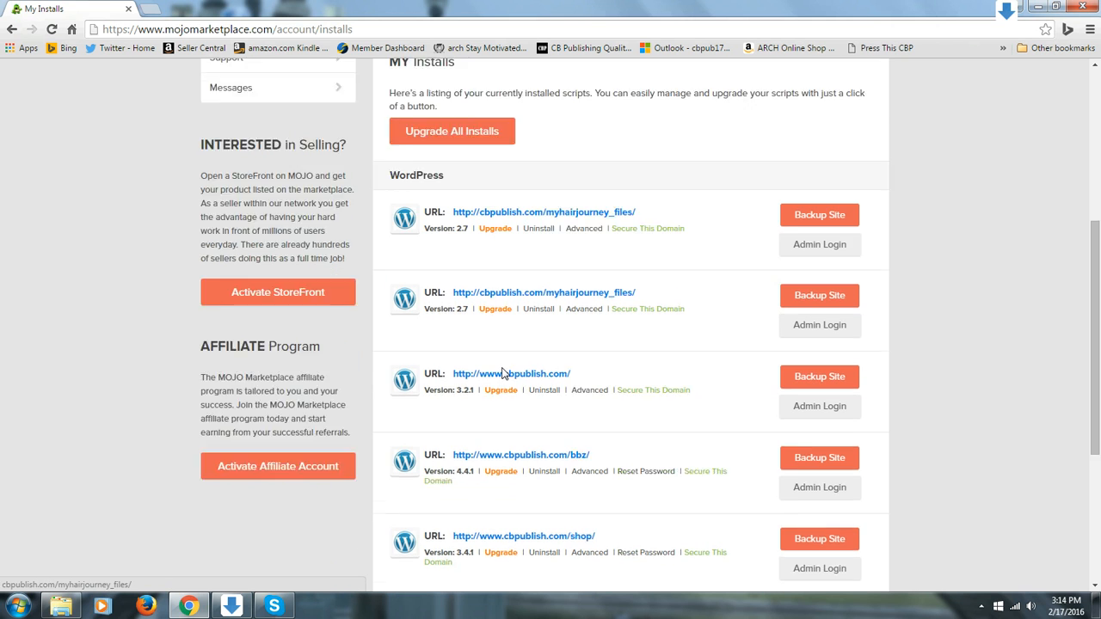
{"action": "scroll", "scroll_direction": "down", "scroll_amount": 3}
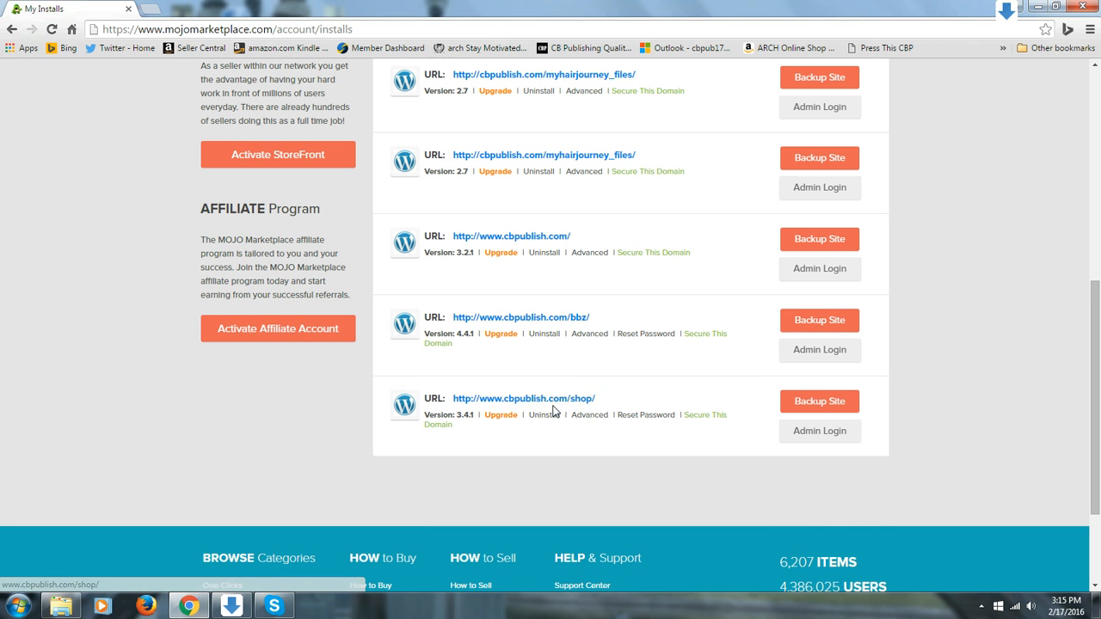
{"action": "scroll", "scroll_direction": "up", "scroll_amount": 3}
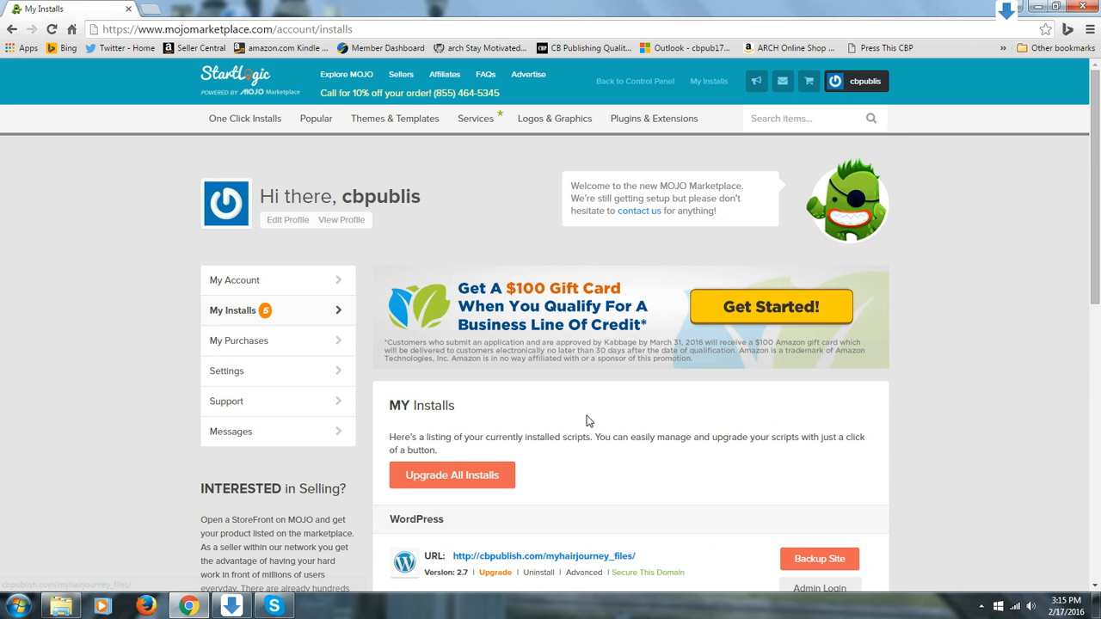
{"action": "mouse_move", "coordinate": [578, 252]}
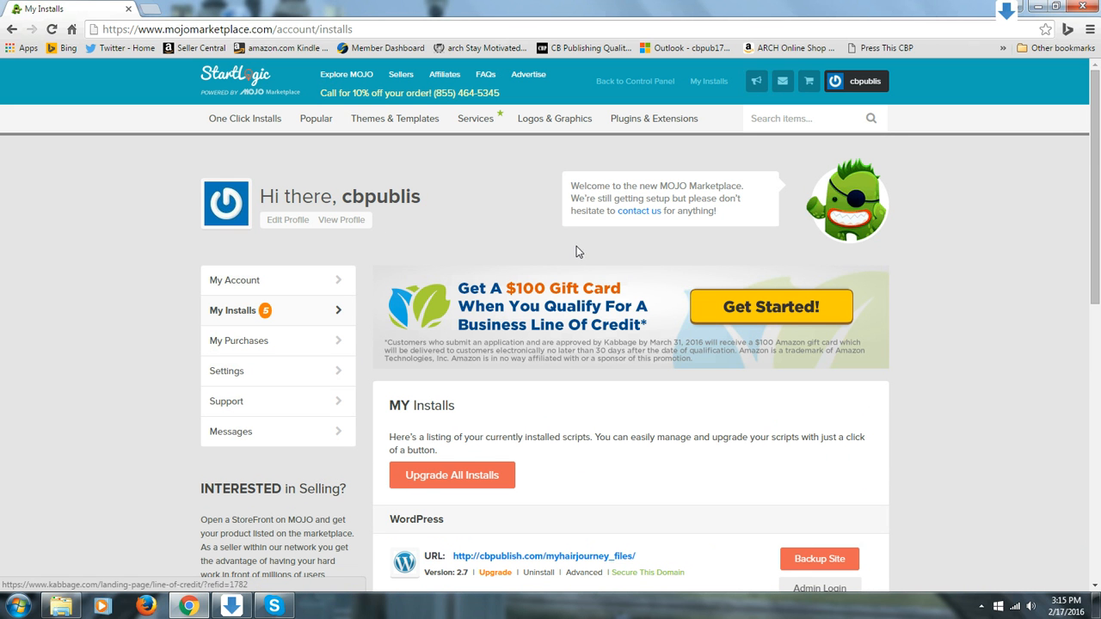
{"action": "mouse_move", "coordinate": [553, 268]}
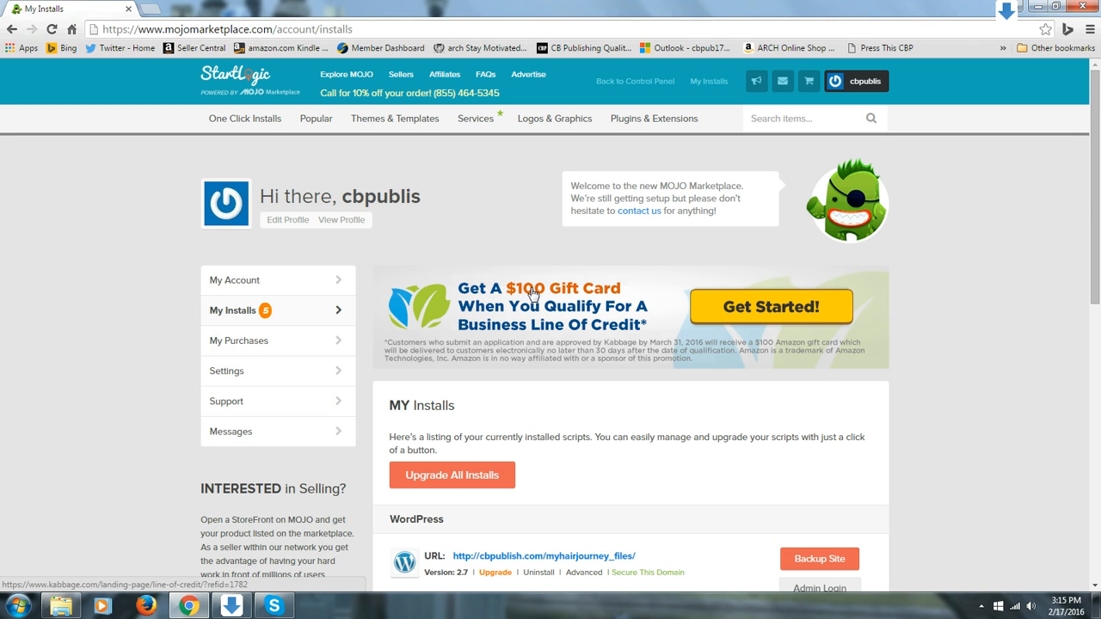
{"action": "scroll", "scroll_direction": "down", "scroll_amount": 3}
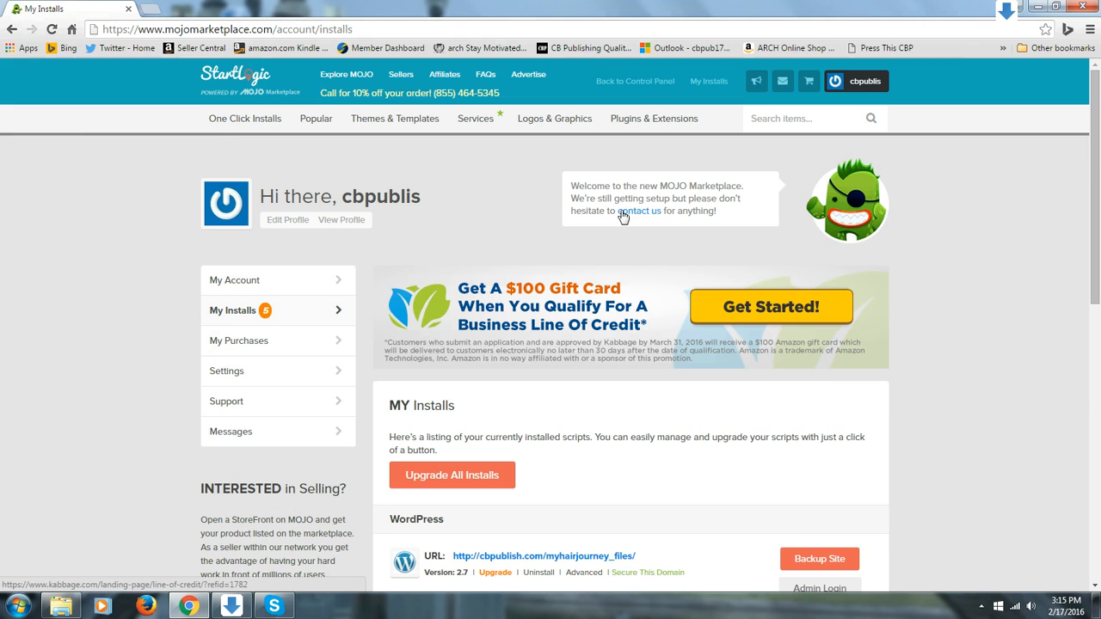
{"action": "mouse_move", "coordinate": [657, 109]}
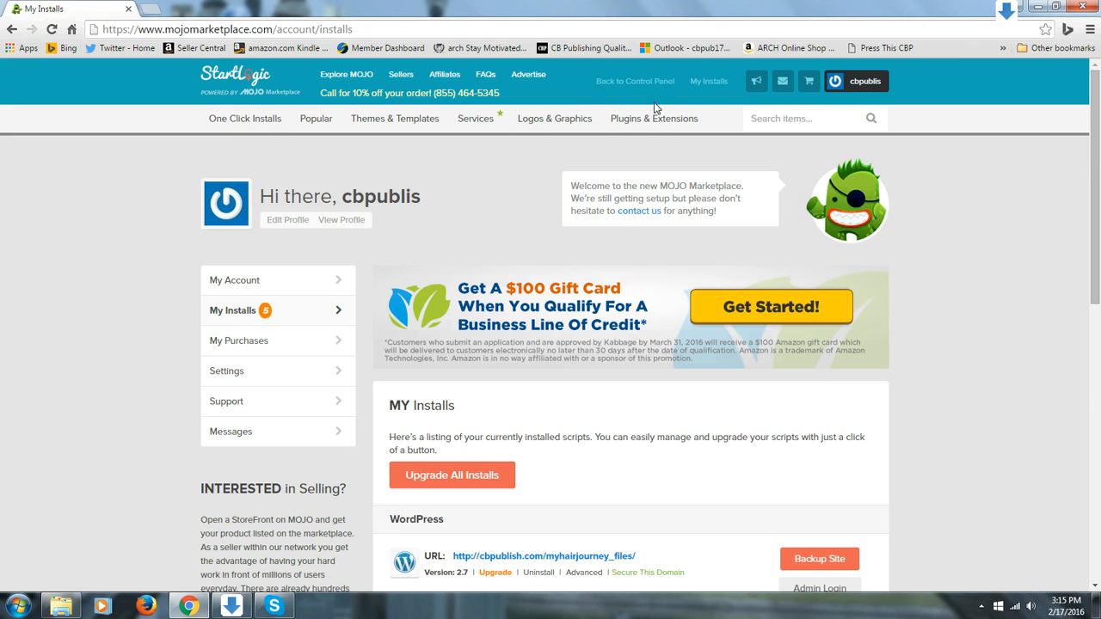
{"action": "mouse_move", "coordinate": [245, 119]}
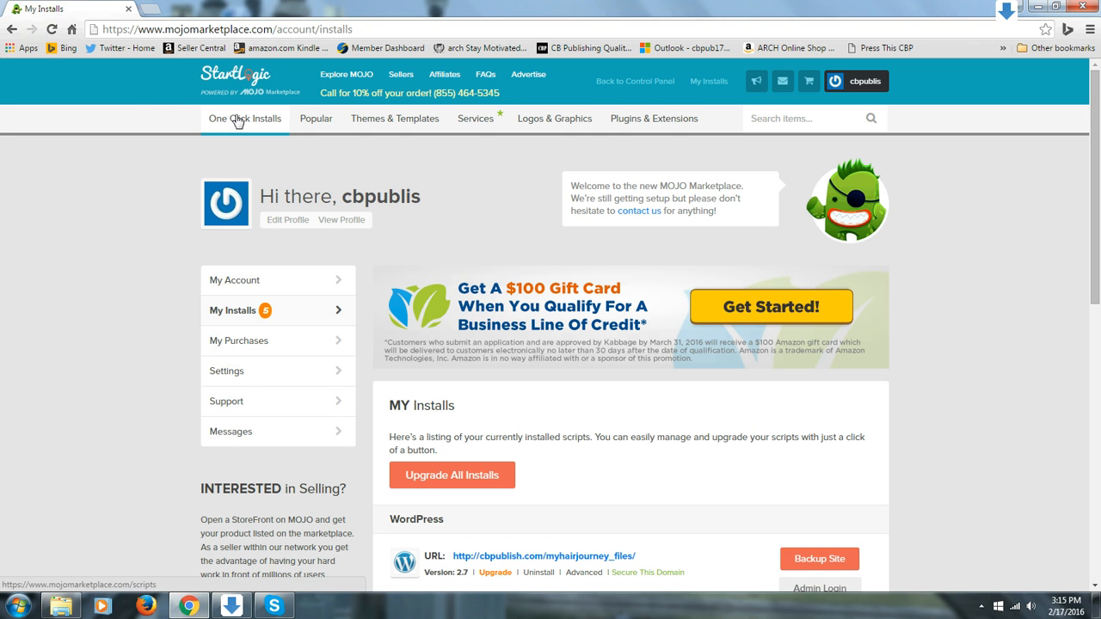
{"action": "left_click", "coordinate": [634, 81]}
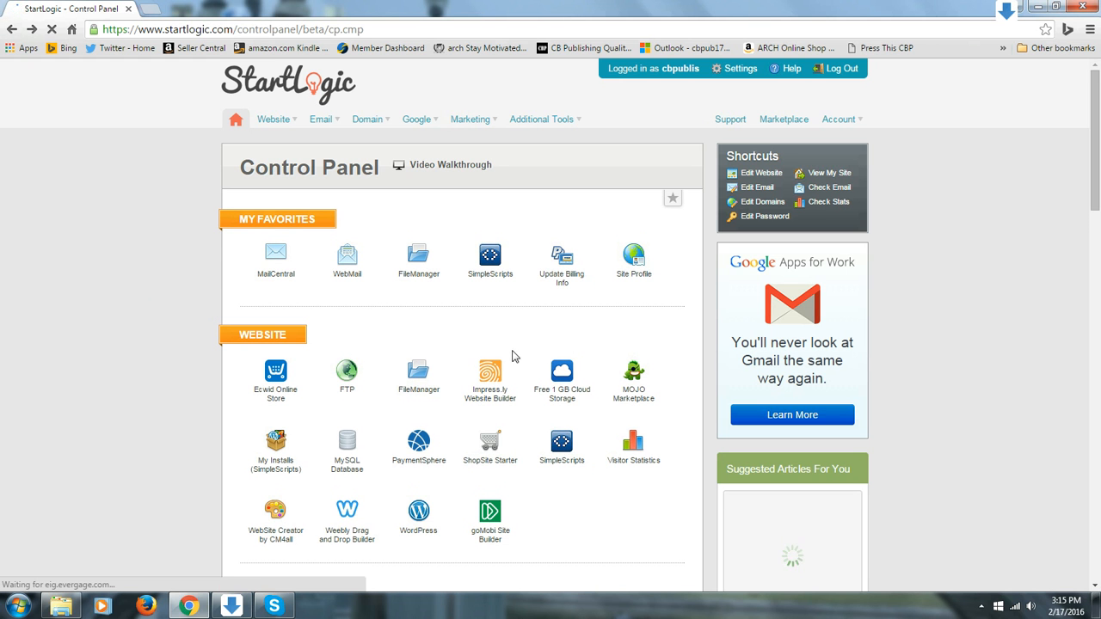
Review the Disk Usage and Bandwidth widgets, then return to the page top
{"action": "scroll", "scroll_direction": "down", "scroll_amount": 3}
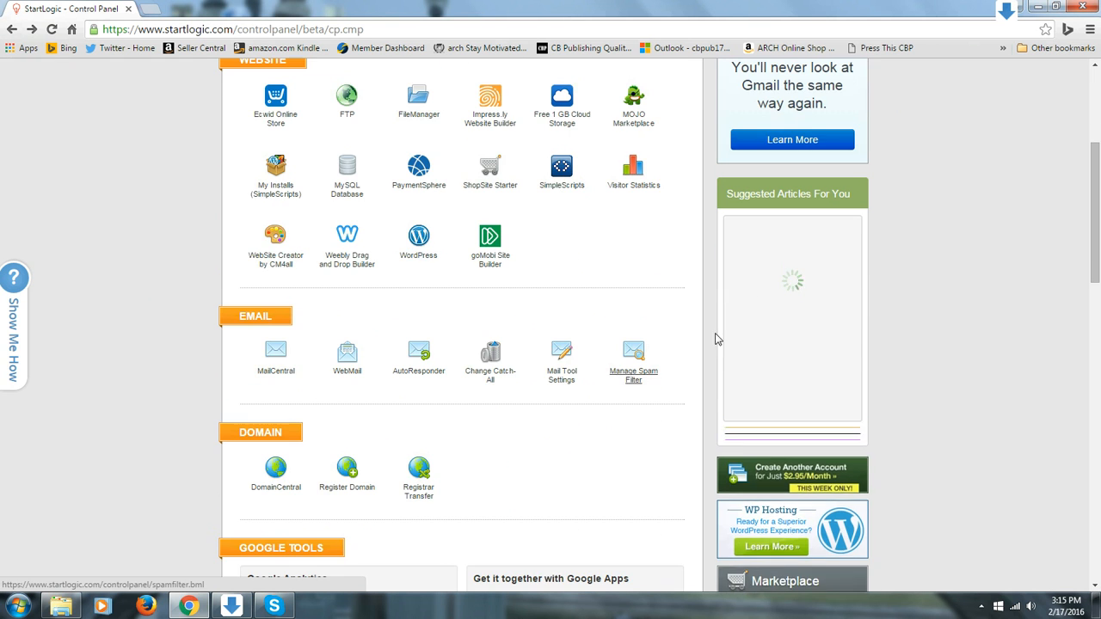
{"action": "scroll", "scroll_direction": "down", "scroll_amount": 3}
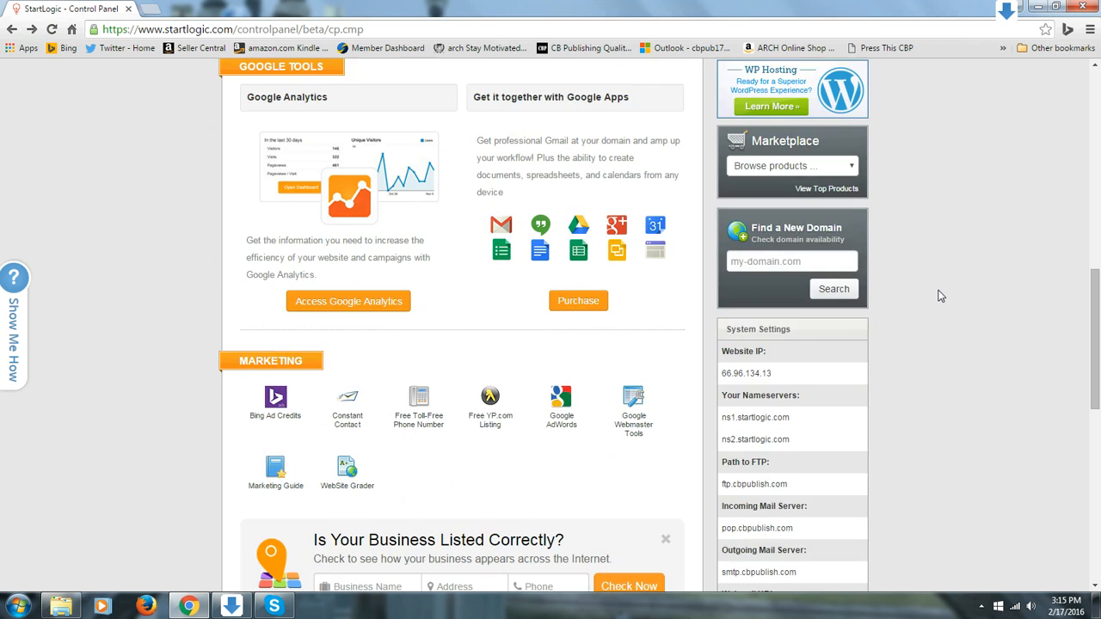
{"action": "scroll", "scroll_direction": "down", "scroll_amount": 3}
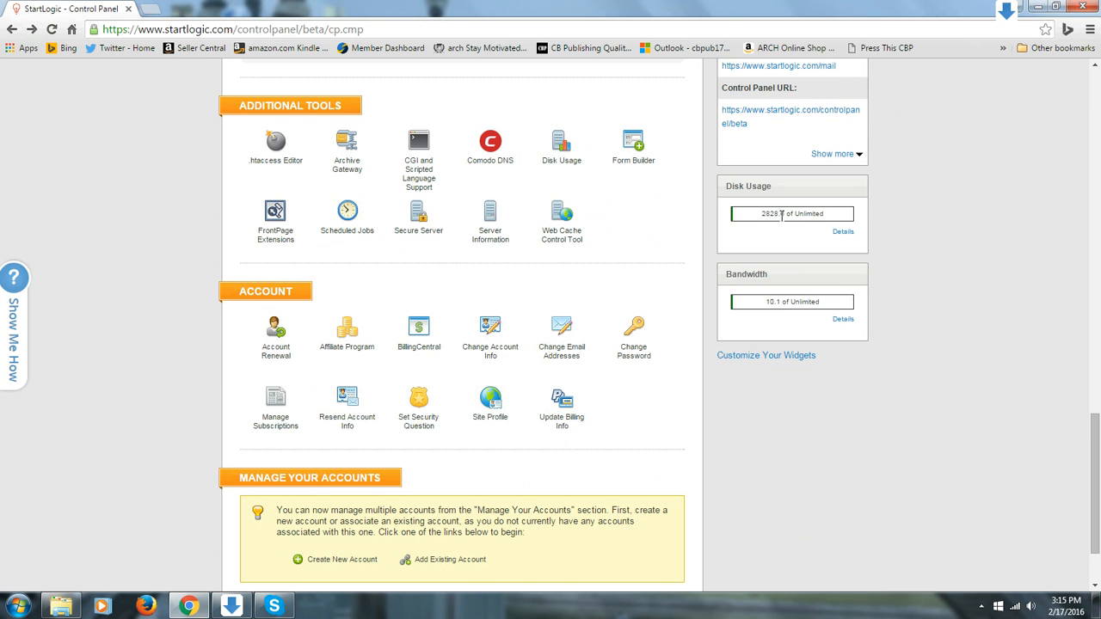
{"action": "mouse_move", "coordinate": [818, 224]}
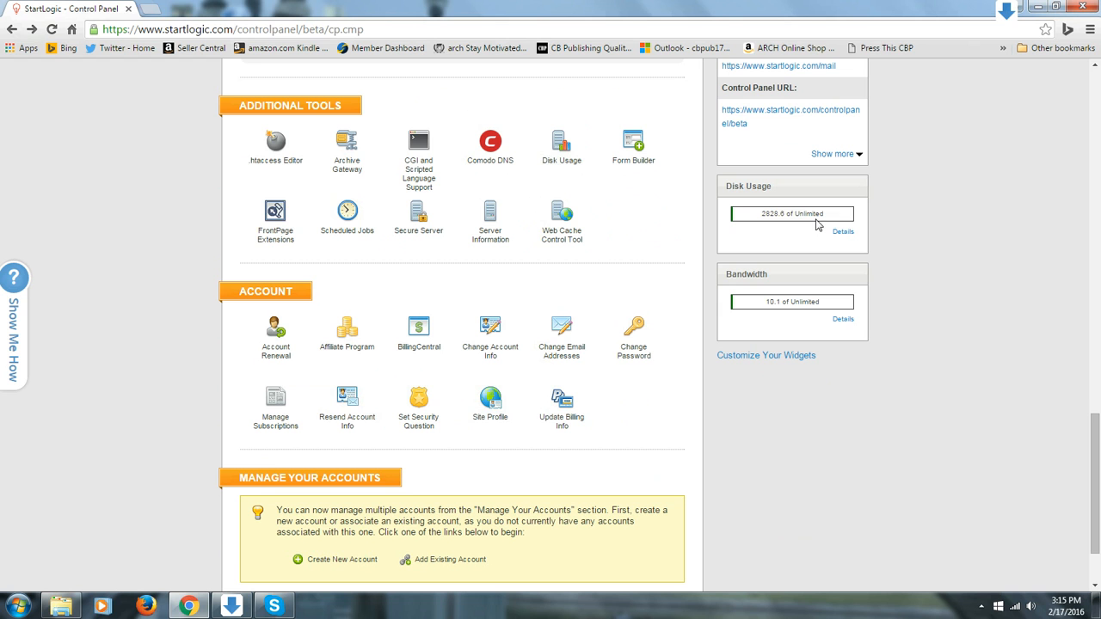
{"action": "mouse_move", "coordinate": [800, 314]}
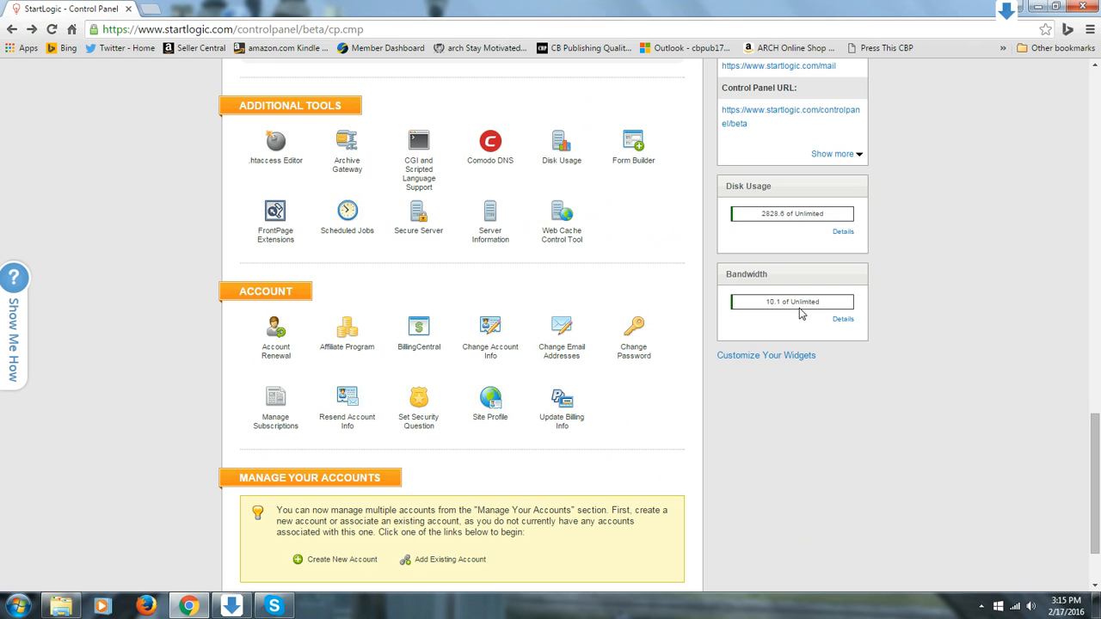
{"action": "mouse_move", "coordinate": [811, 336]}
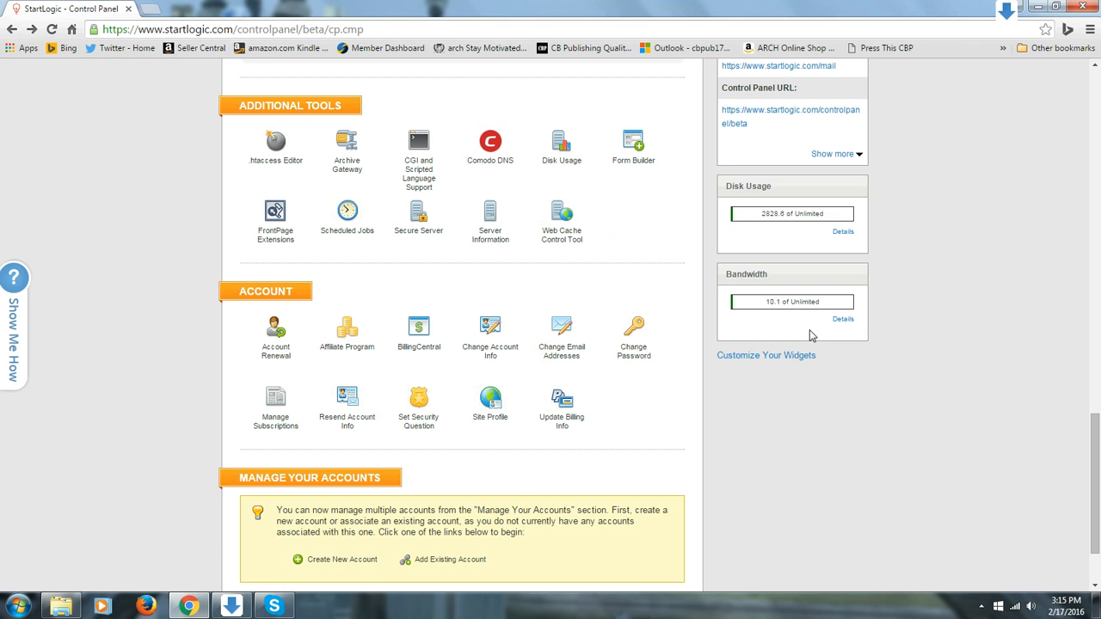
{"action": "scroll", "scroll_direction": "up", "scroll_amount": 3}
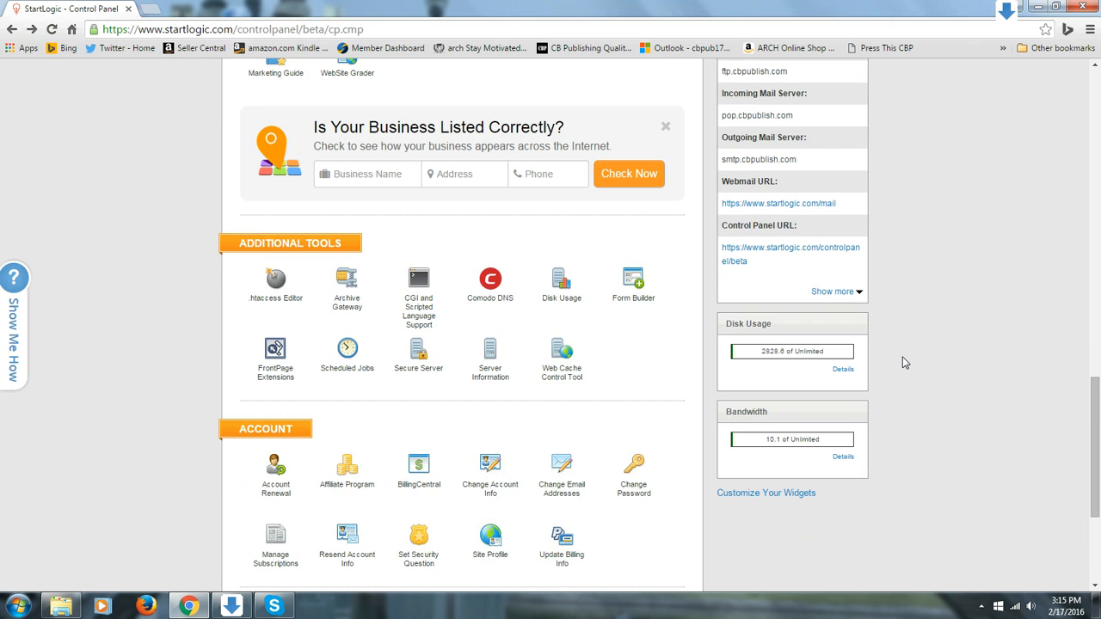
{"action": "scroll", "scroll_direction": "up", "scroll_amount": 3}
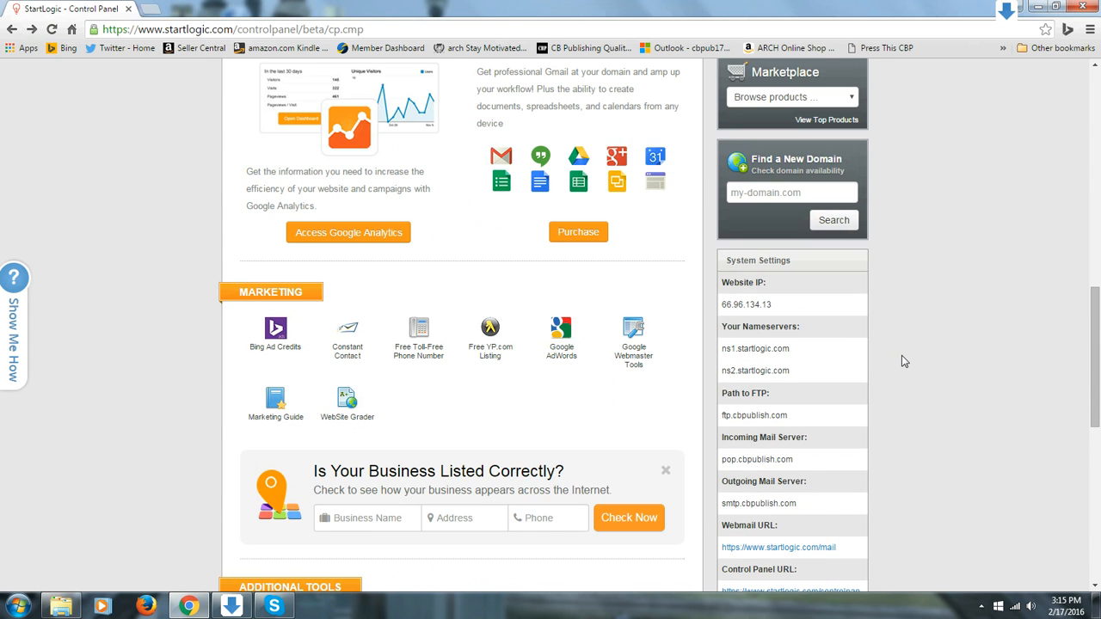
{"action": "scroll", "scroll_direction": "up", "scroll_amount": 3}
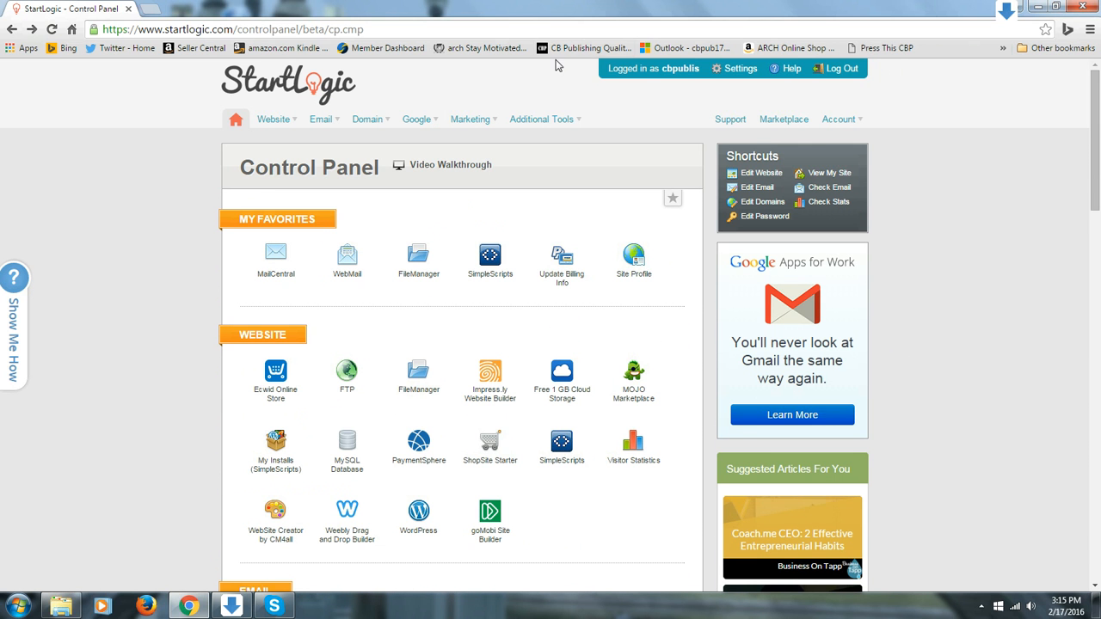
Open the live cbpublish.com site and scroll to the Spotify vs SoundCloud post
{"action": "left_click", "coordinate": [583, 47]}
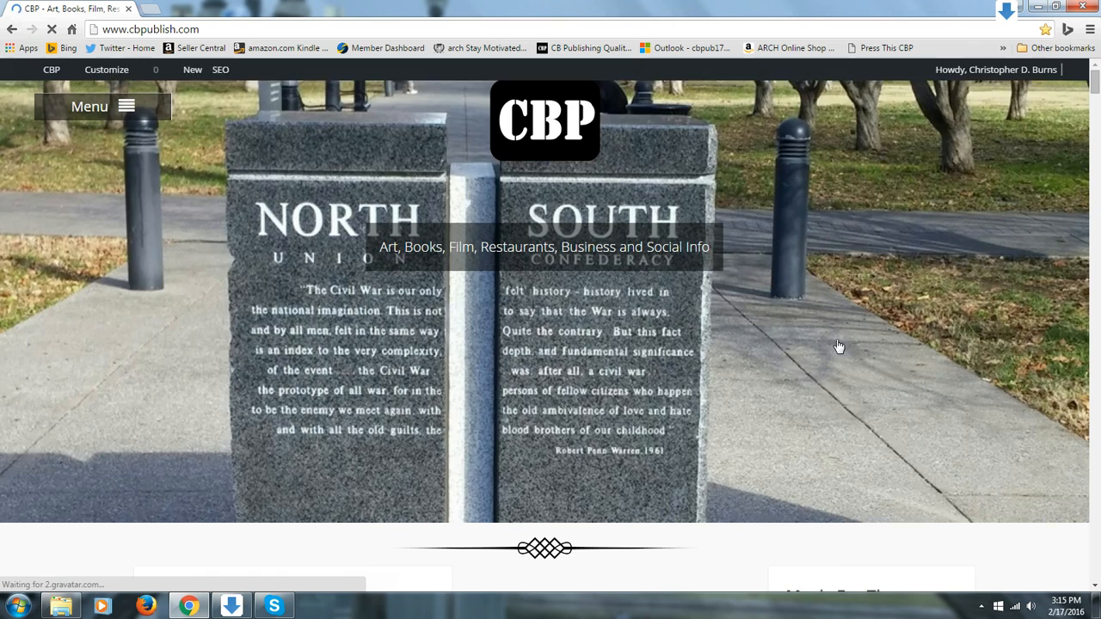
{"action": "scroll", "scroll_direction": "down", "scroll_amount": 3}
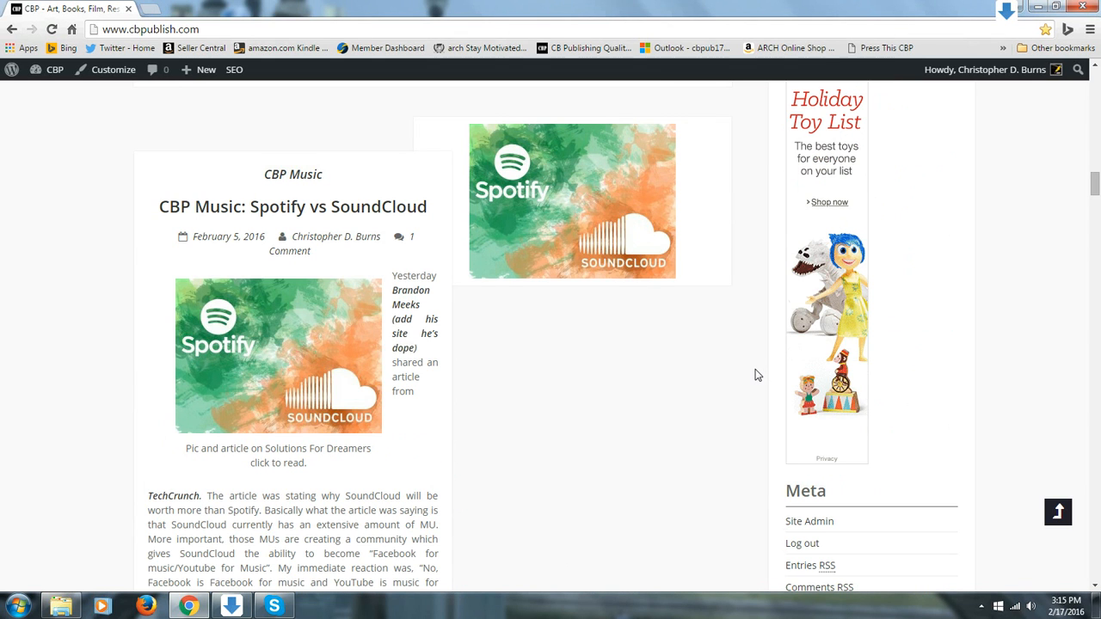
{"action": "mouse_move", "coordinate": [748, 397]}
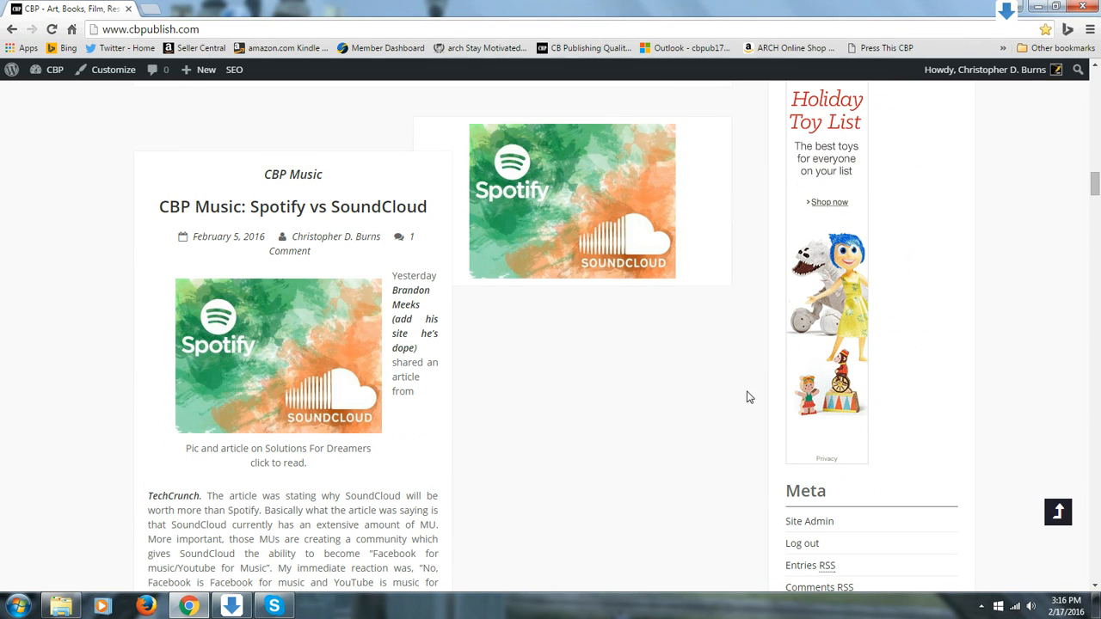
{"action": "mouse_move", "coordinate": [742, 418]}
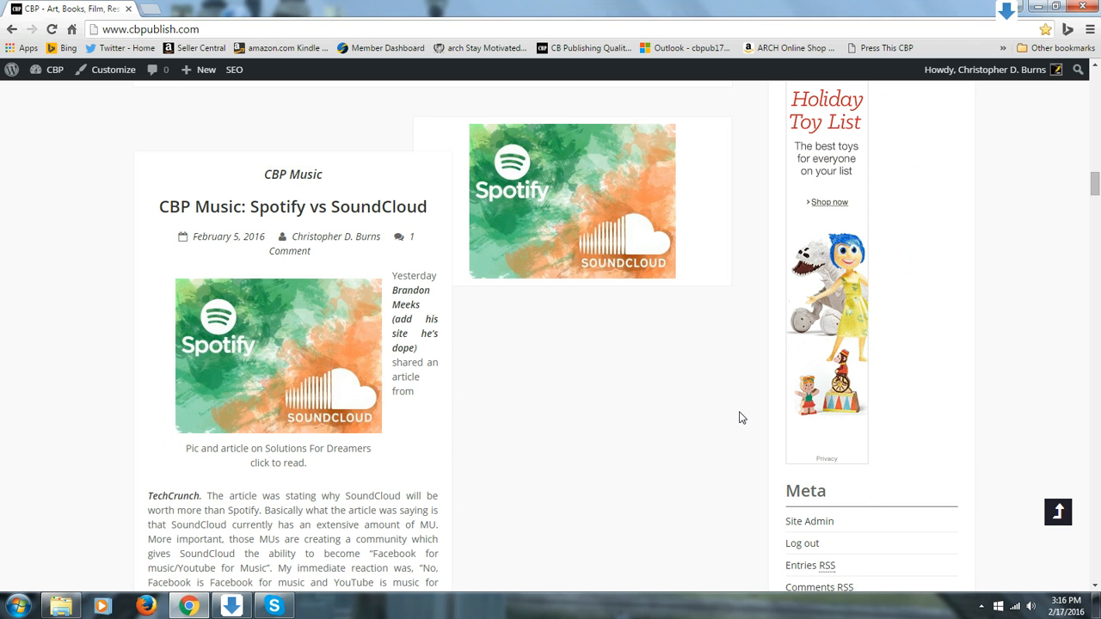